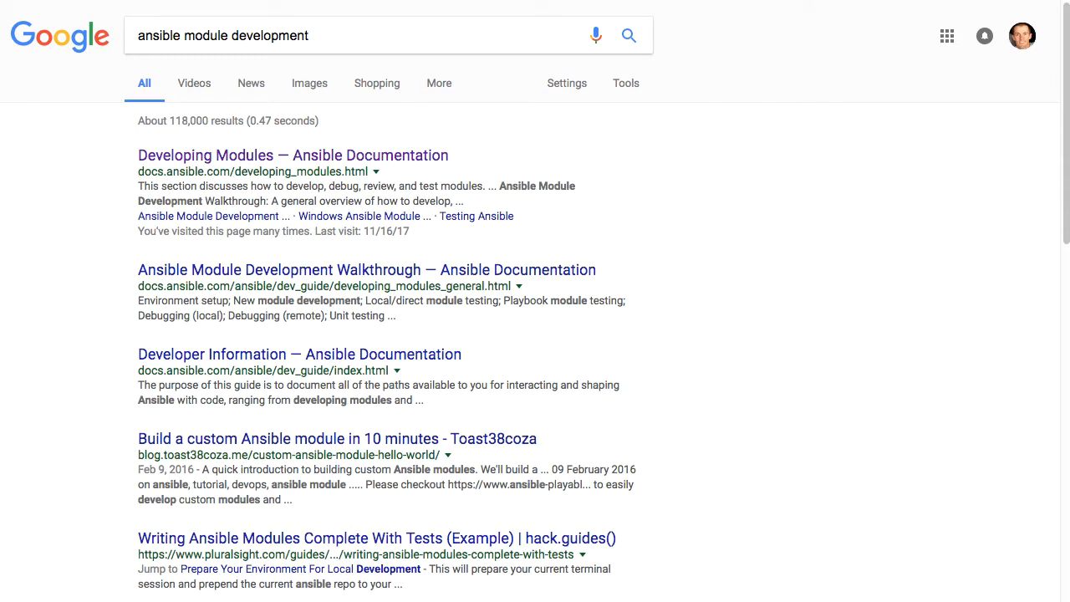
mouse_move(332, 232)
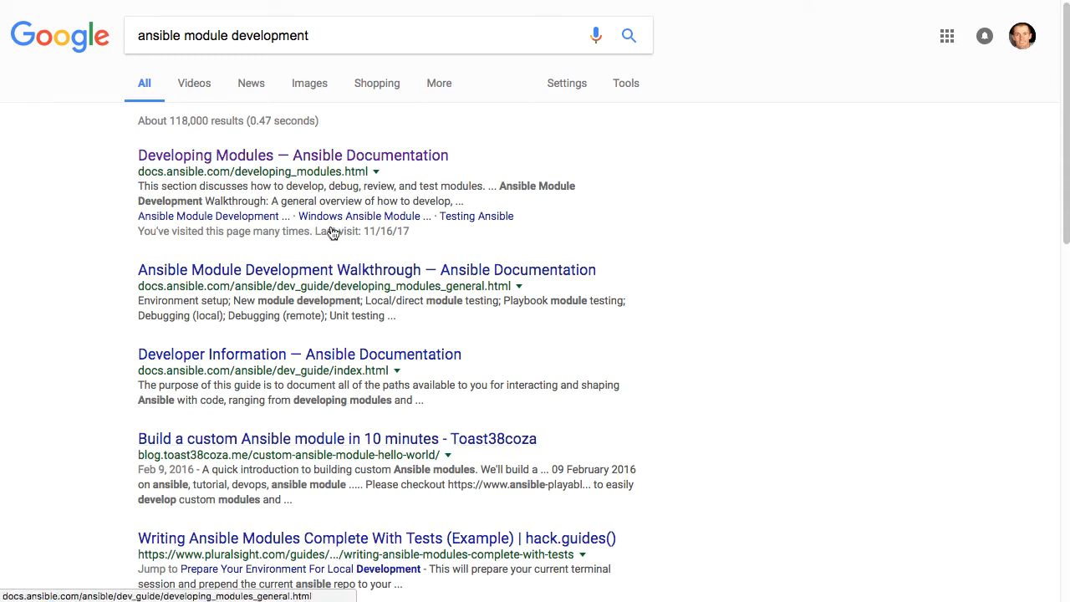
mouse_move(244, 155)
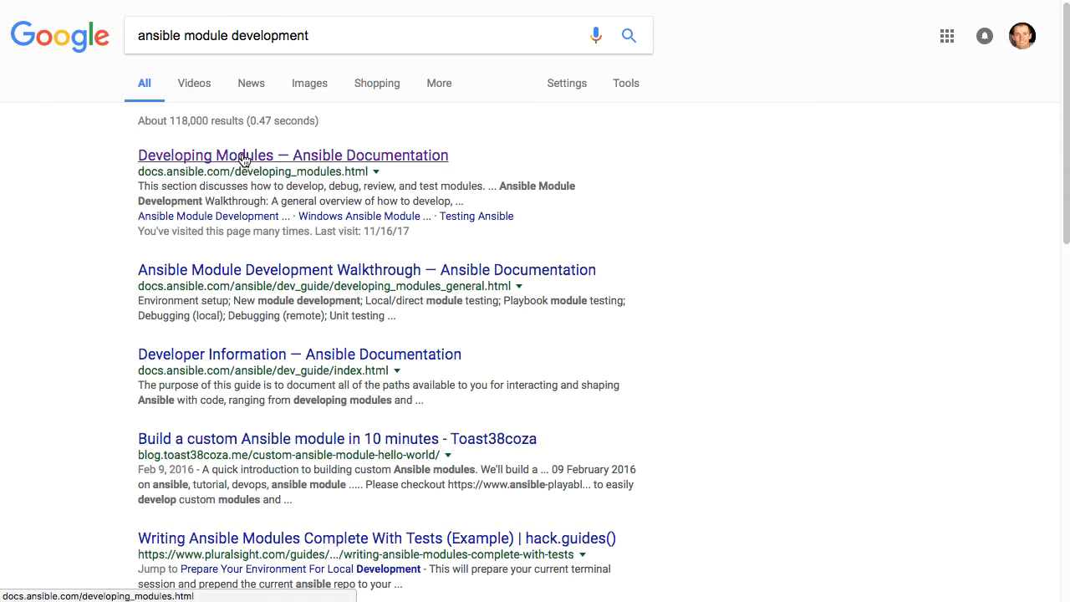
Step: View the Developing Modules documentation page and its list of module development topics
click(292, 156)
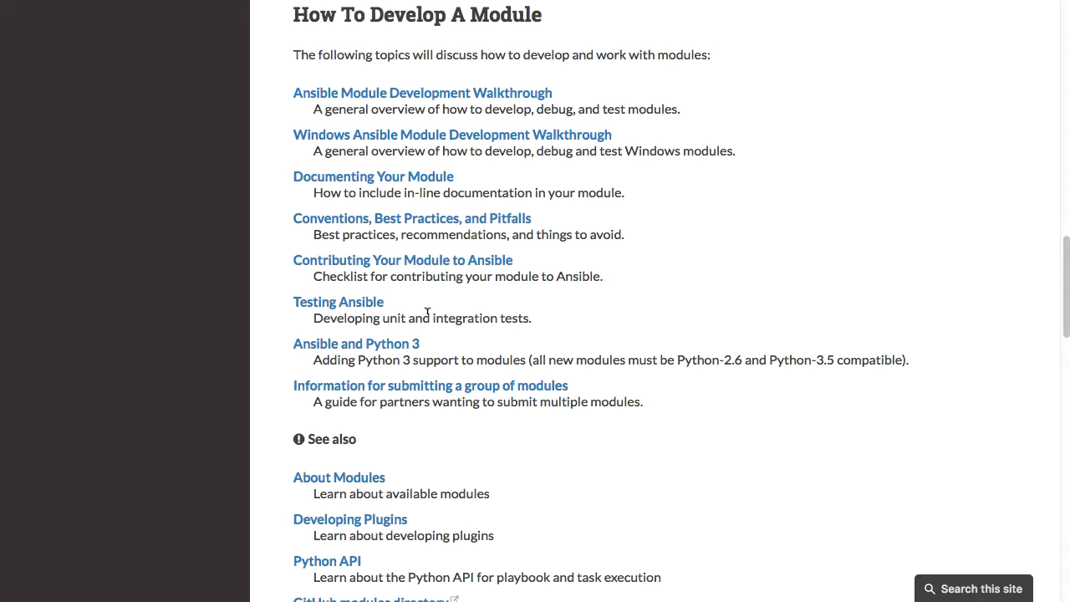
click(373, 177)
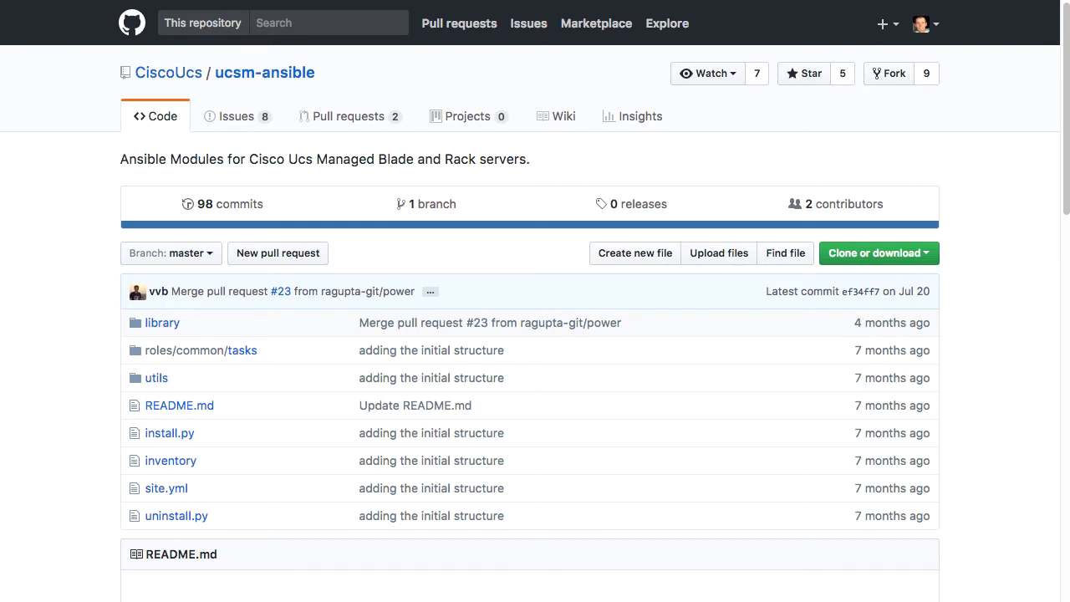
mouse_move(892, 74)
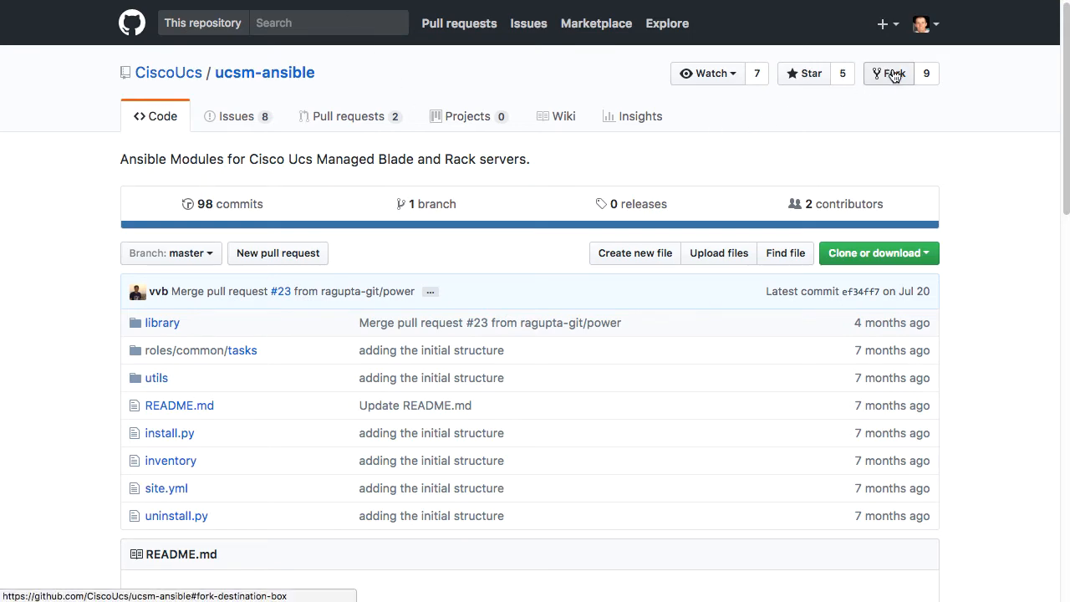
Step: Start forking CiscoUcs/ucsm-ansible, revealing that a fork already exists
click(890, 74)
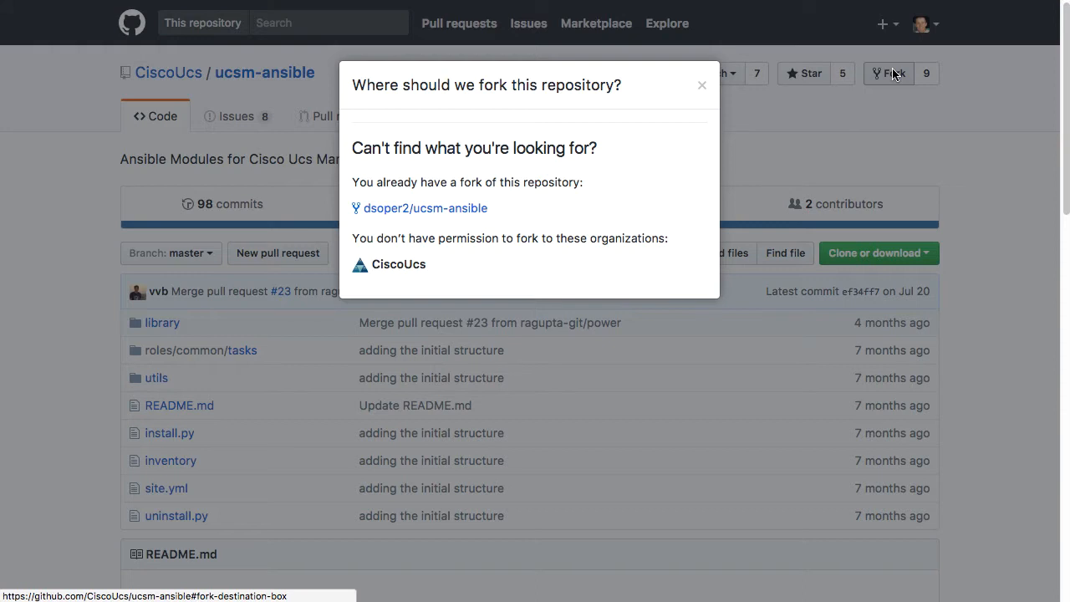
mouse_move(434, 194)
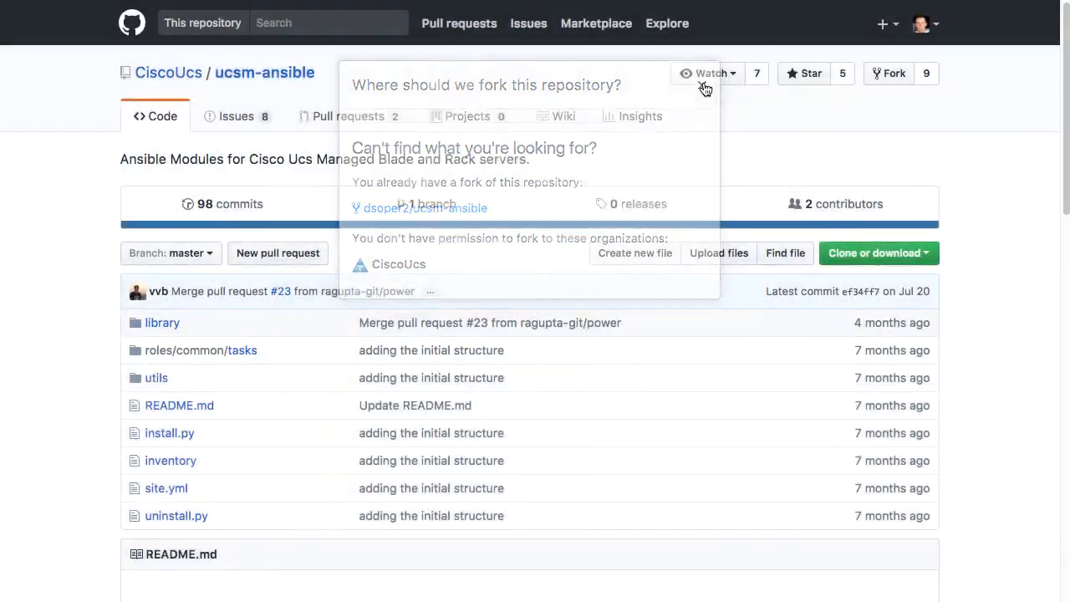
Step: Go to the existing dsoper2/ucsm-ansible fork from the fork prompt
click(427, 208)
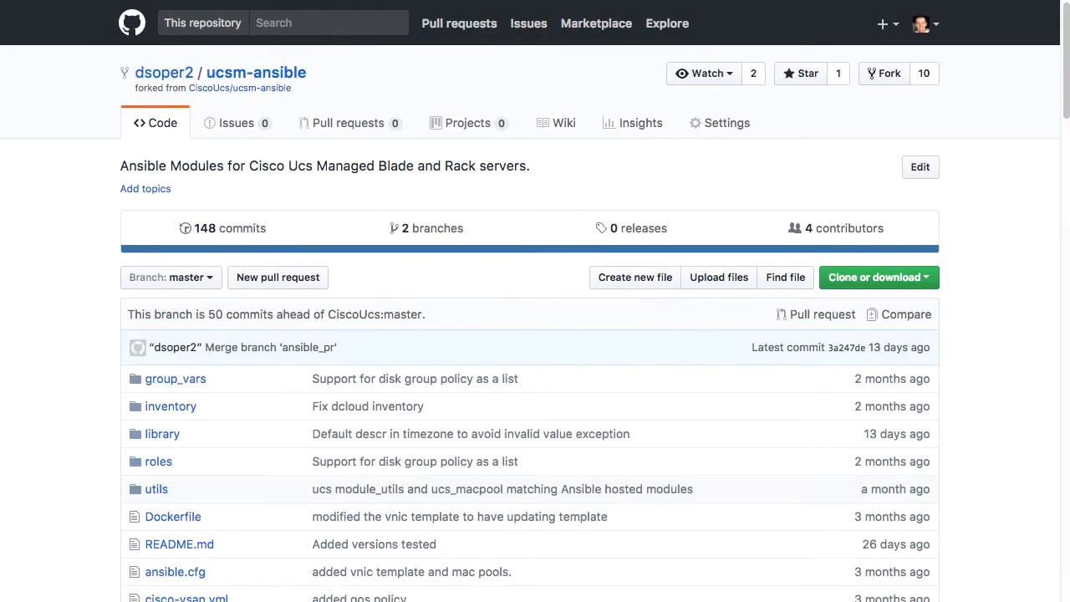
mouse_move(164, 74)
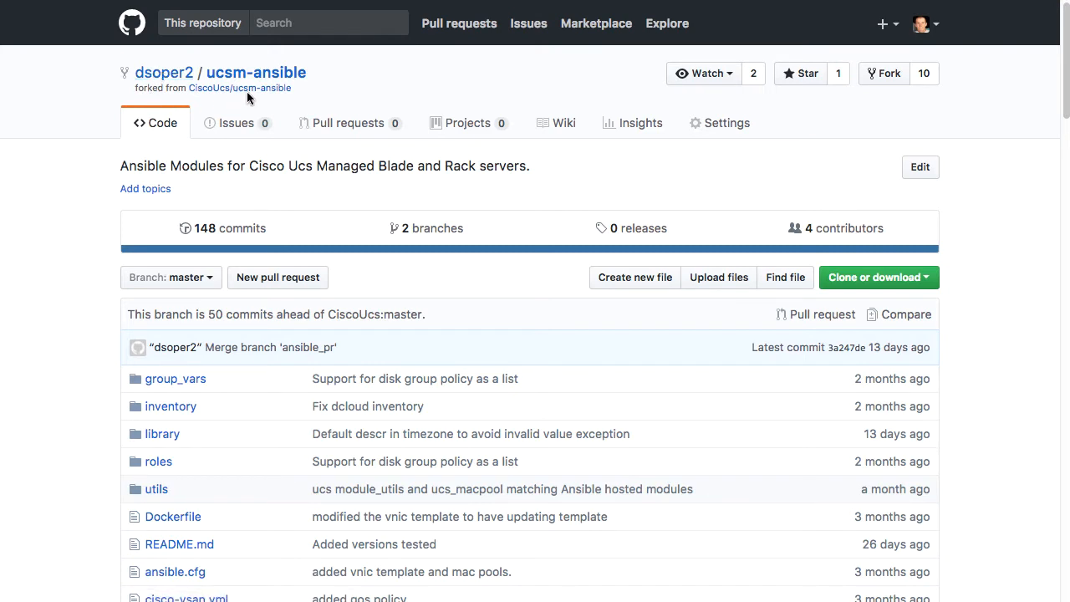
mouse_move(58, 349)
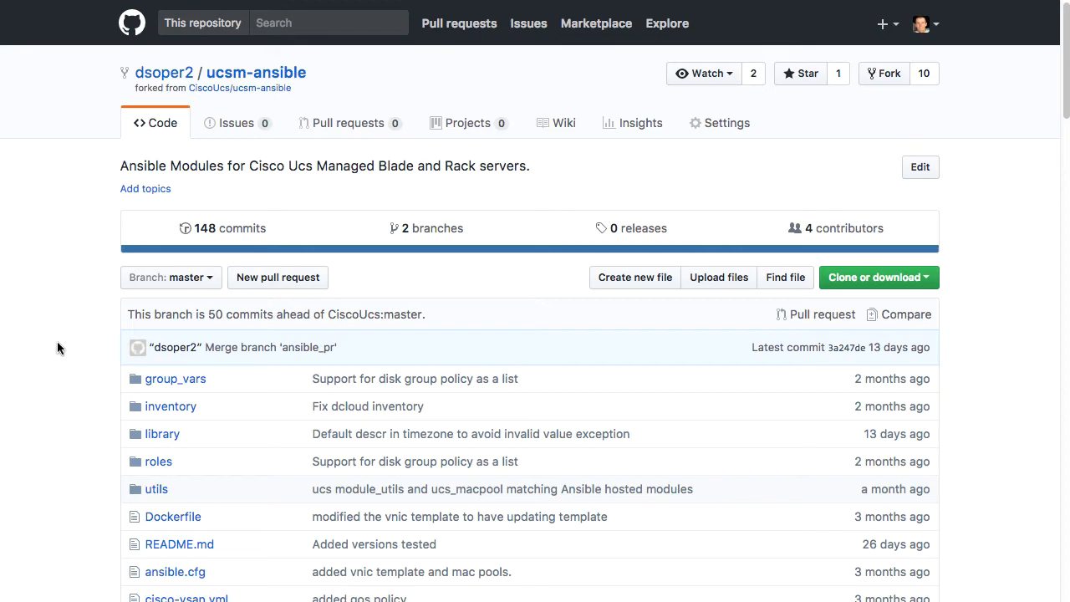
mouse_move(162, 433)
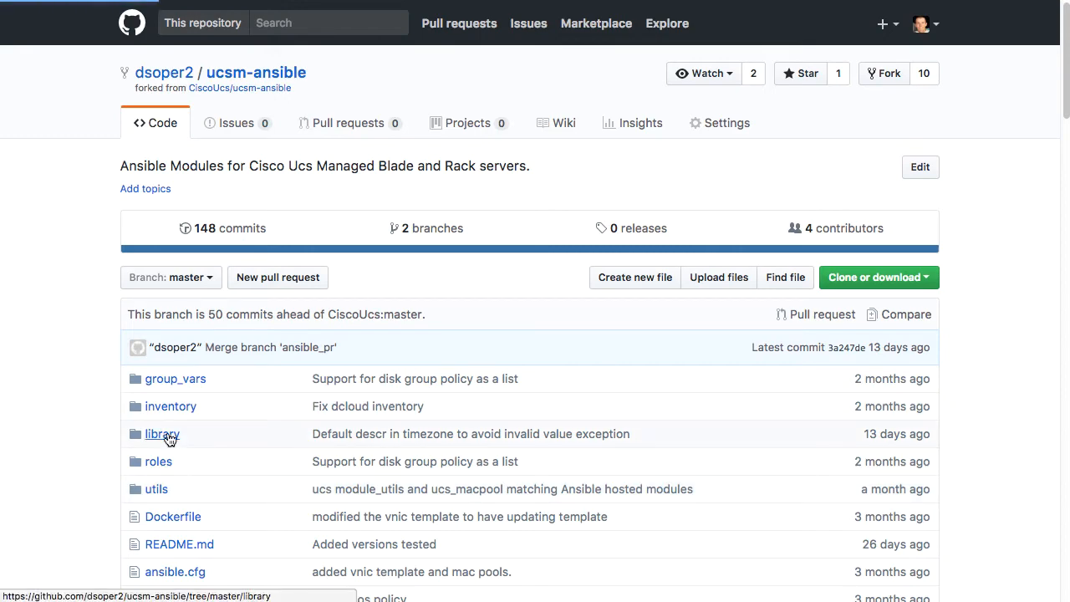
Step: Browse the fork's library folder down to the ucs_ module files
click(161, 433)
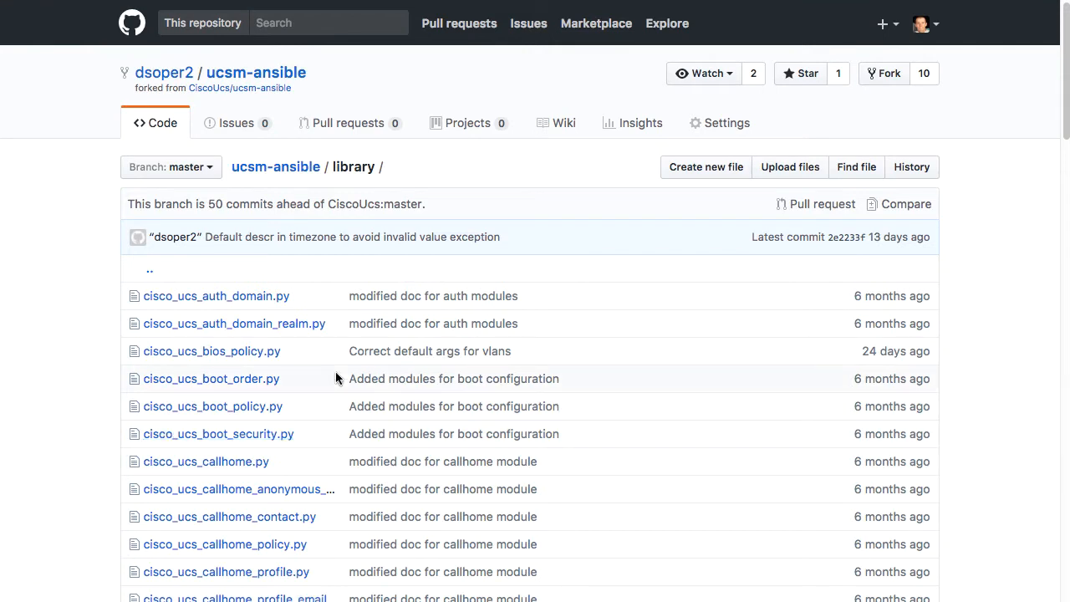
scroll(down, 3)
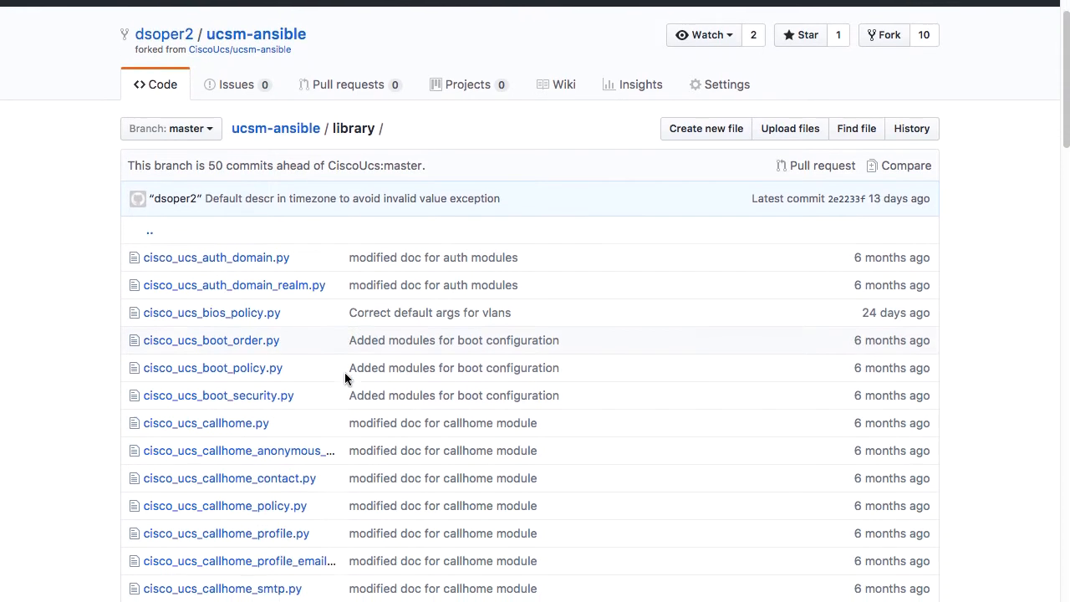
scroll(down, 3)
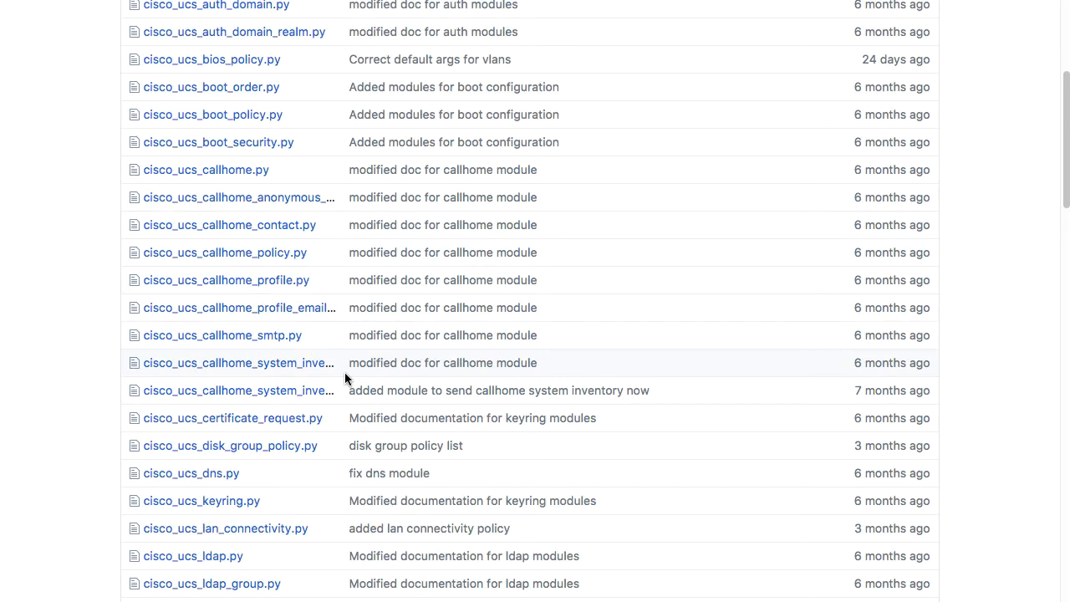
scroll(down, 3)
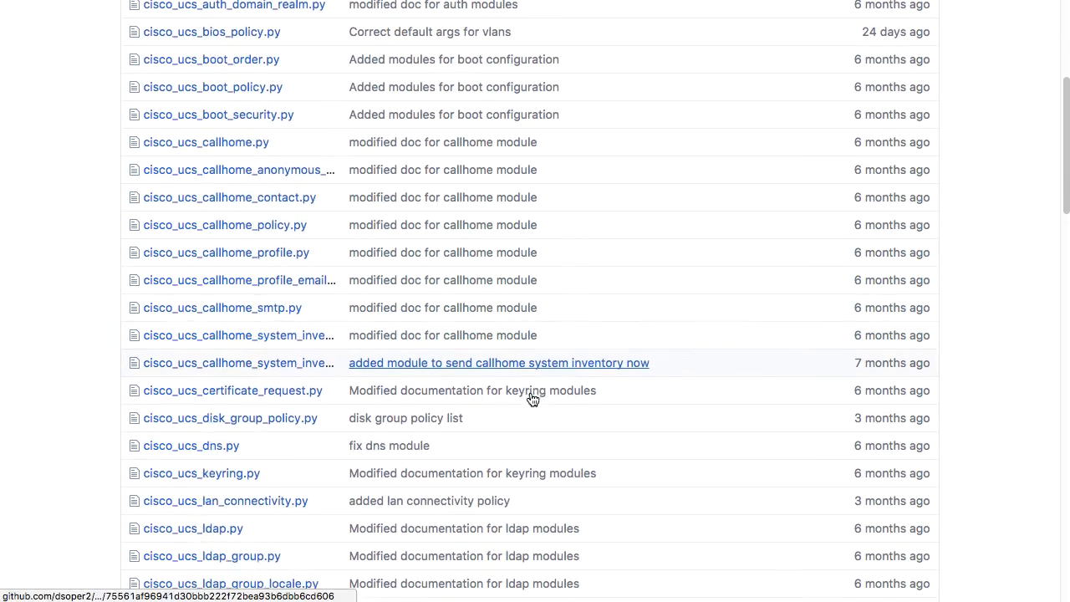
scroll(down, 3)
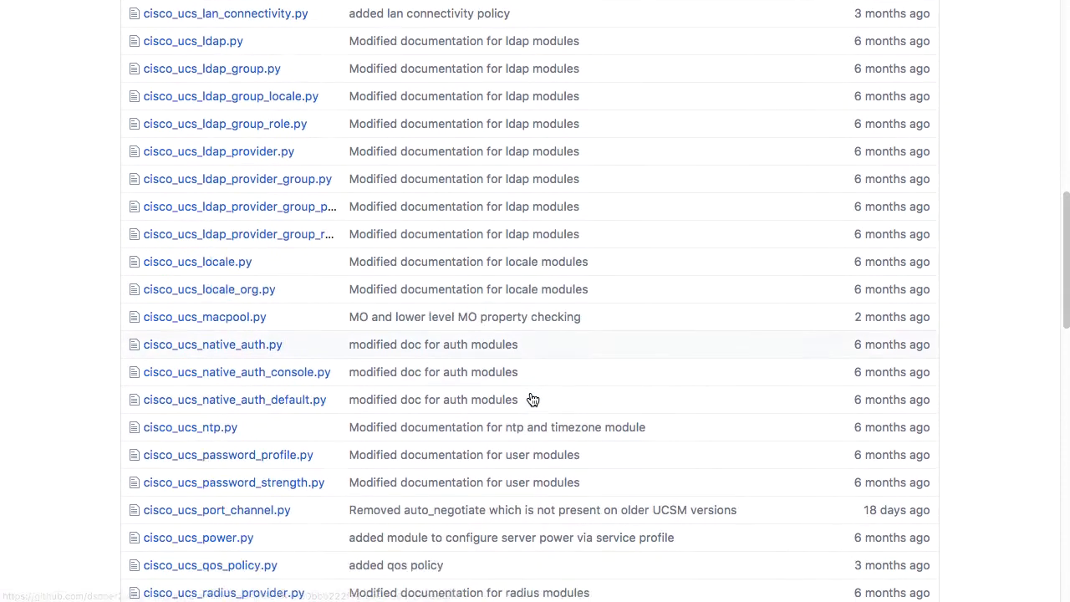
scroll(down, 3)
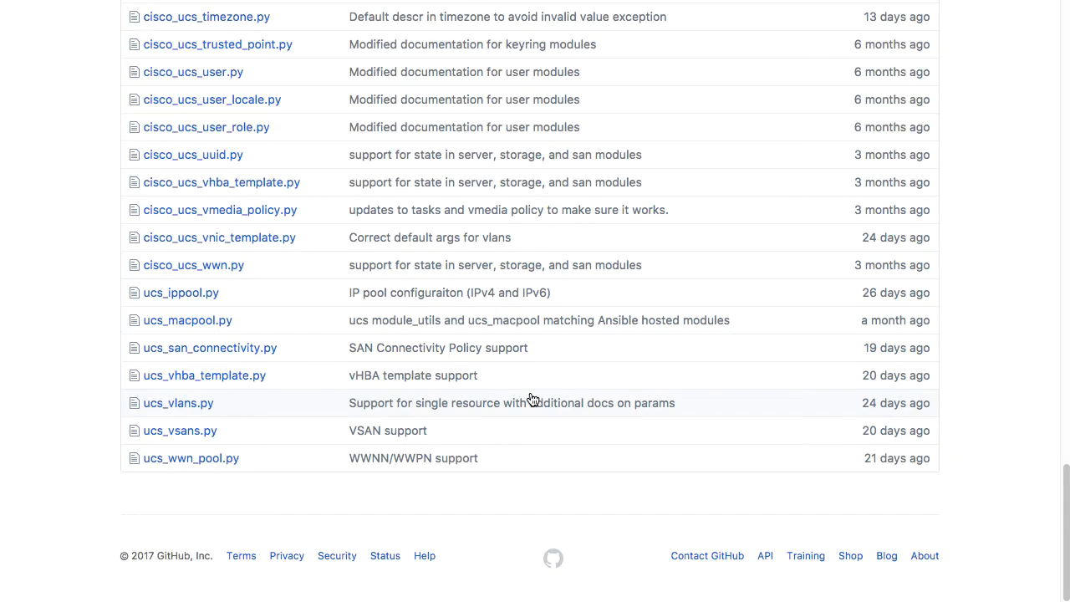
mouse_move(512, 402)
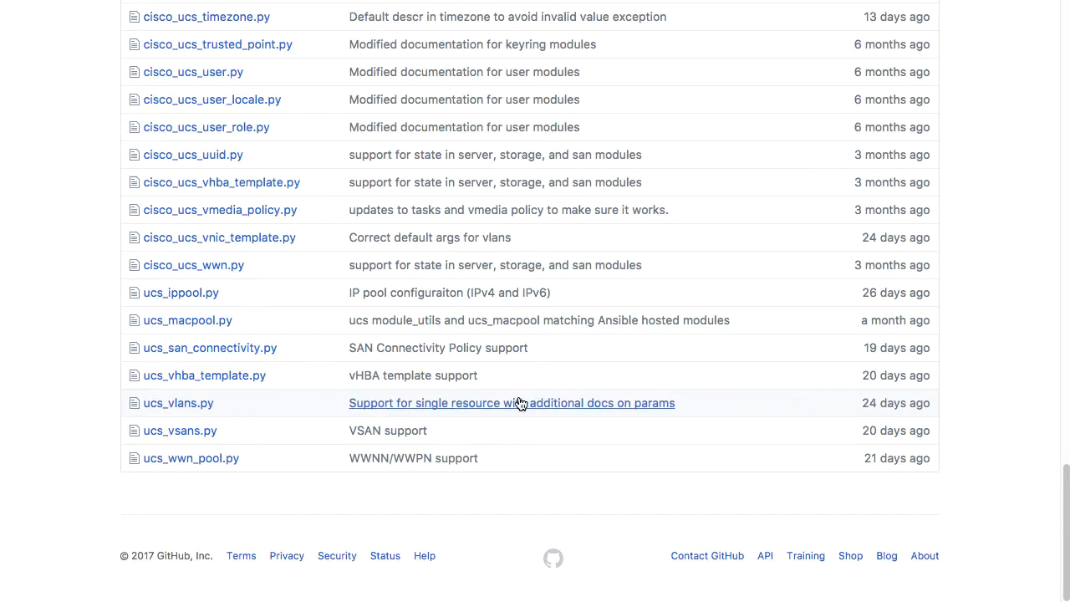
mouse_move(402, 491)
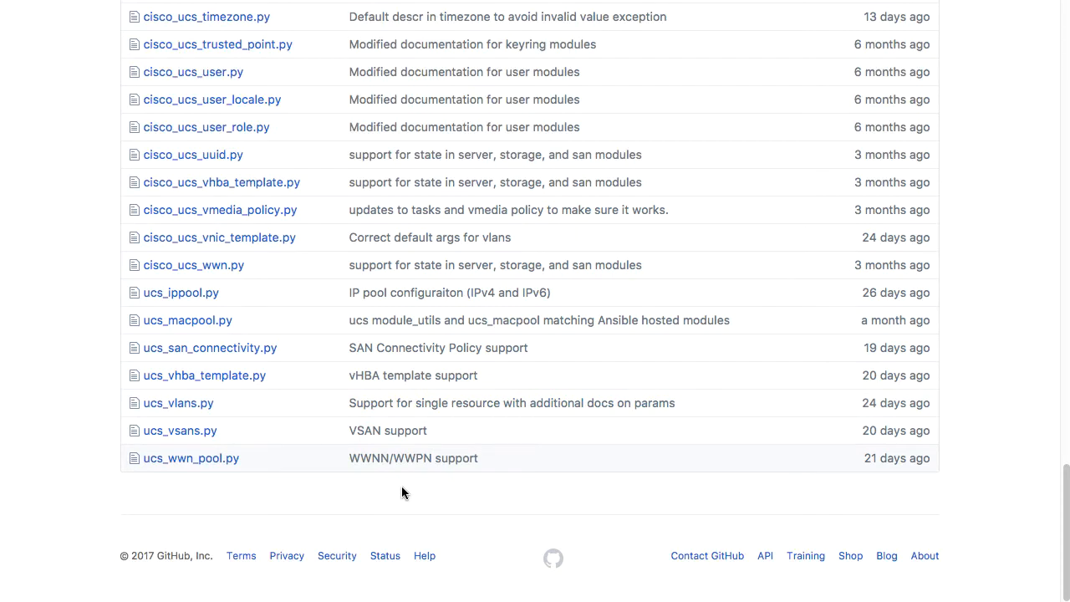
mouse_move(204, 374)
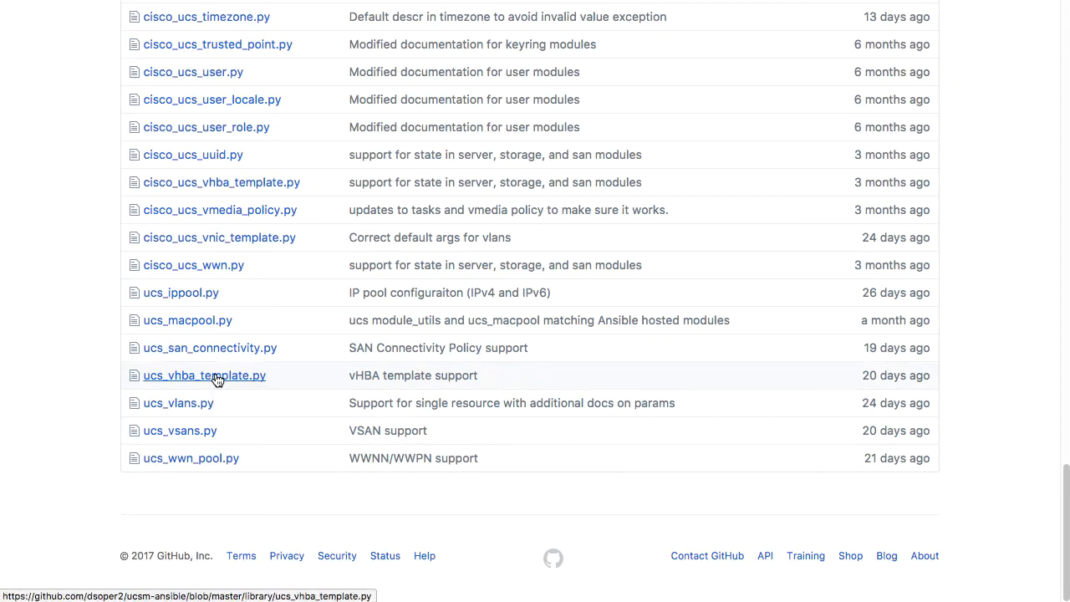
Step: View the ucs_vhba_template.py module source in the fork
click(204, 374)
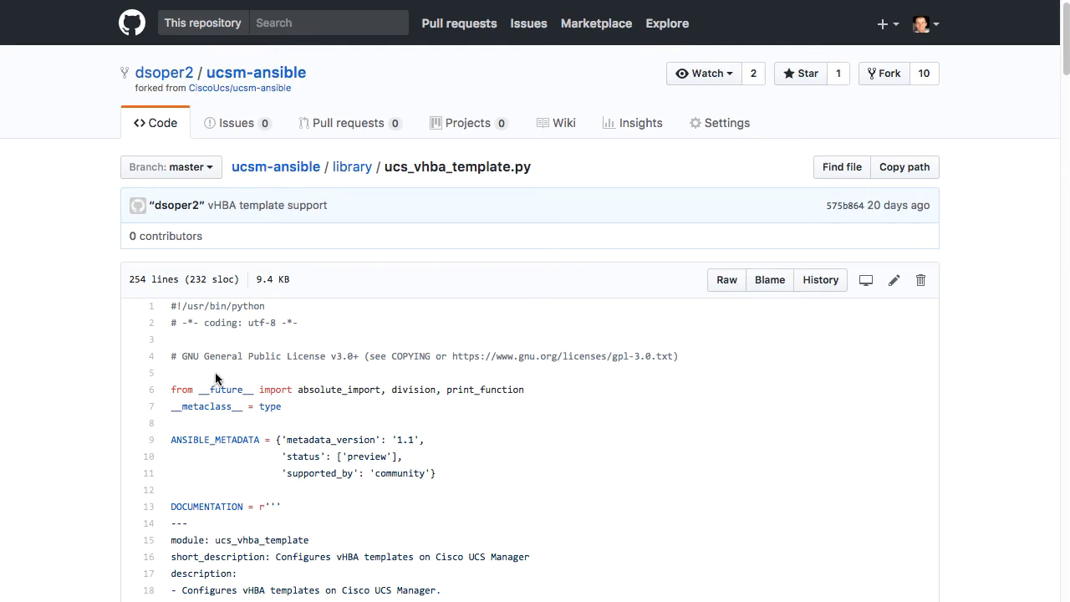
mouse_move(575, 349)
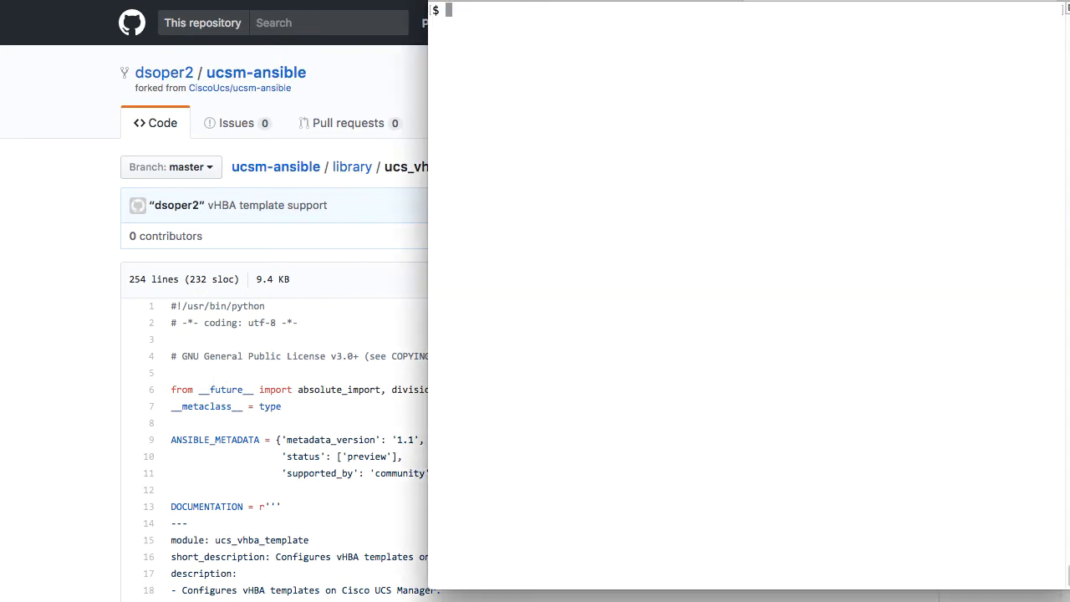
Step: Move into library/, list the git remotes (origin fork, upstream CiscoUcs) and the branches
text(cd)
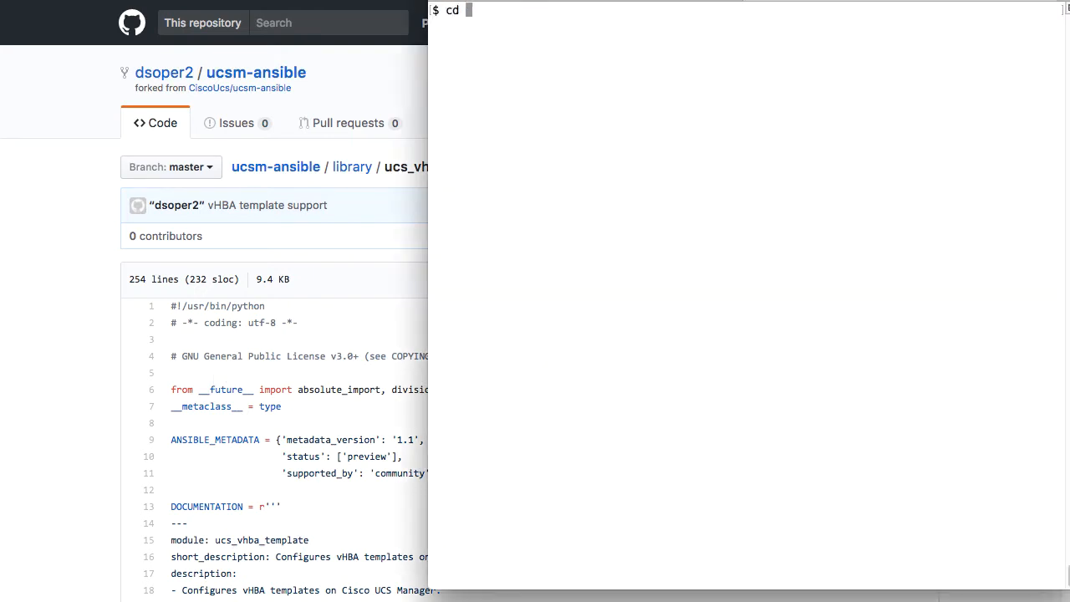
text(library/)
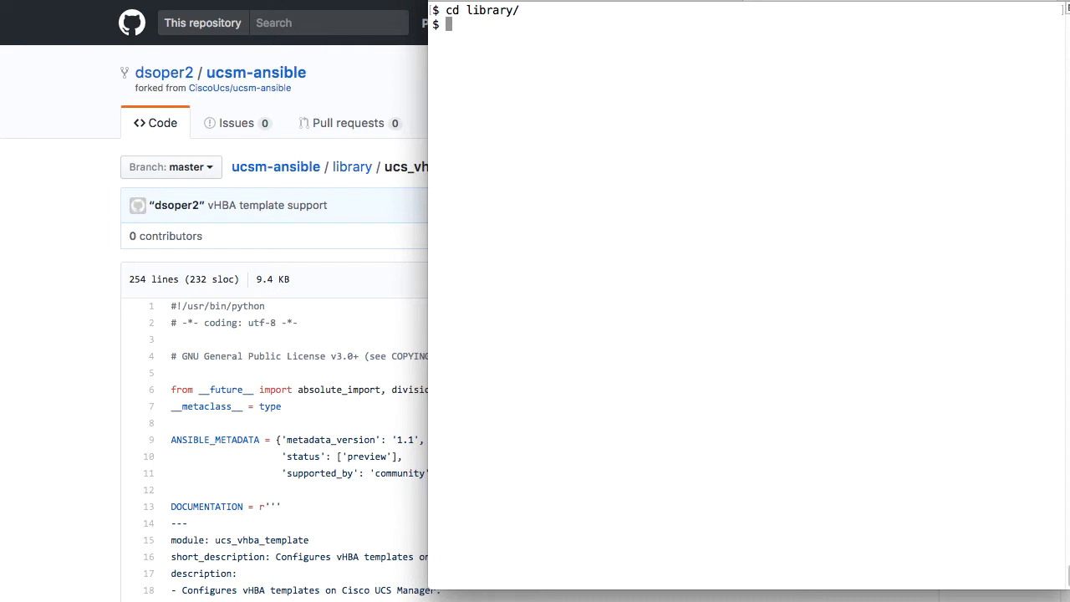
text(g)
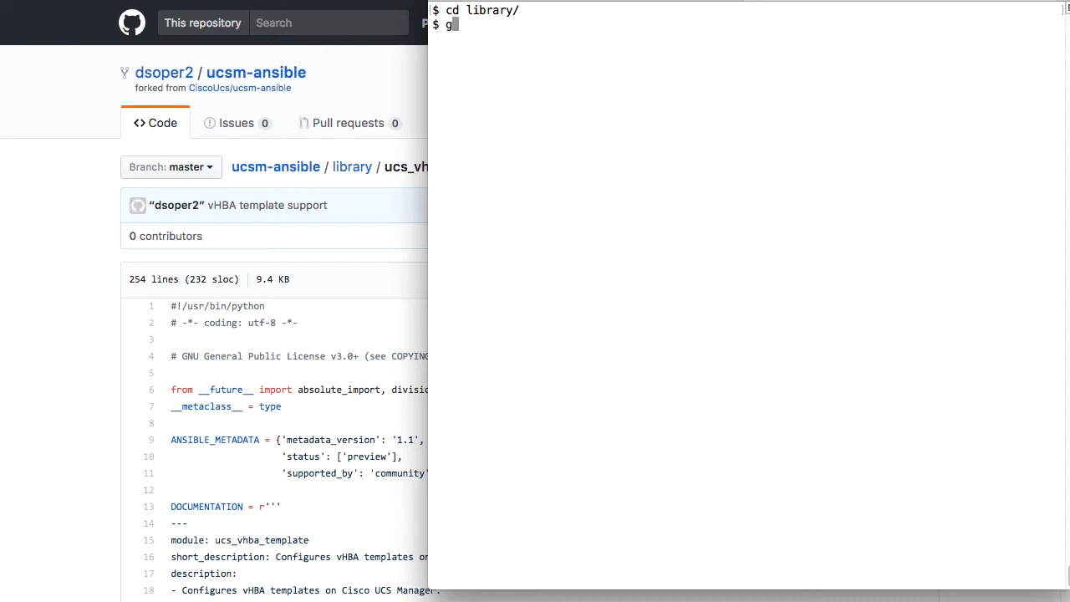
text(it remote)
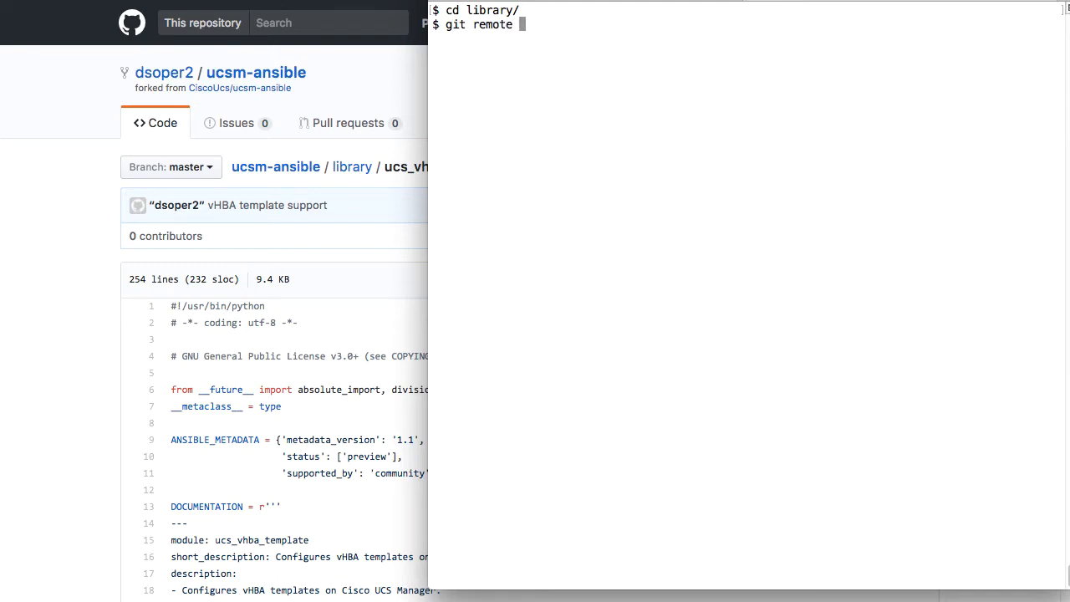
text(-v)
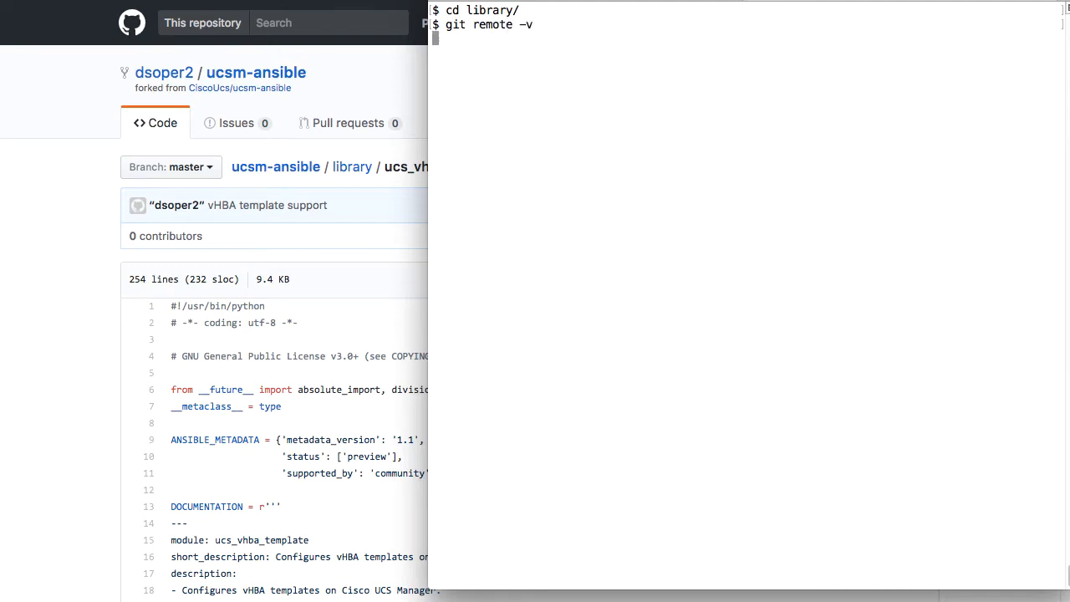
key(Return)
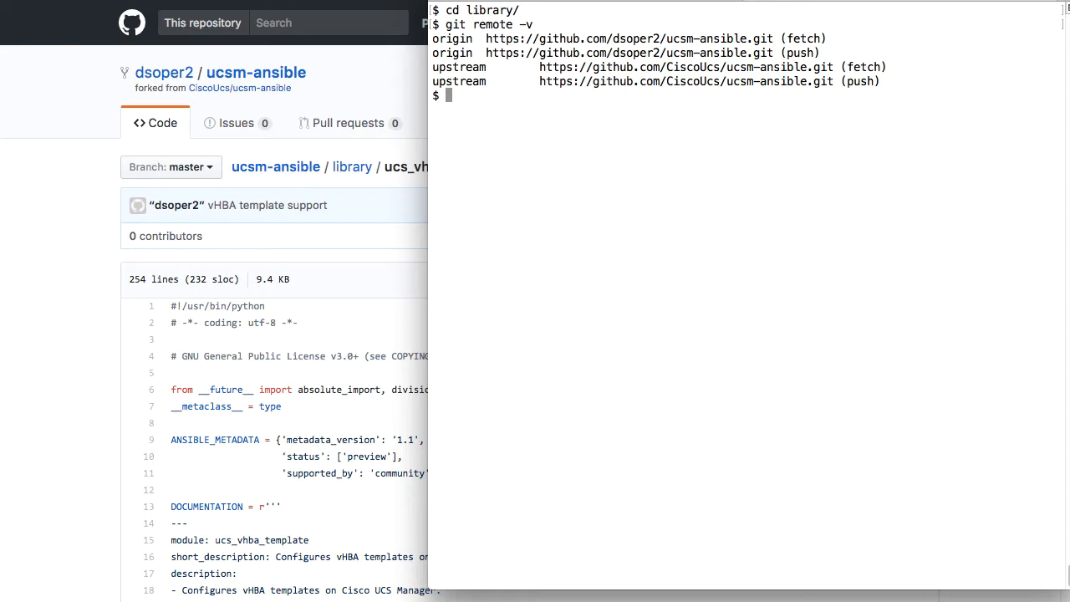
text(git branch)
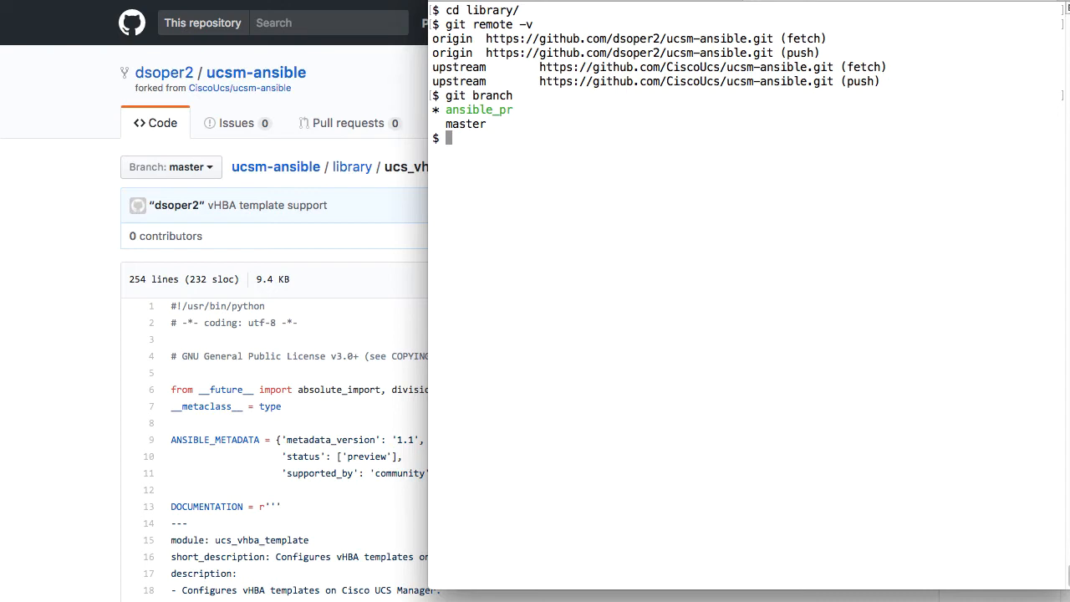
Step: Edit ucs_vhba_template.py in vim and look through its DOCUMENTATION block
text(v)
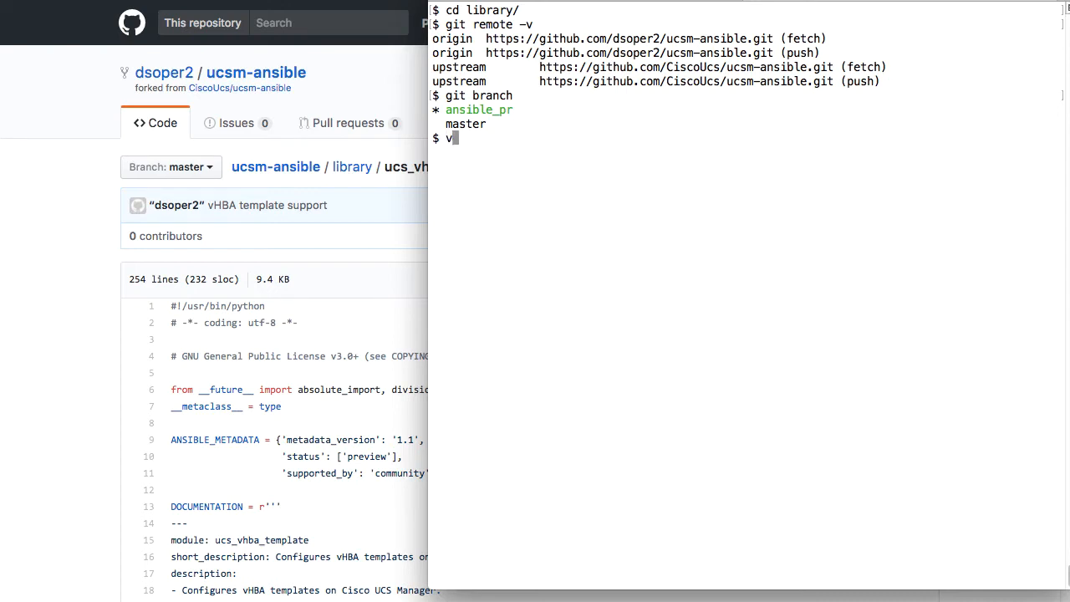
text(im ucs)
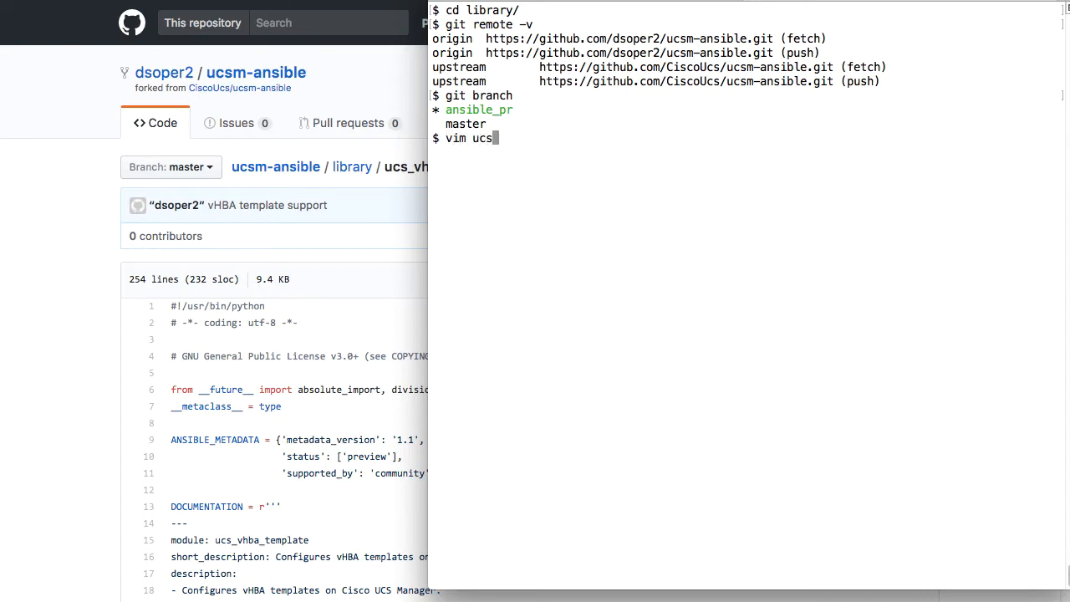
text(vhb)
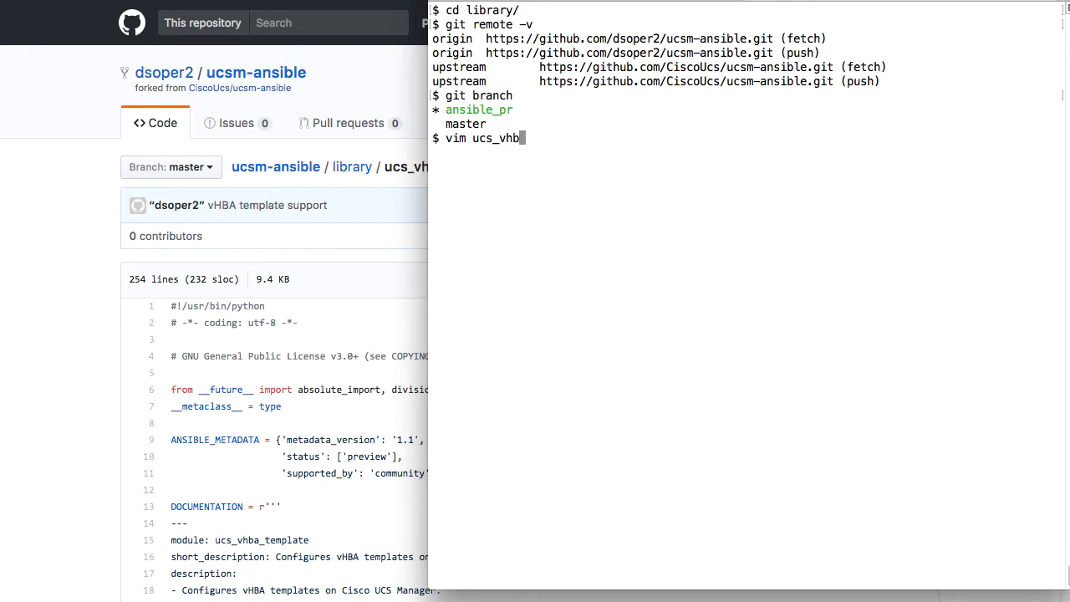
text(a_tem)
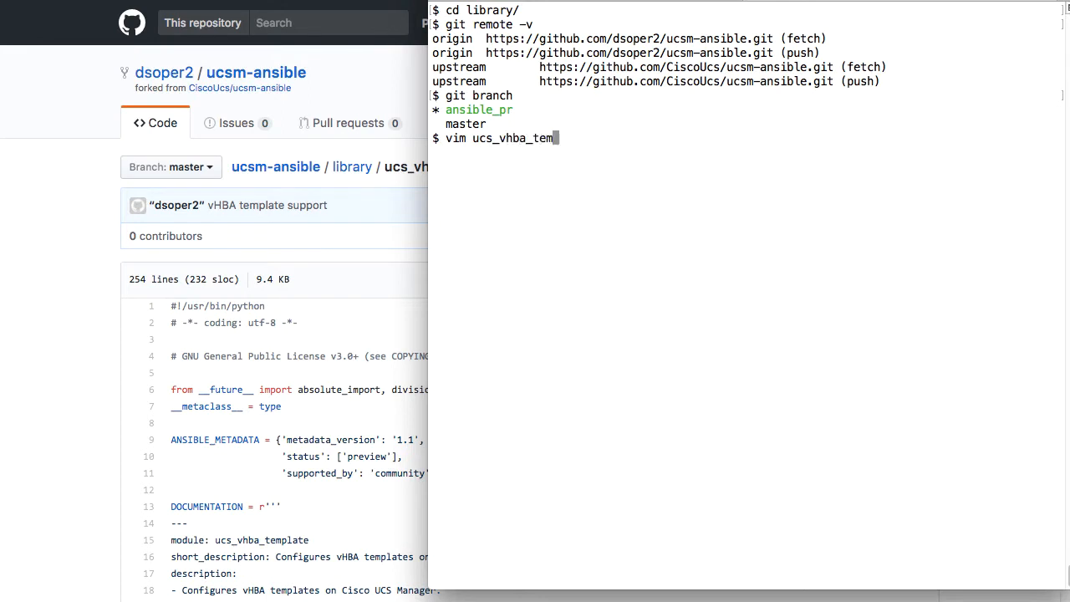
text(plate.py)
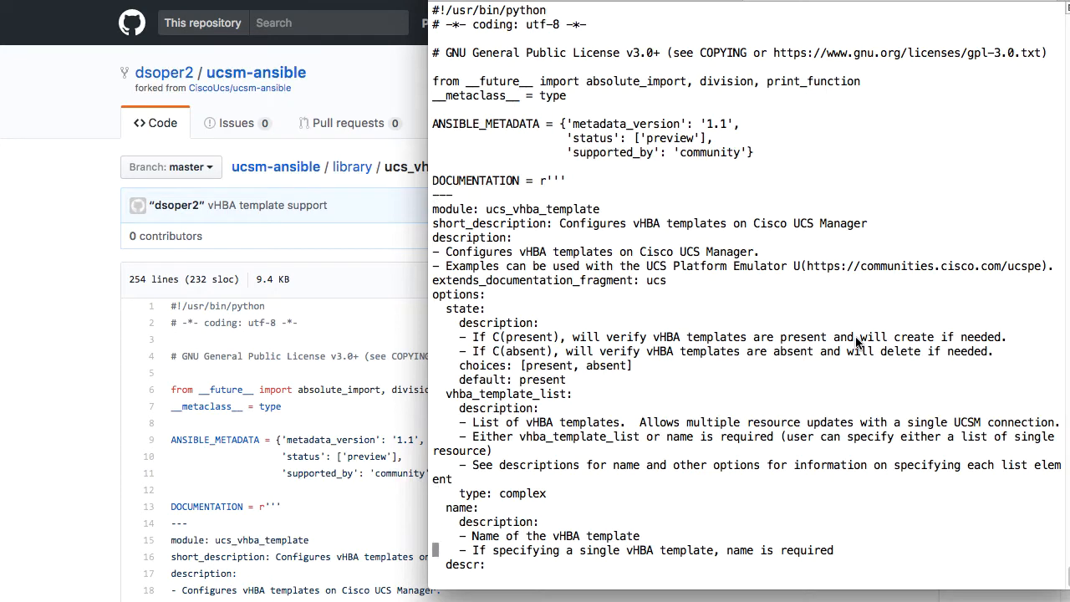
scroll(down, 3)
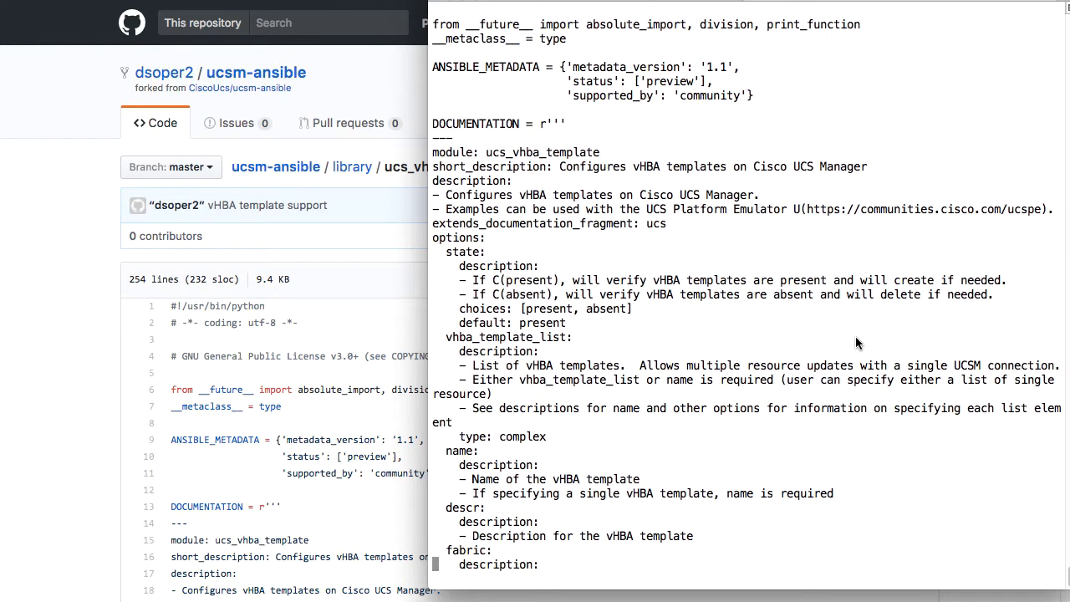
scroll(down, 3)
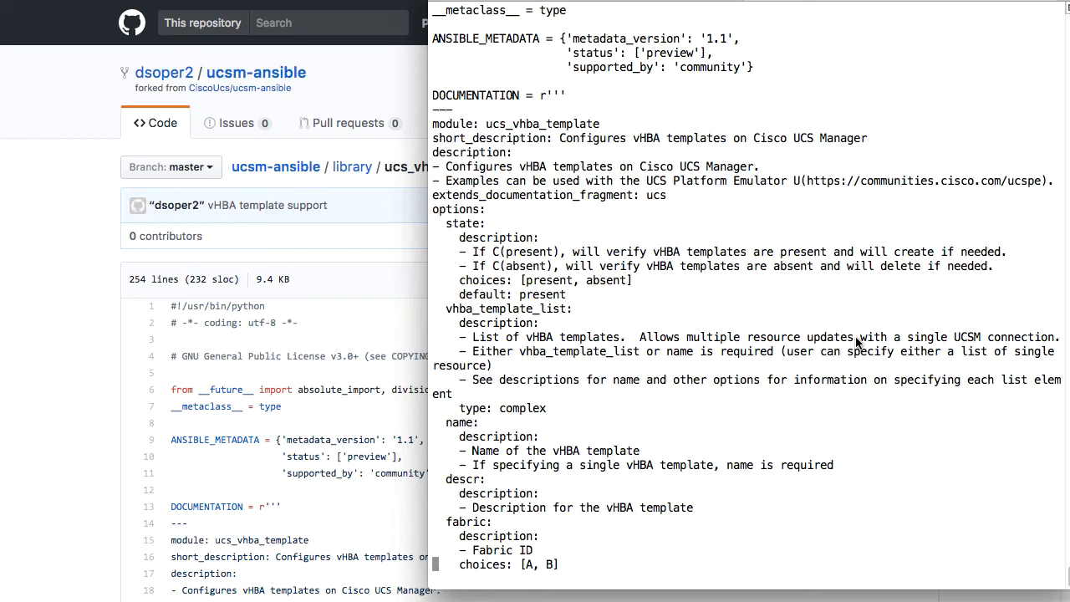
mouse_move(542, 104)
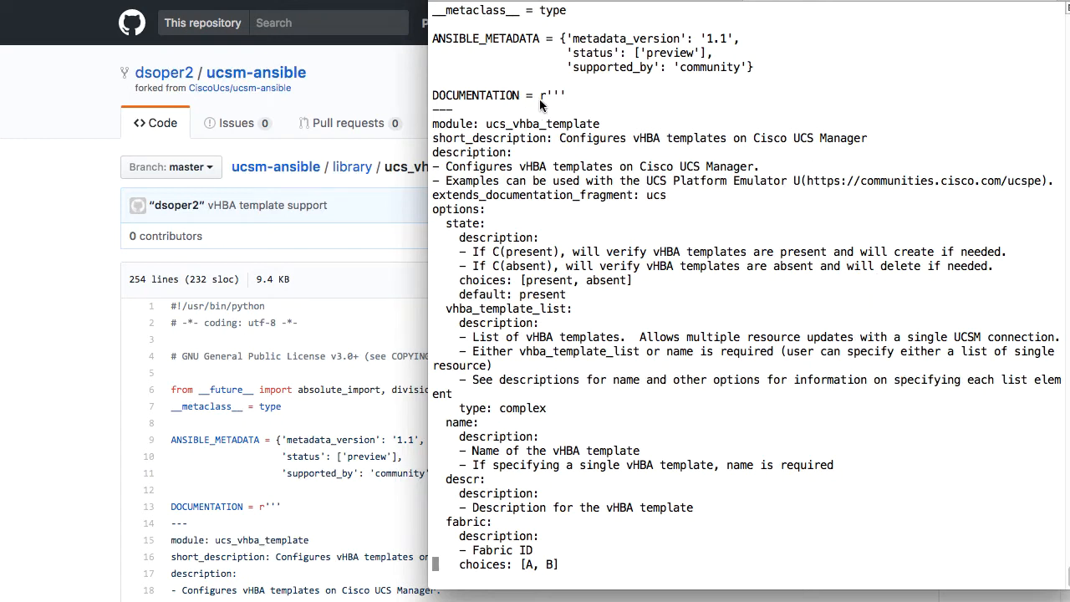
Step: Highlight the module name ucs_vhba_template and the state option
double_click(505, 124)
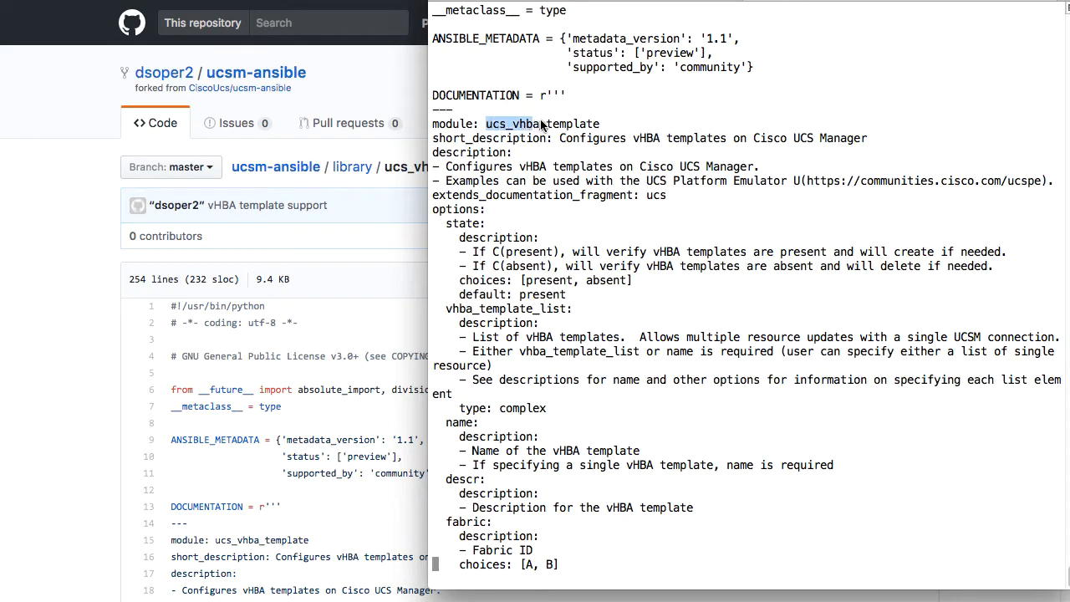
double_click(542, 124)
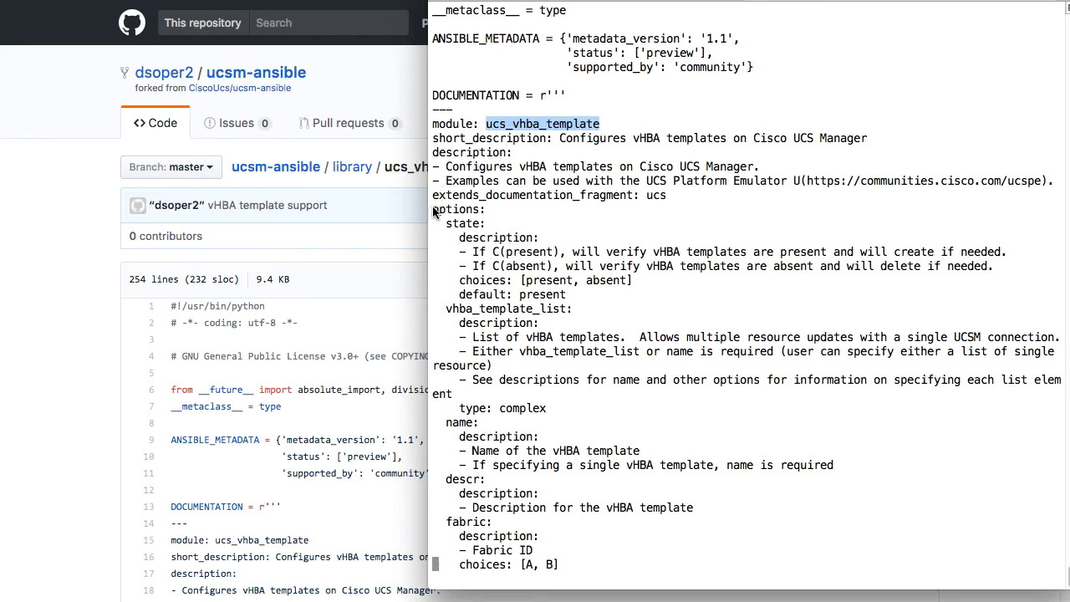
double_click(456, 209)
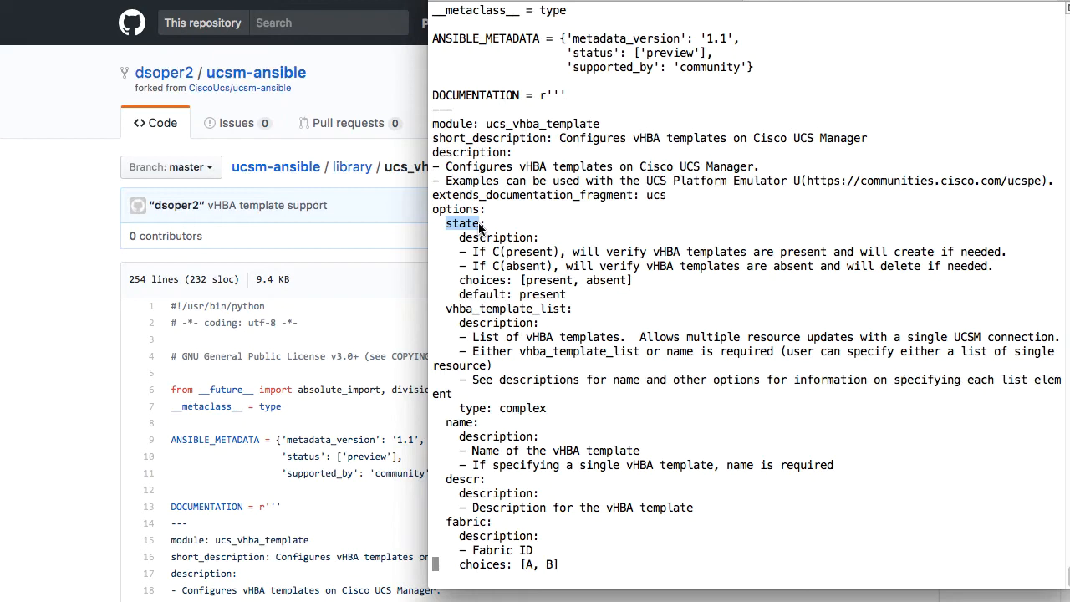
mouse_move(460, 288)
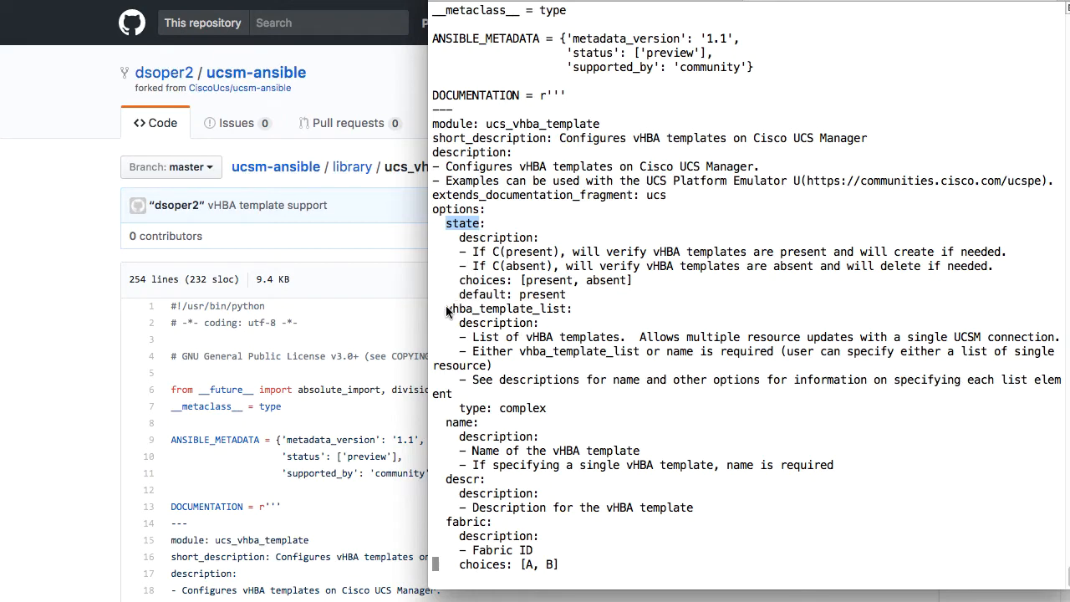
double_click(505, 308)
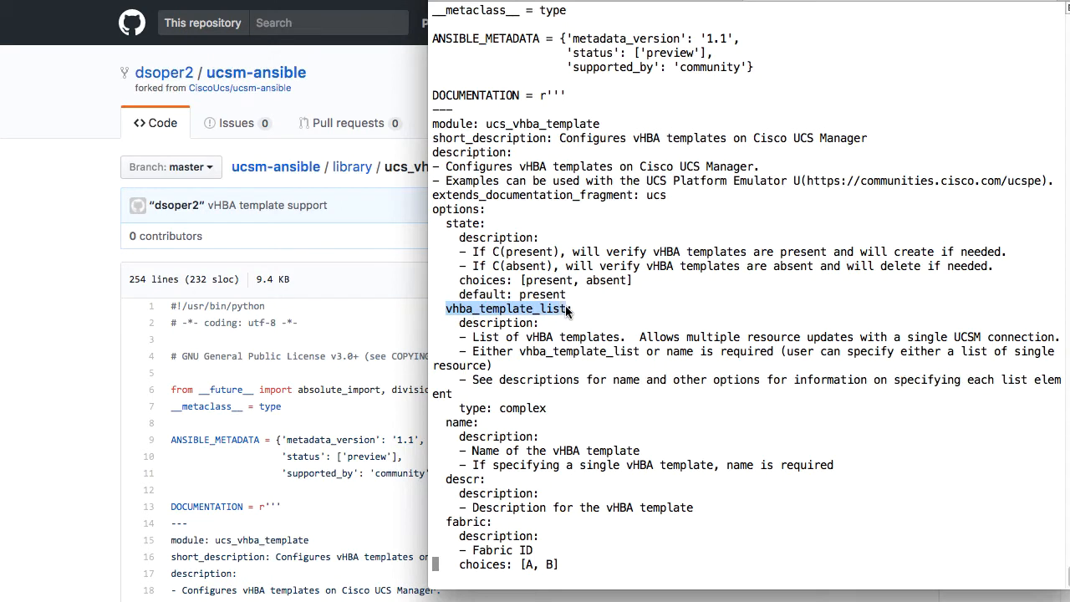
mouse_move(683, 324)
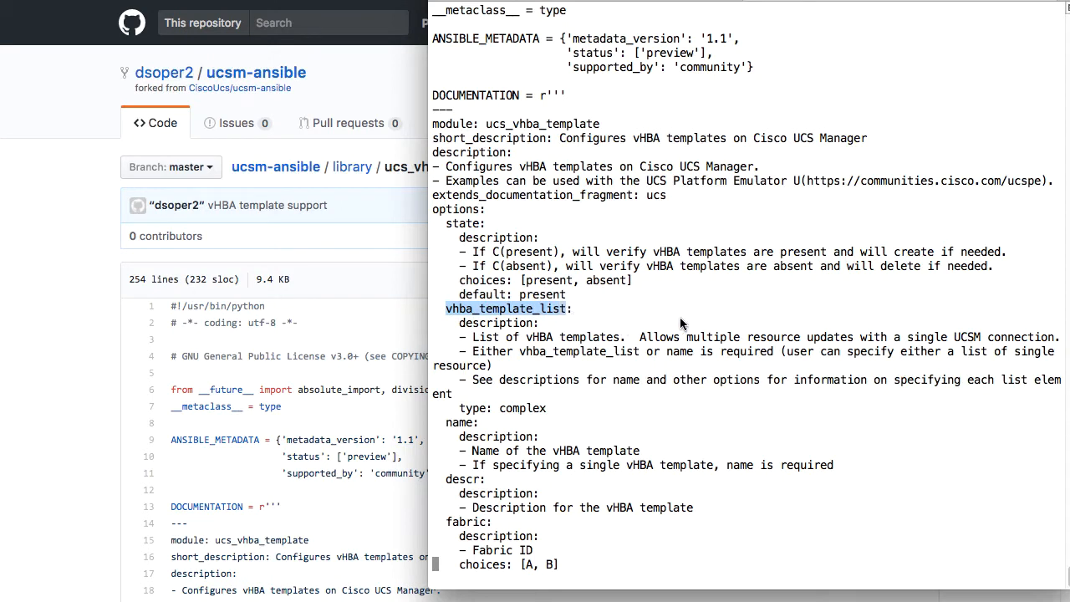
mouse_move(686, 324)
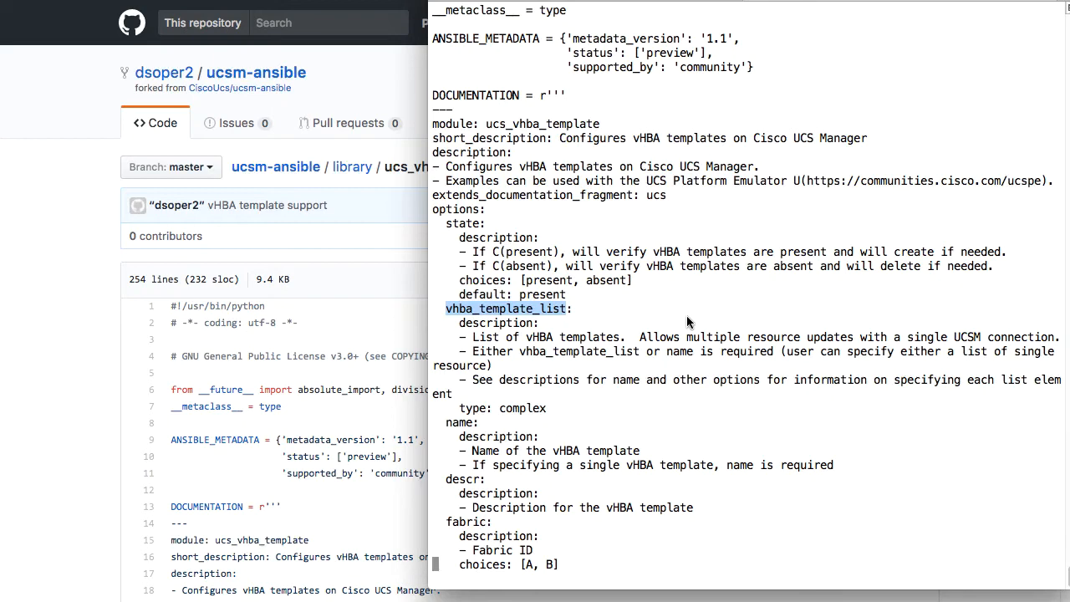
mouse_move(683, 326)
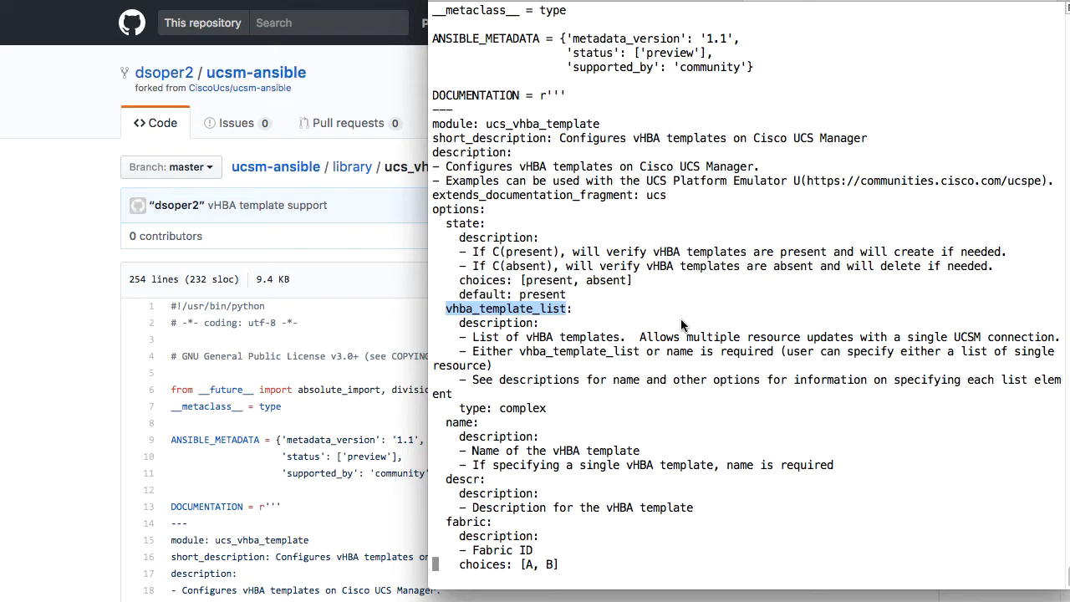
mouse_move(640, 421)
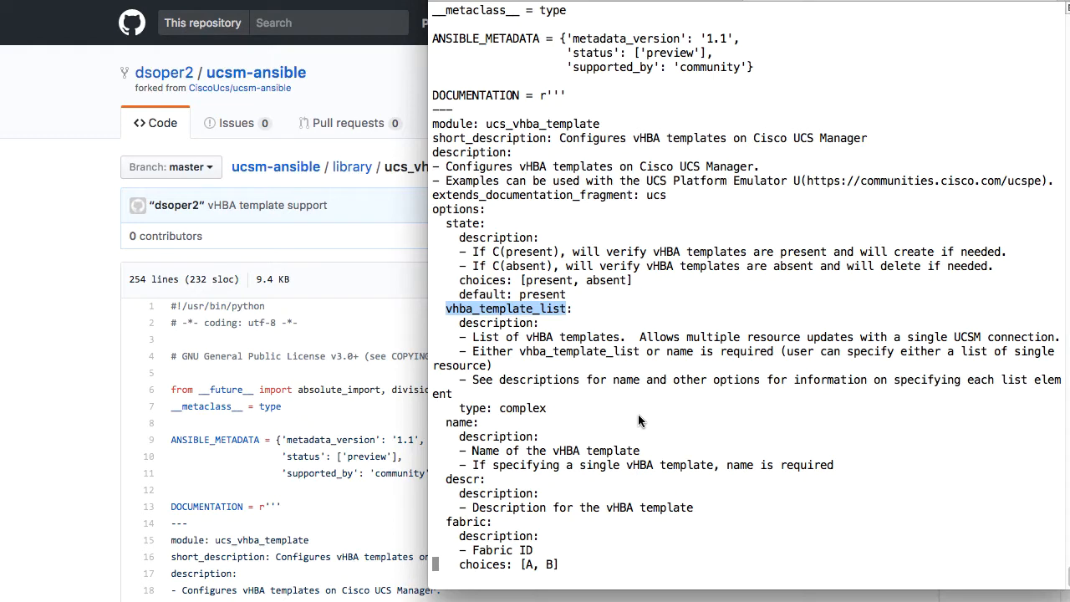
double_click(459, 422)
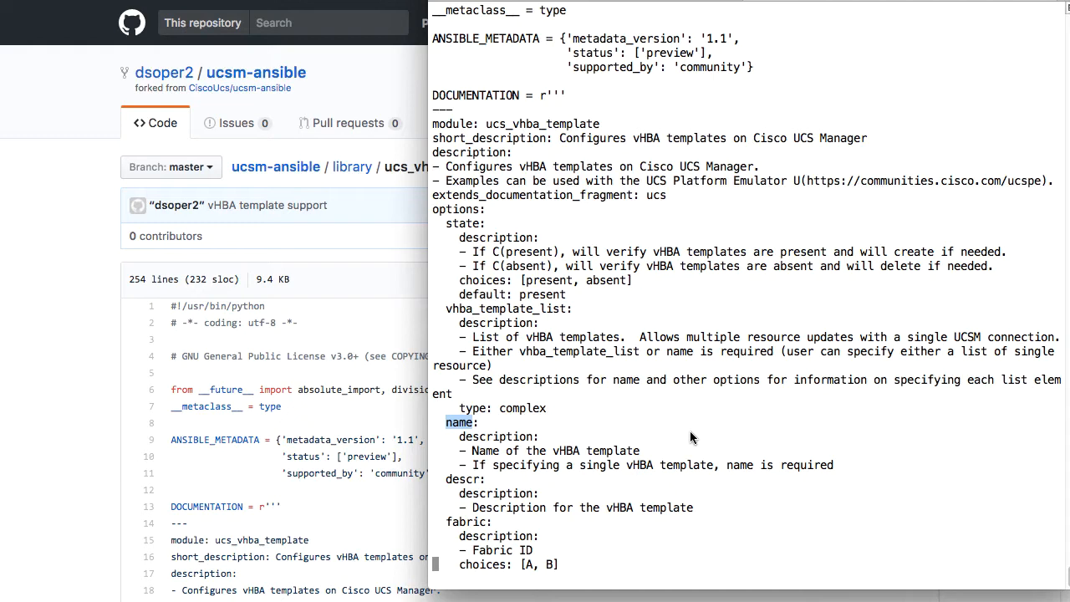
mouse_move(448, 478)
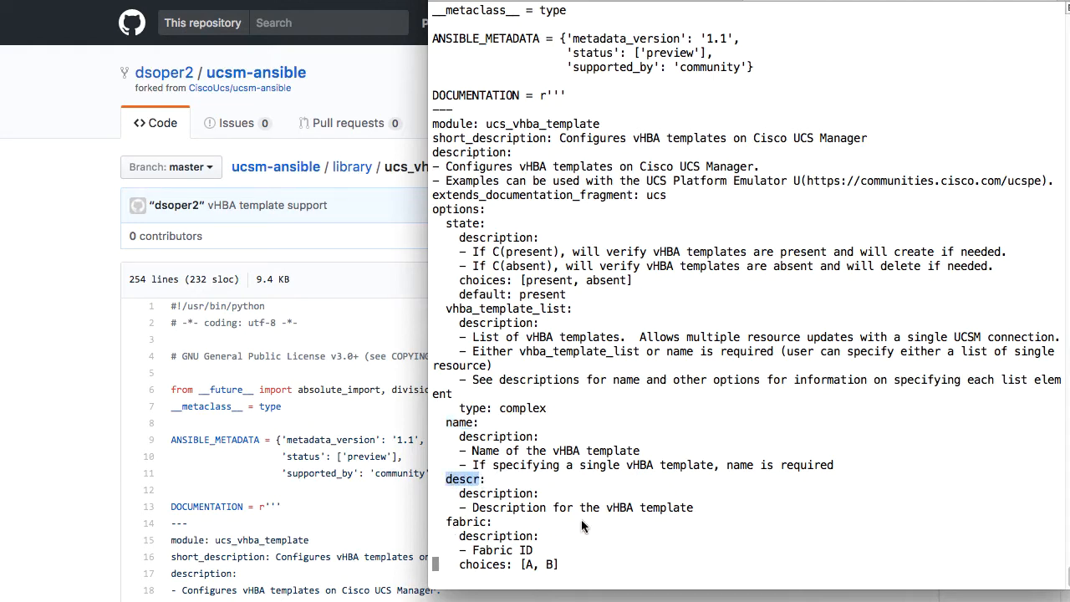
mouse_move(693, 518)
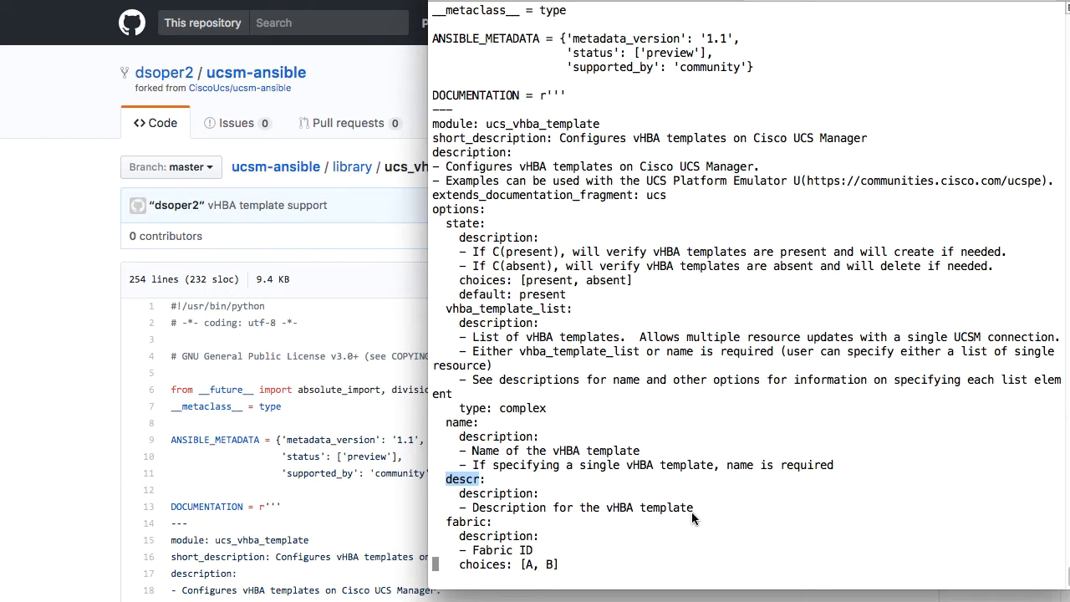
Step: Review the later options down to org_dn and highlight redundancy_type
scroll(down, 3)
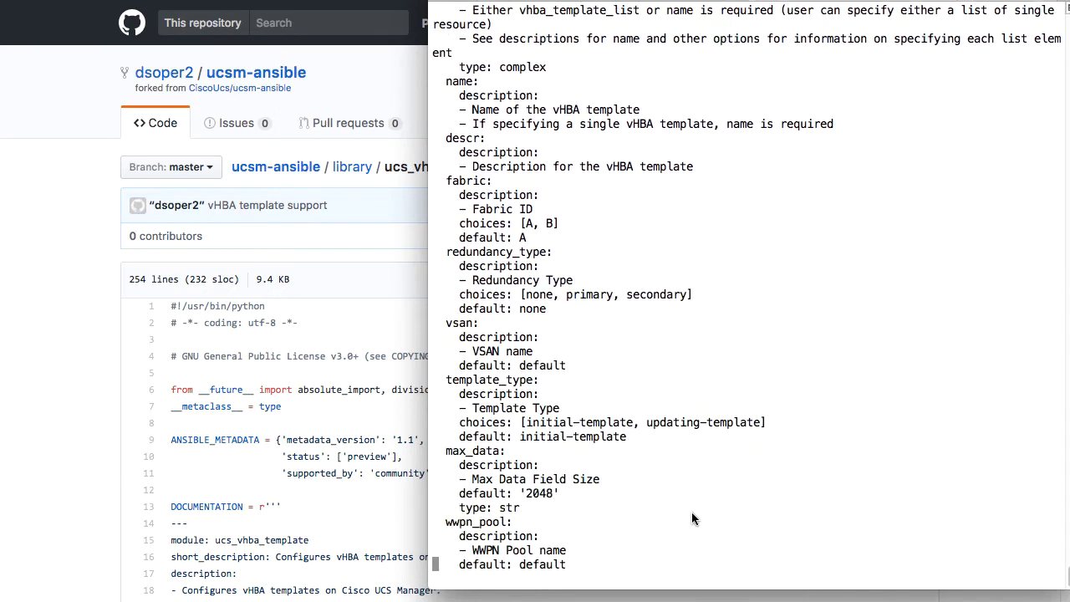
scroll(down, 3)
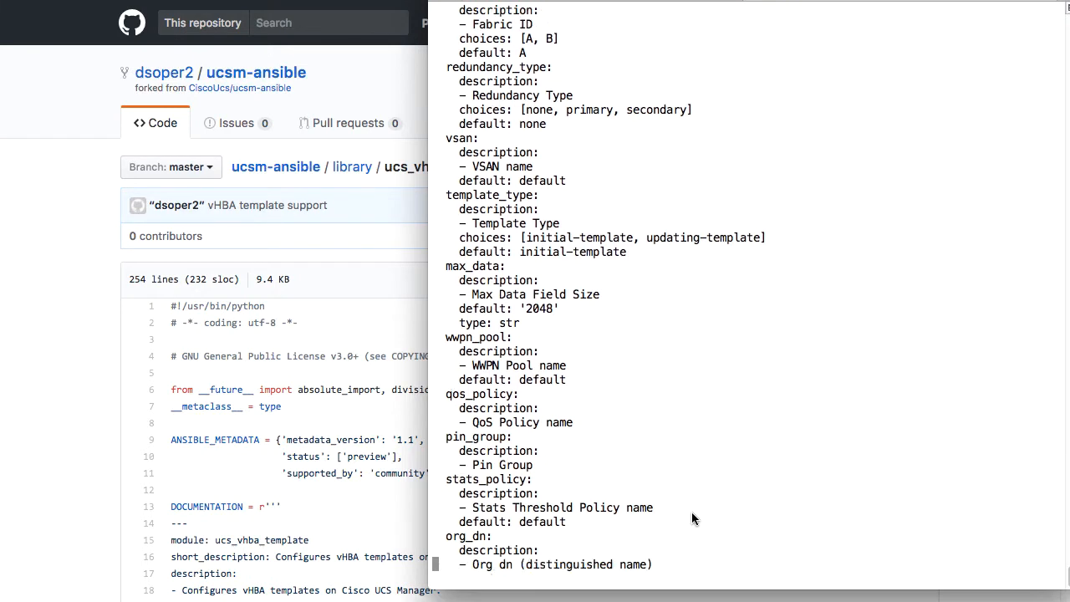
mouse_move(662, 161)
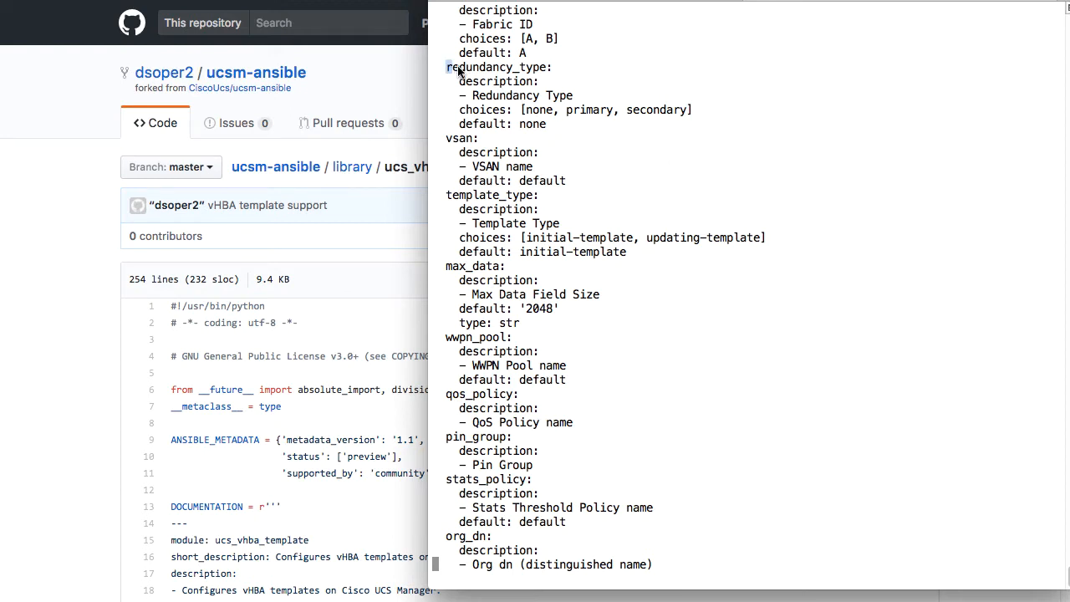
double_click(498, 67)
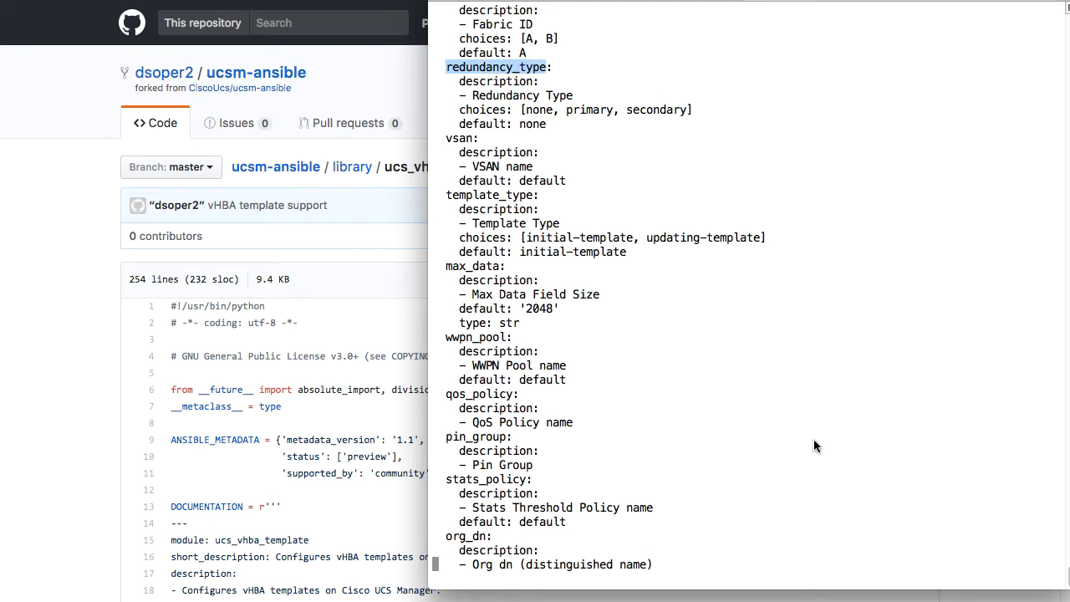
mouse_move(794, 395)
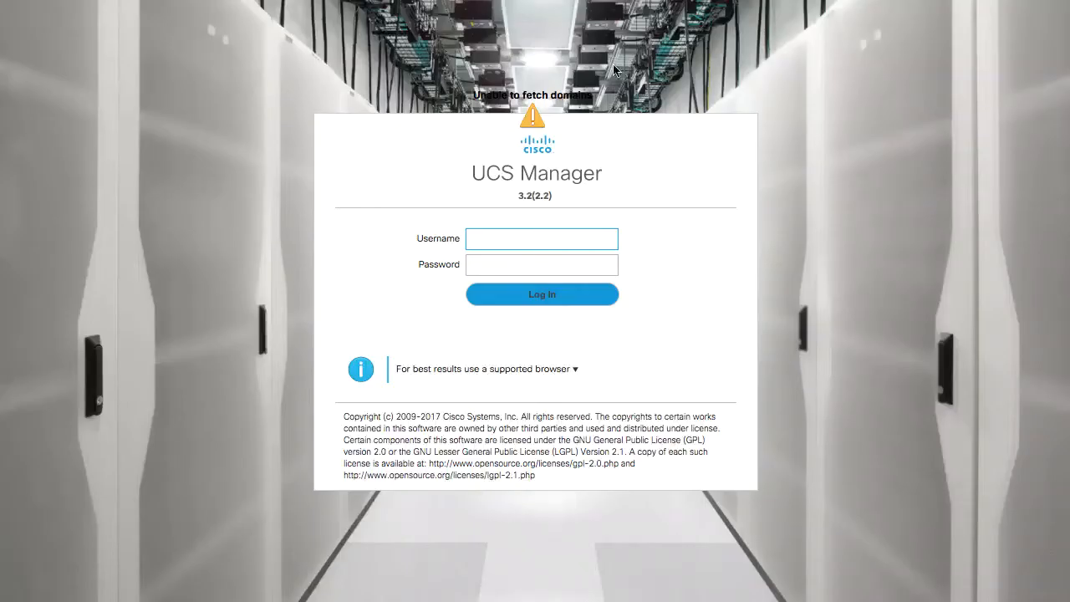
Step: Log in to UCS Manager as admin
text(a)
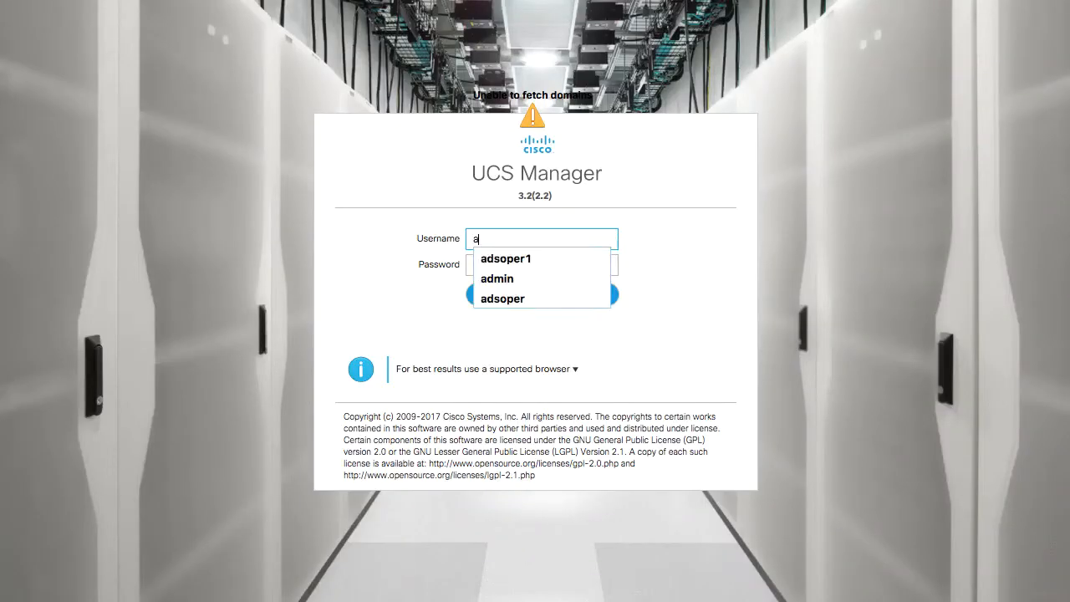
click(495, 277)
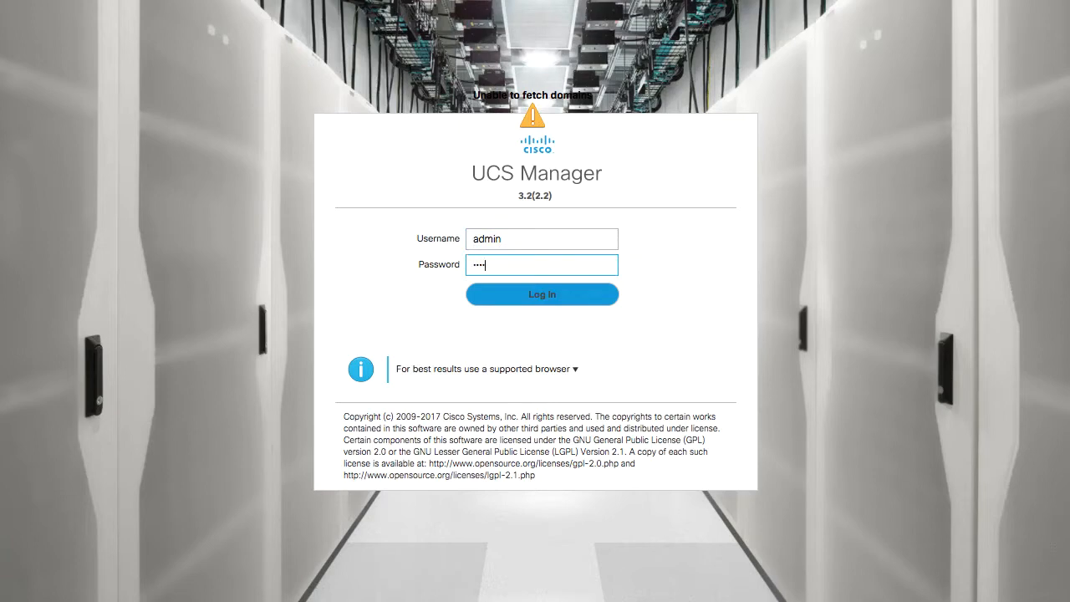
click(542, 294)
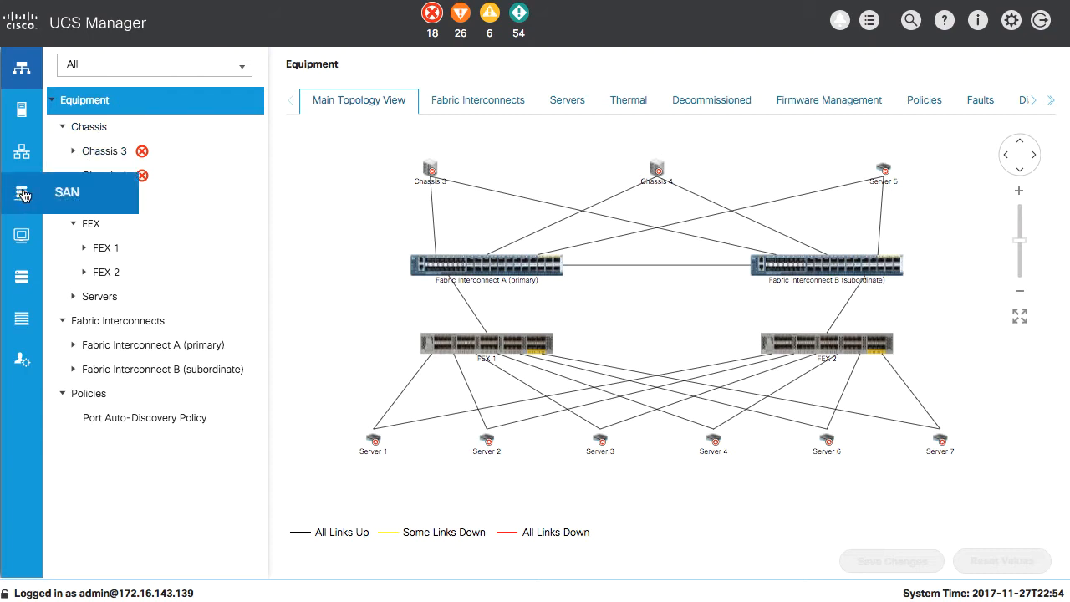
Step: Filter SAN to Policies under root and start creating a new vHBA template
click(22, 194)
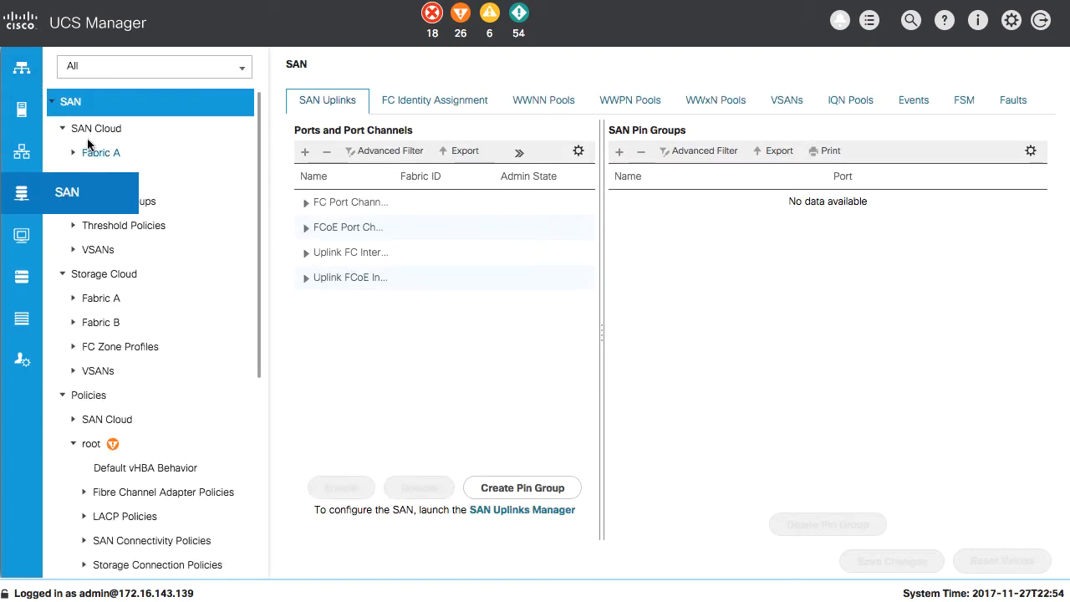
click(154, 67)
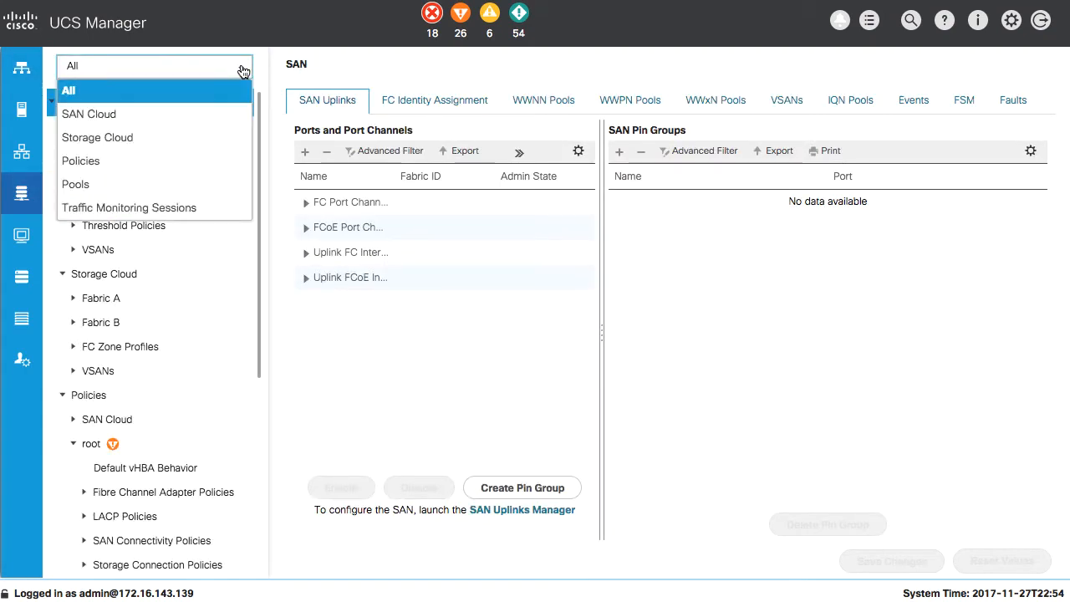
click(80, 160)
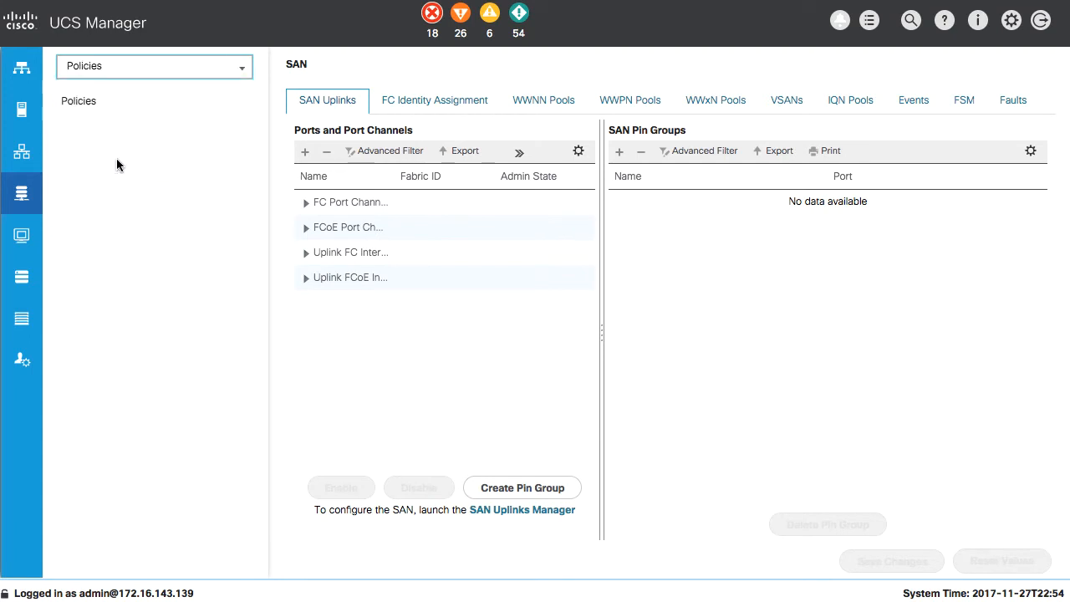
click(77, 100)
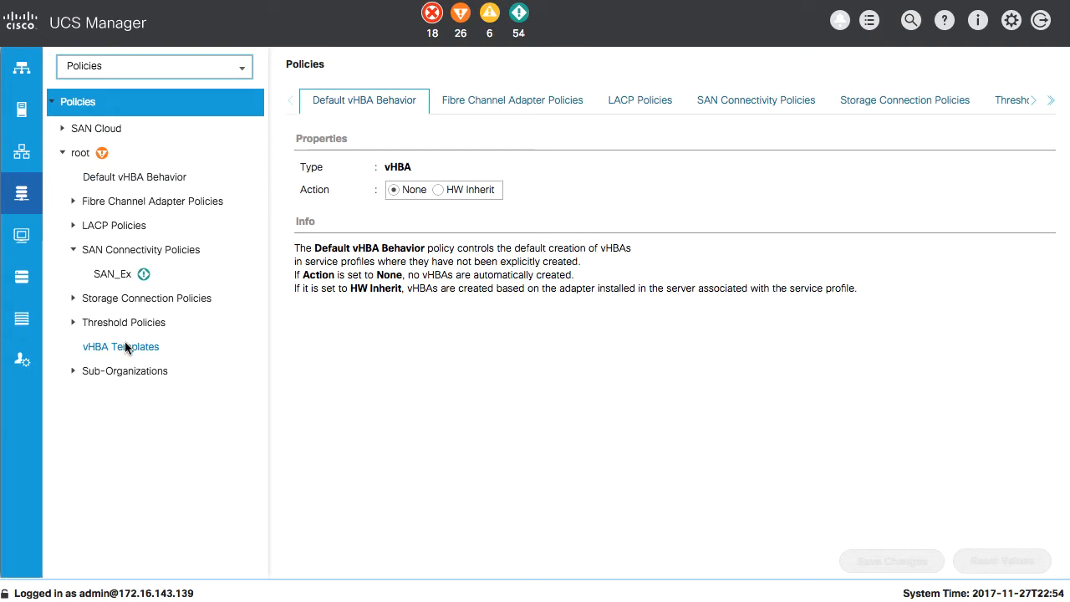
right_click(120, 346)
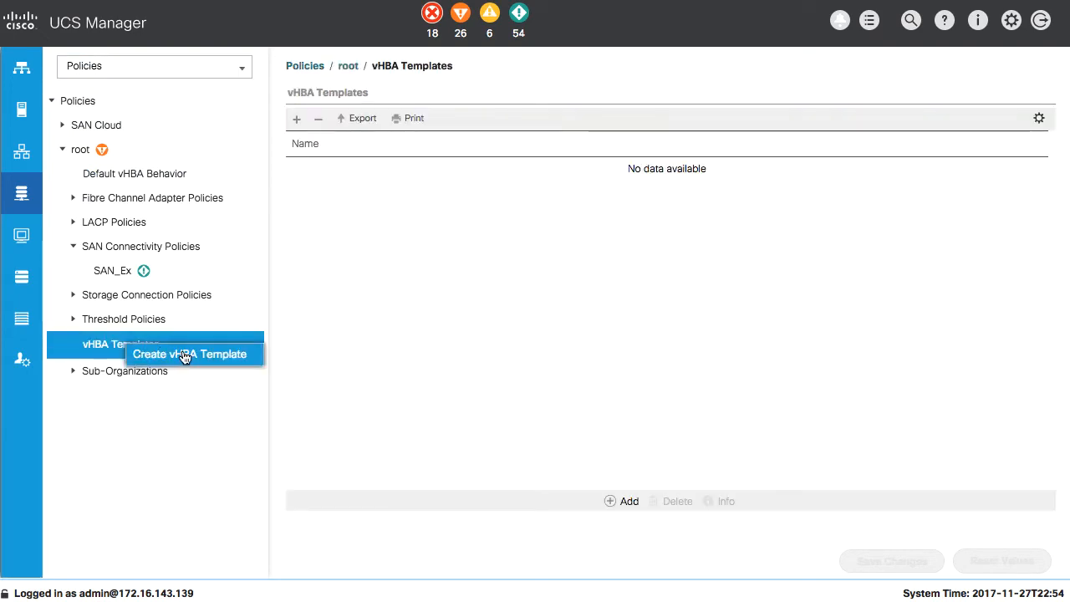
click(189, 355)
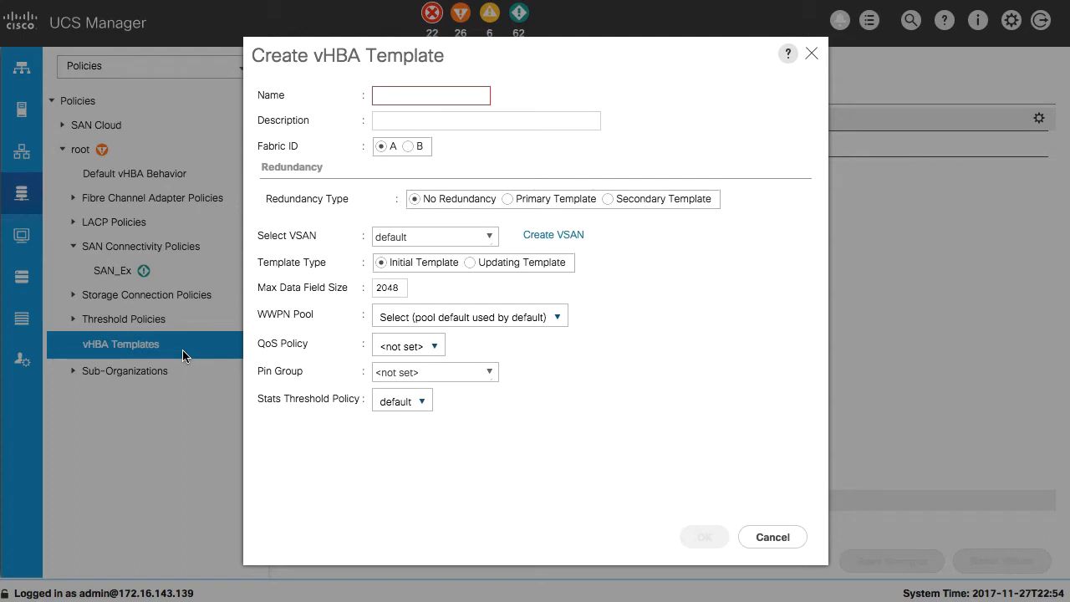
mouse_move(216, 353)
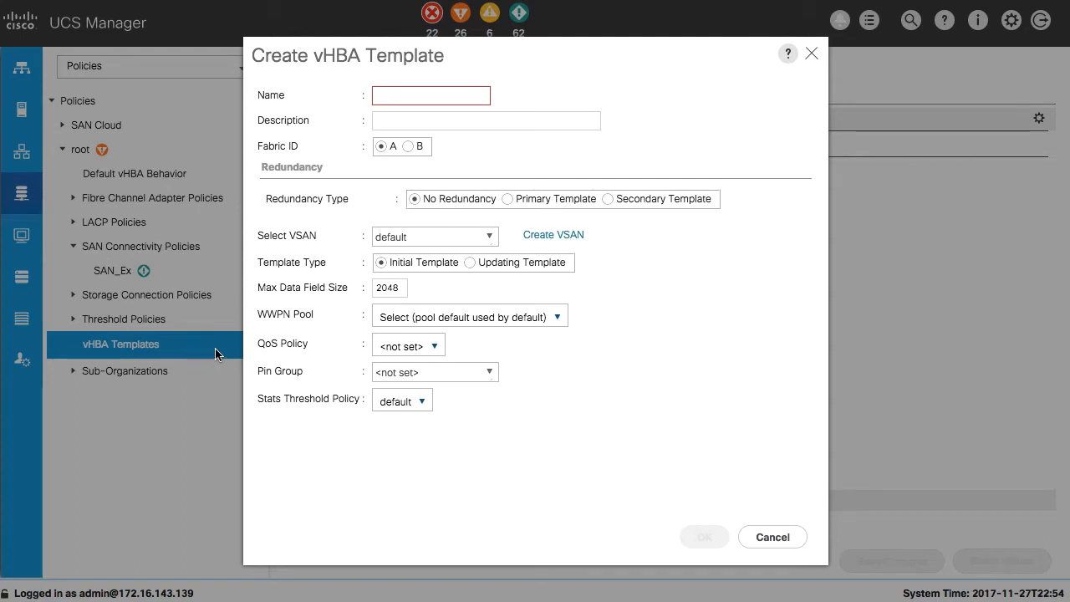
mouse_move(448, 360)
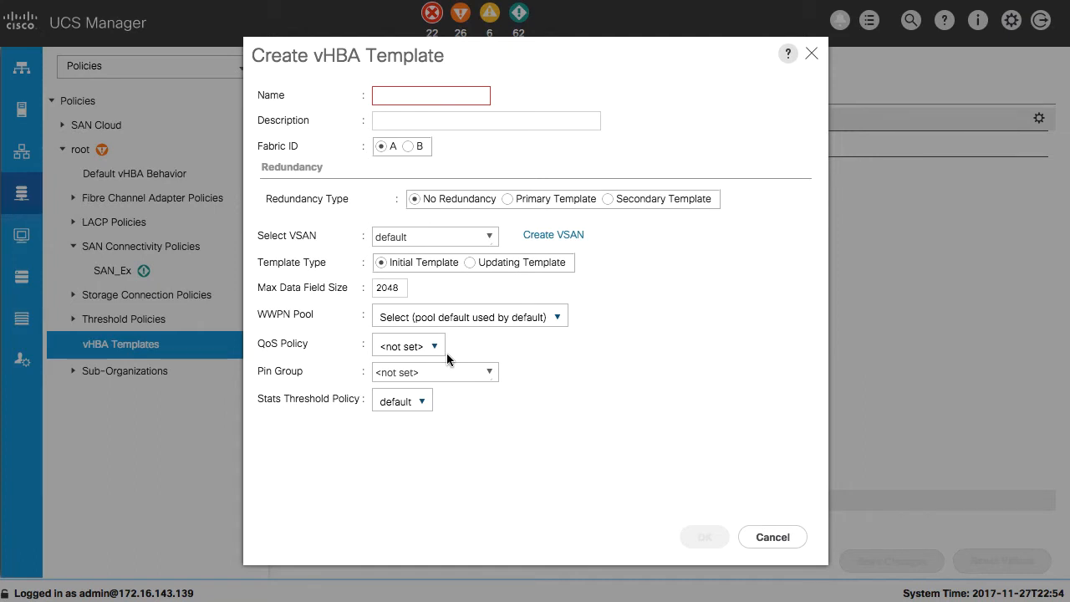
mouse_move(916, 209)
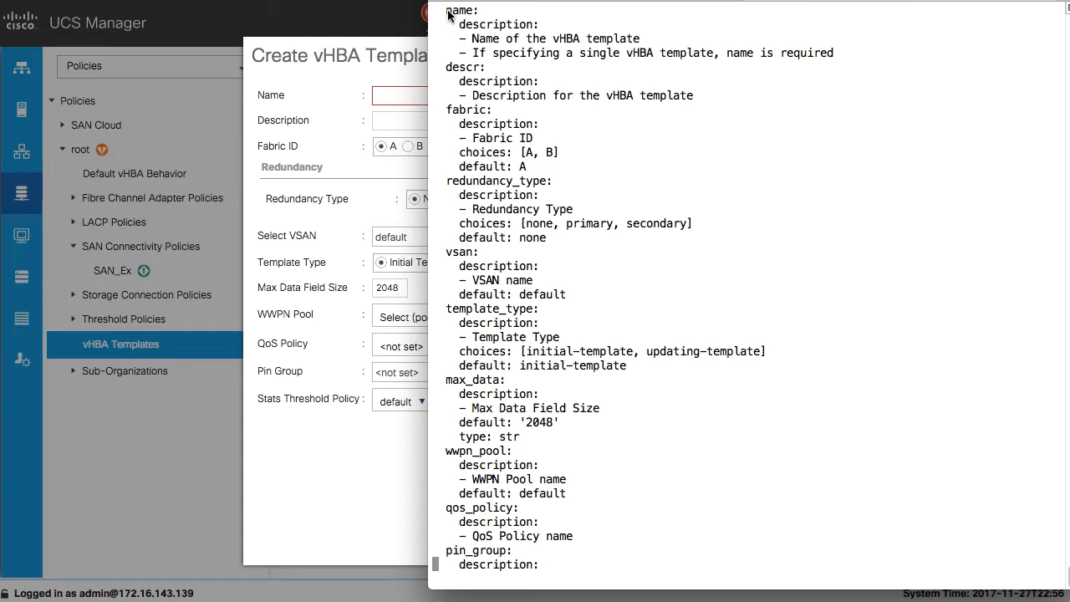
Step: Highlight the name option in the module documentation to begin reviewing it
double_click(460, 10)
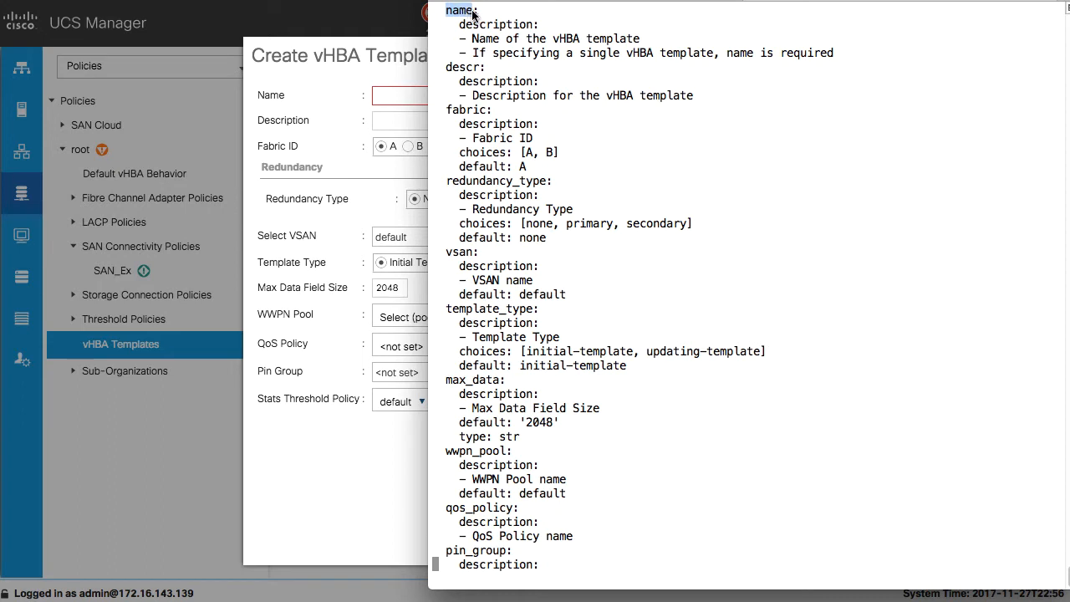
mouse_move(498, 78)
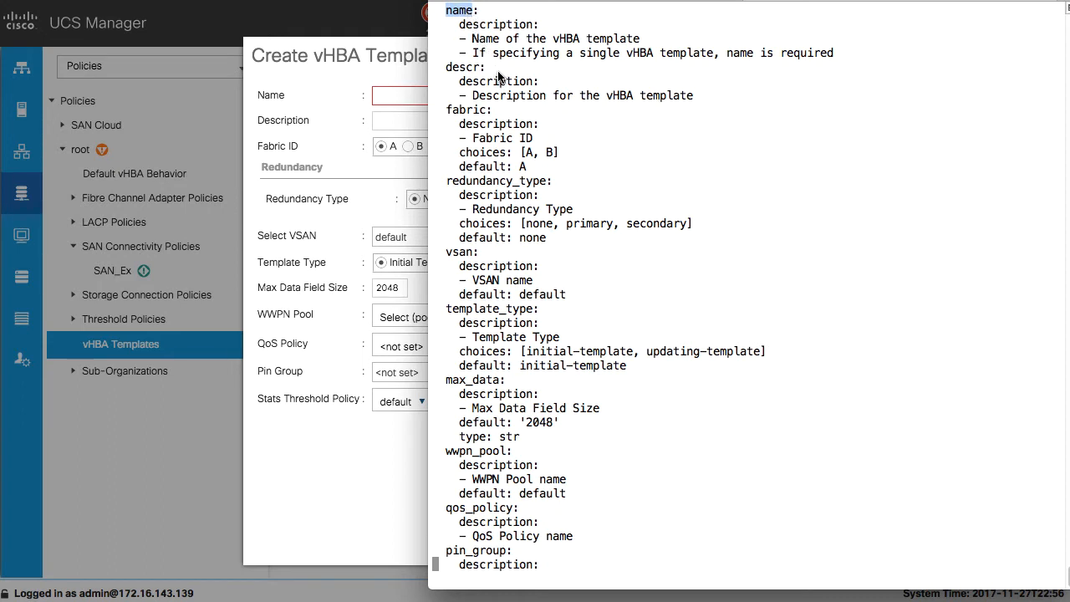
mouse_move(468, 114)
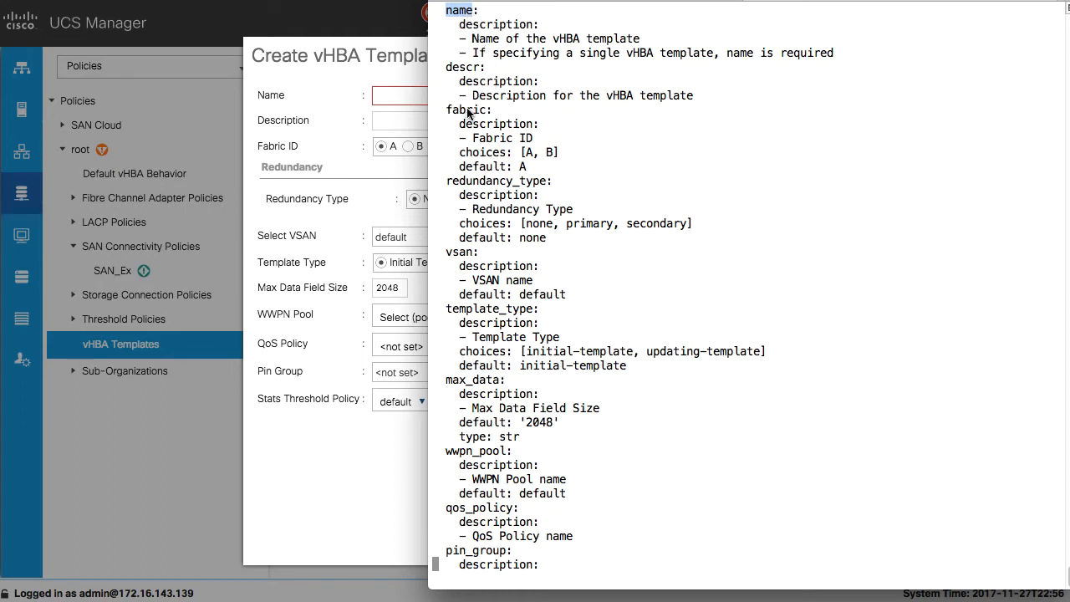
mouse_move(483, 180)
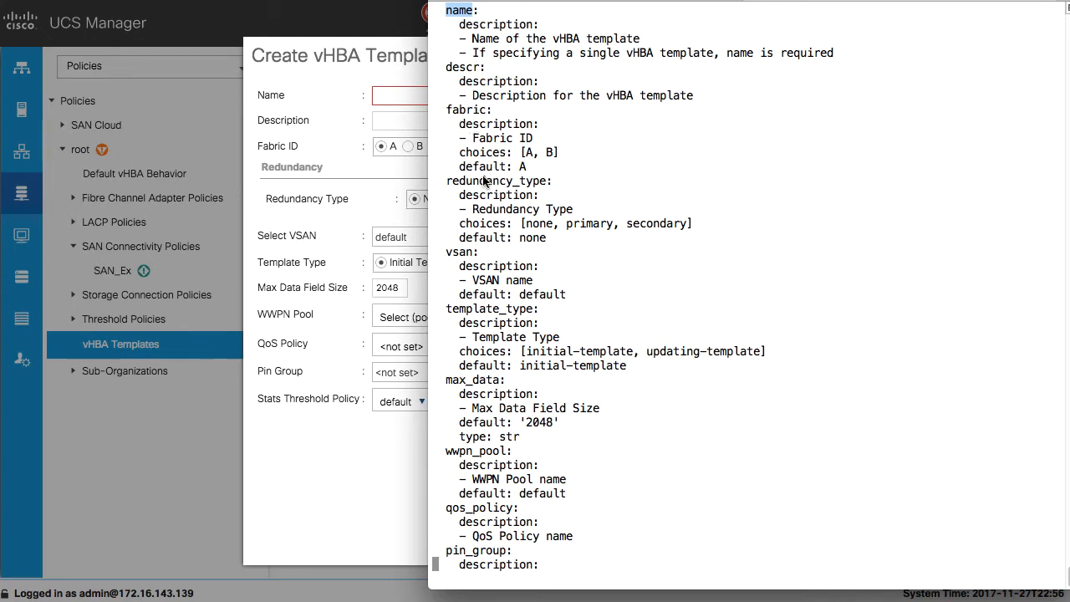
mouse_move(470, 227)
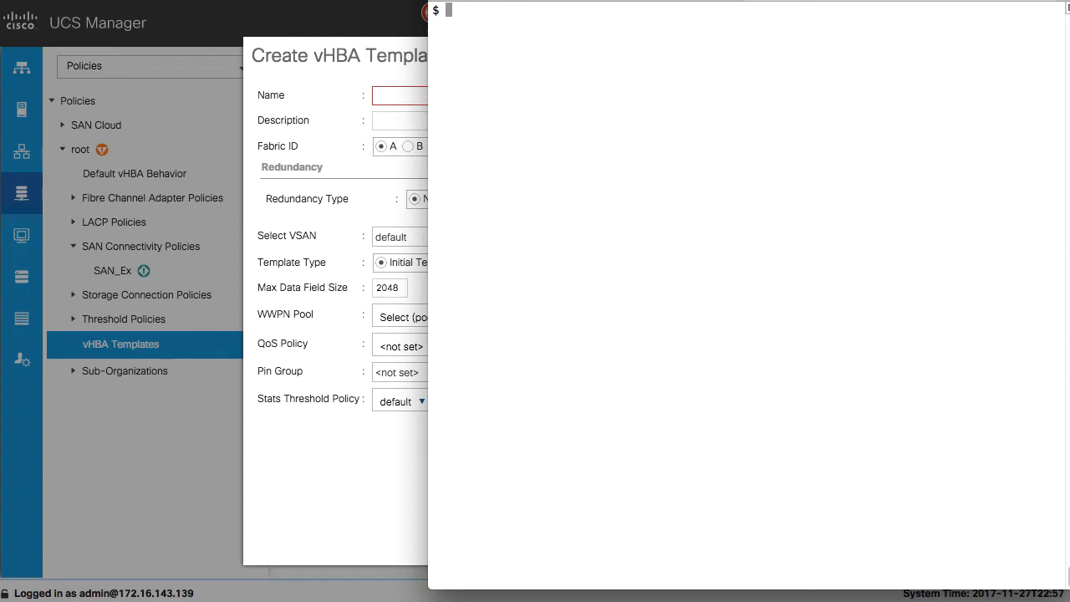
mouse_move(488, 20)
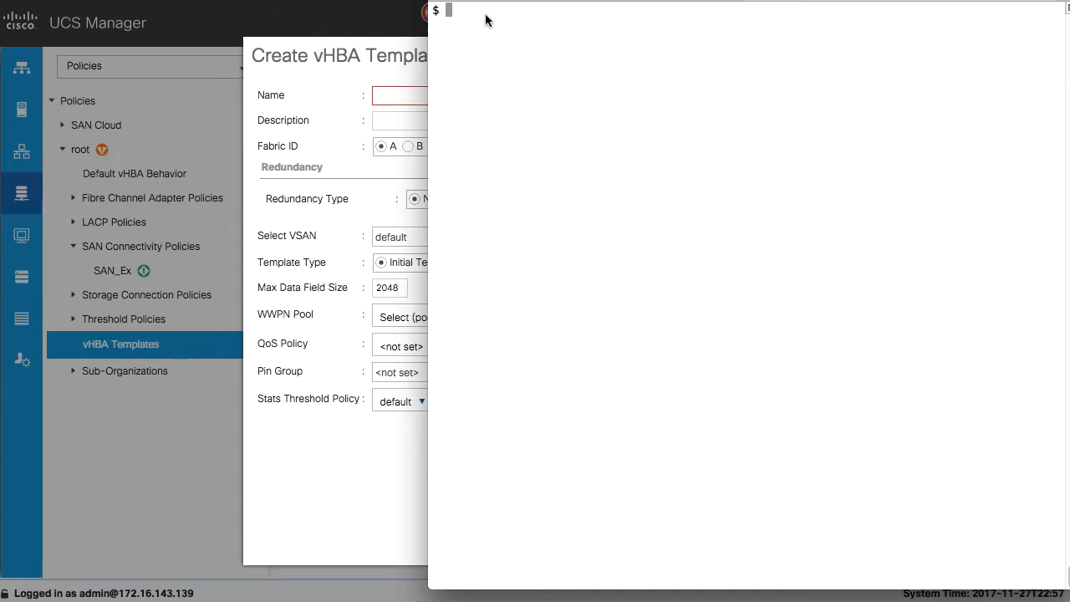
Step: Enter the command ansible-doc ucs_vhba_template at the shell prompt
text(ansible)
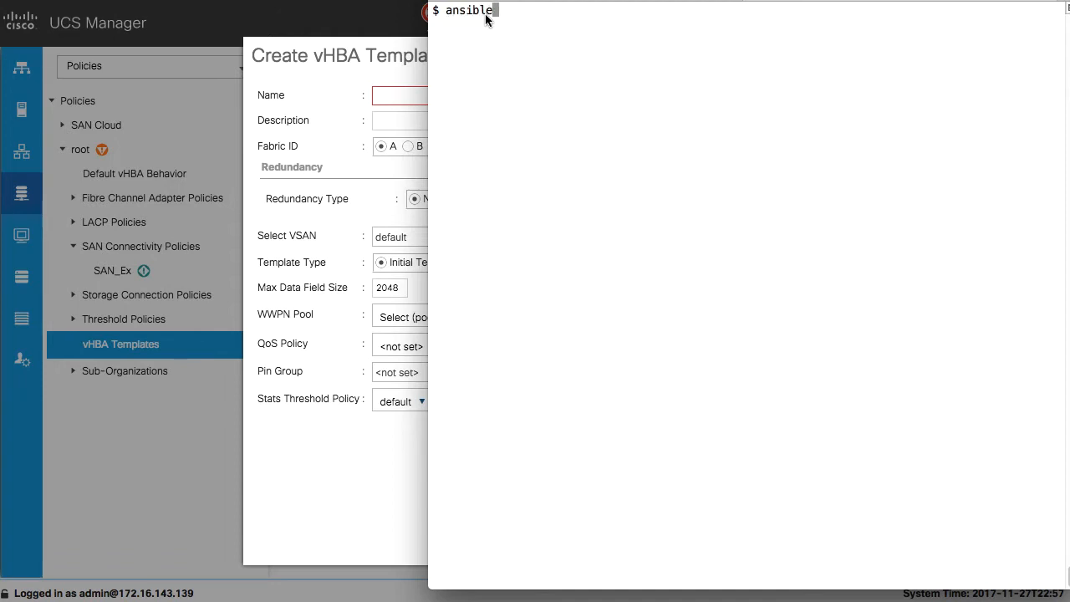
text(-doc ucs)
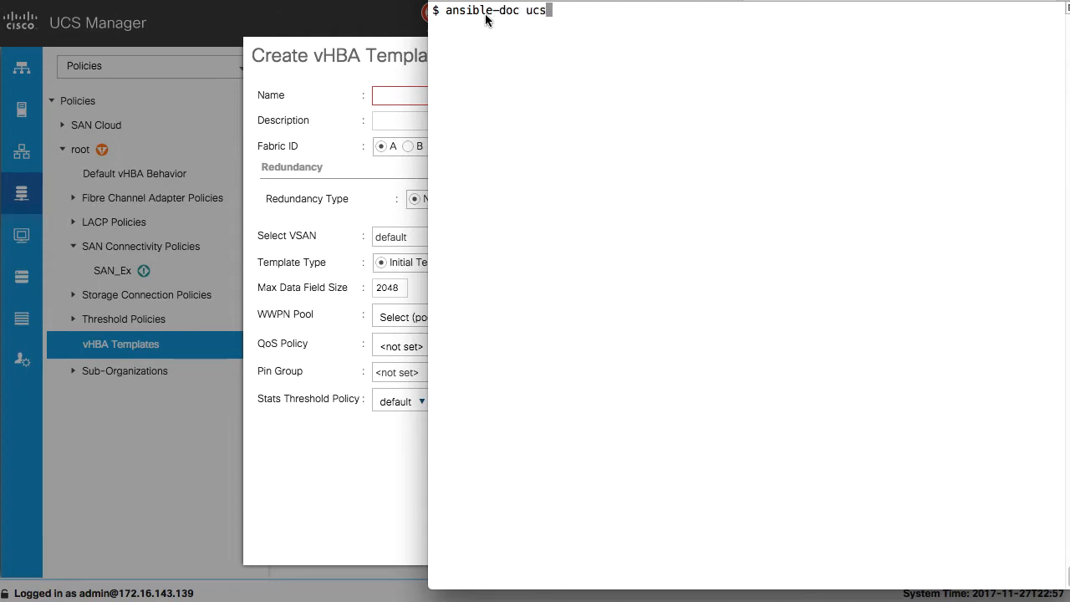
text(_vh)
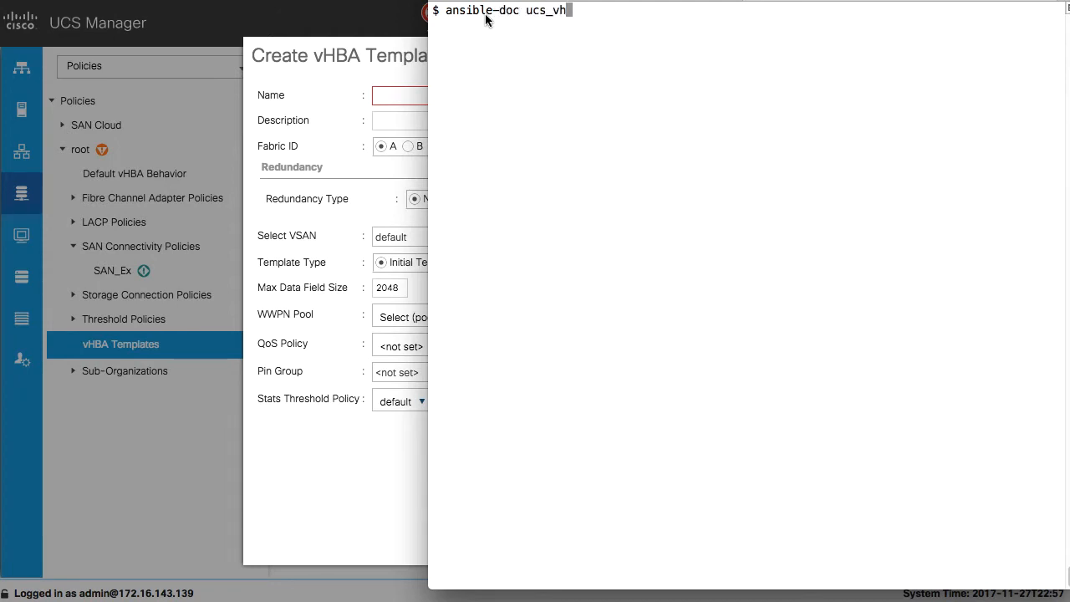
text(ba_templat)
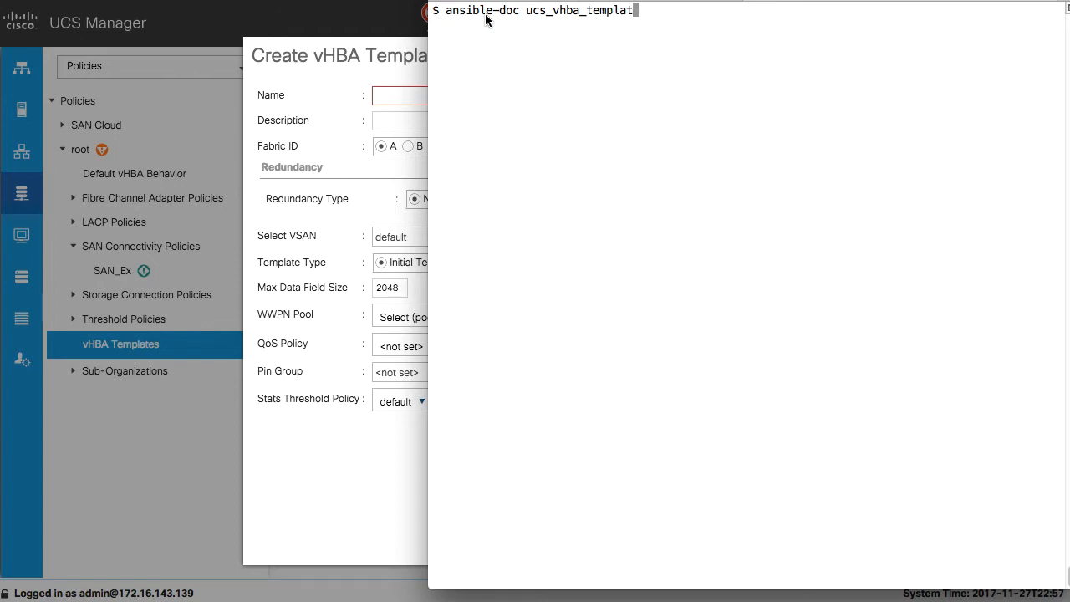
text(e)
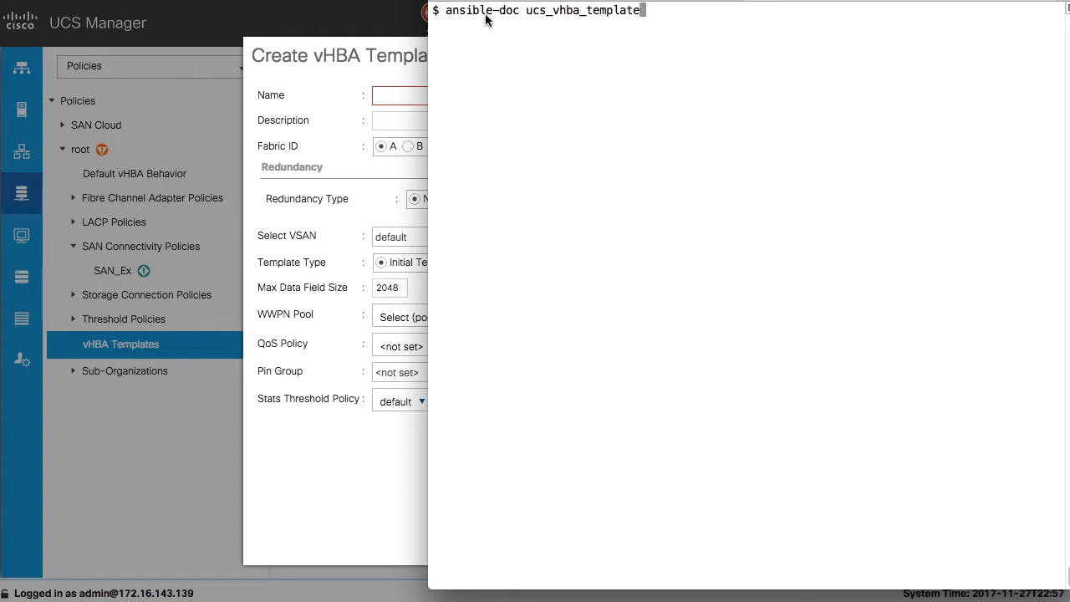
Step: Run the ansible-doc lookup to display the UCS_VHBA_TEMPLATE options and defaults
key(Return)
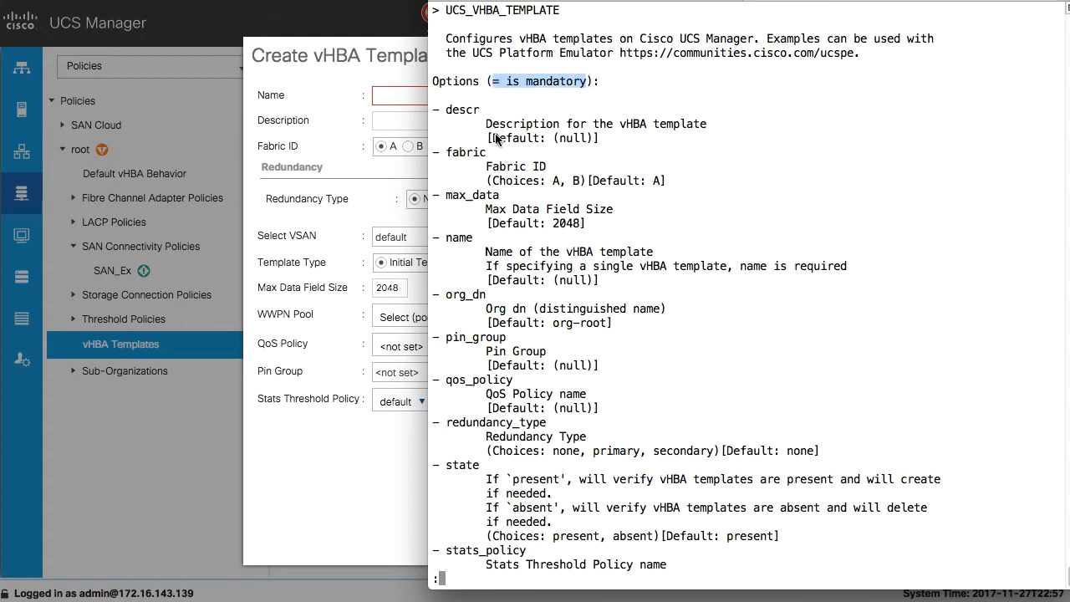
mouse_move(588, 186)
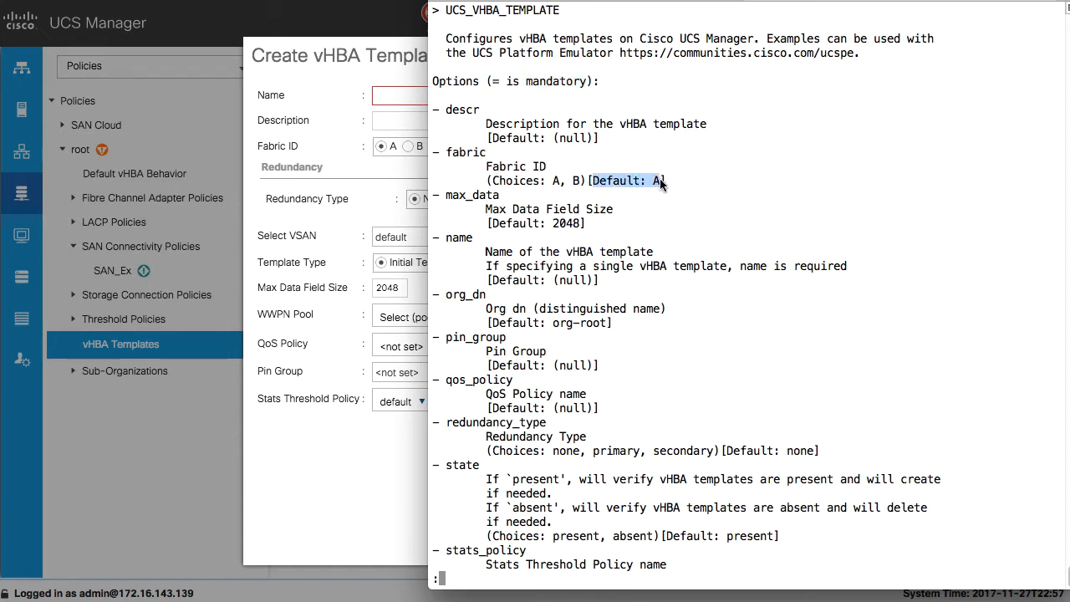
mouse_move(515, 234)
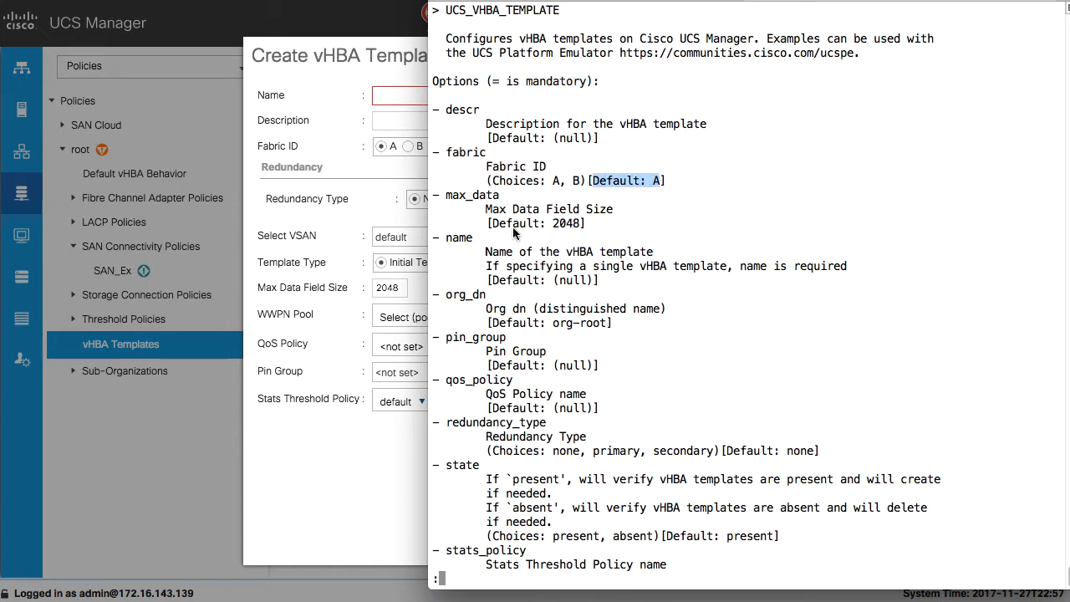
mouse_move(637, 294)
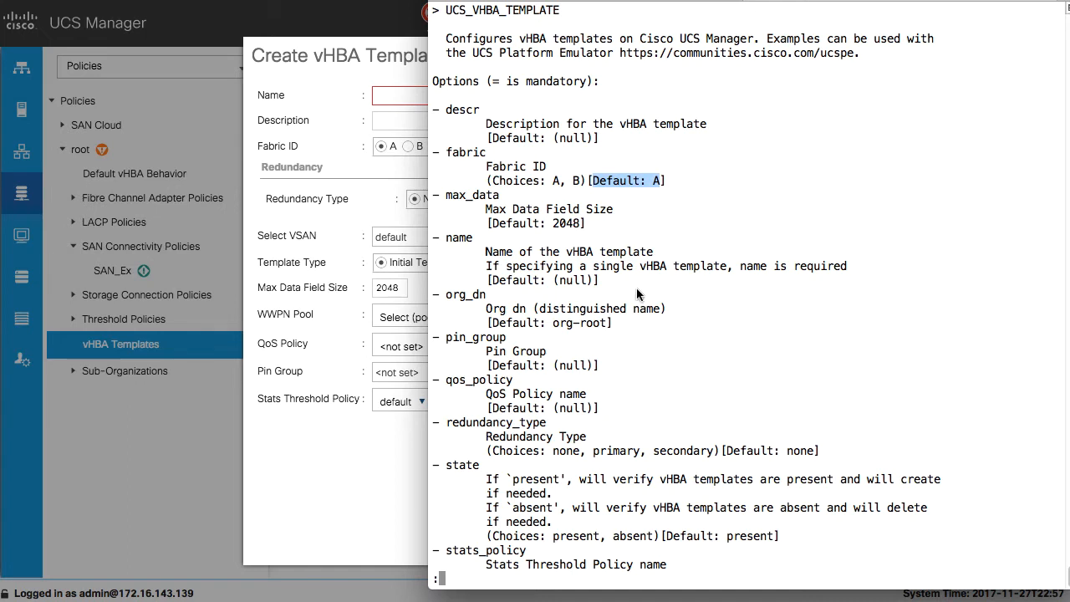
mouse_move(724, 401)
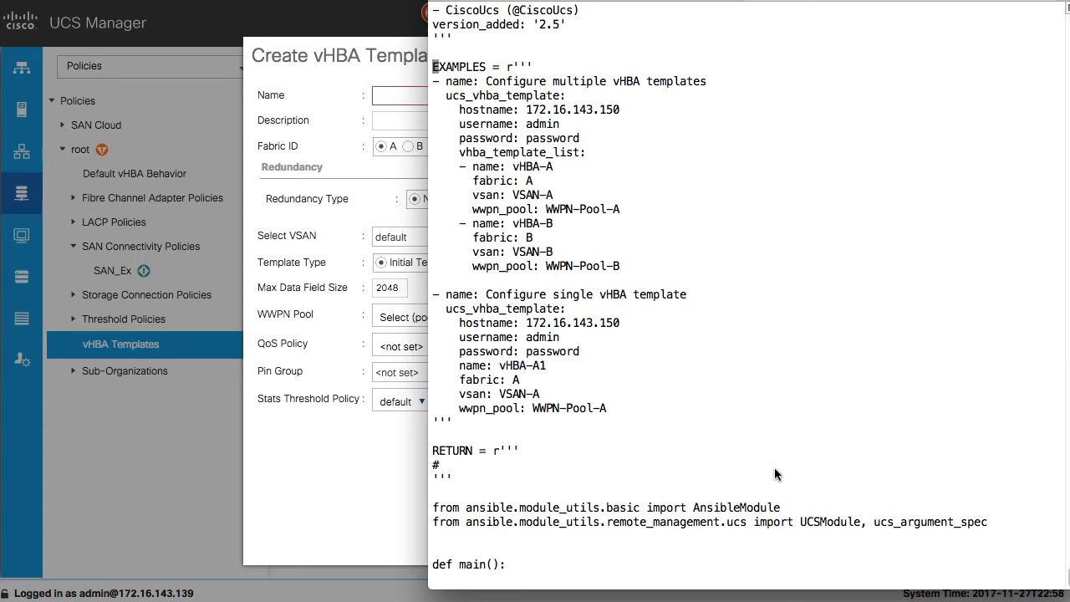
mouse_move(769, 478)
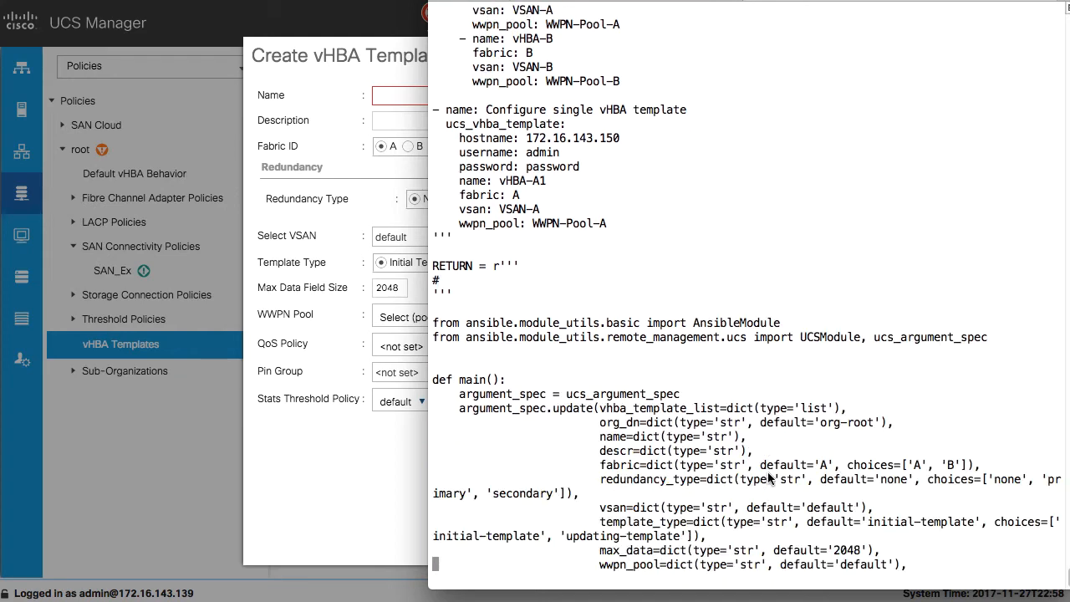
scroll(down, 3)
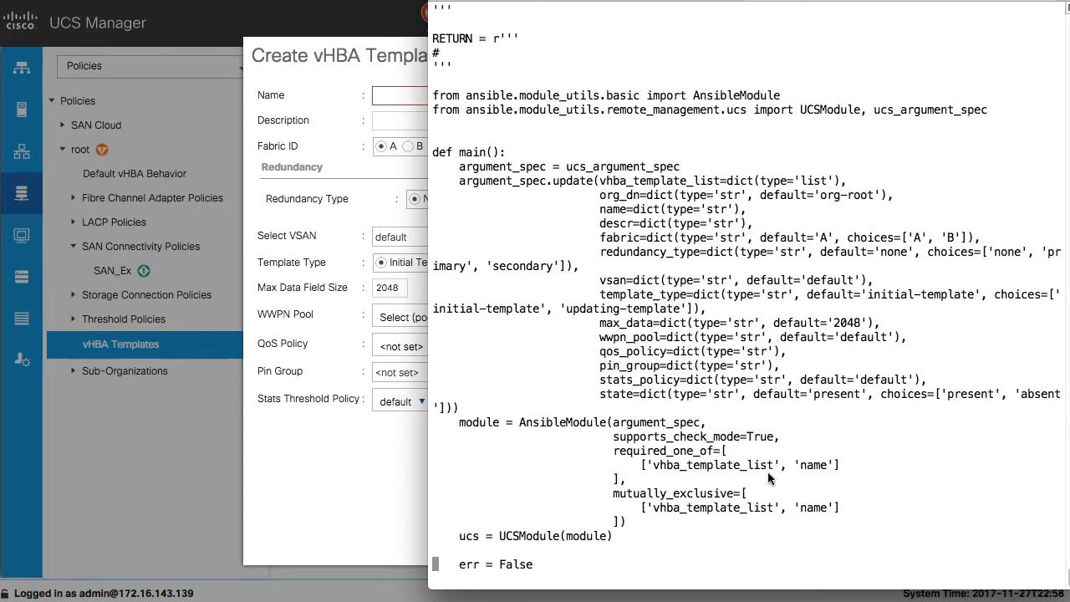
scroll(down, 3)
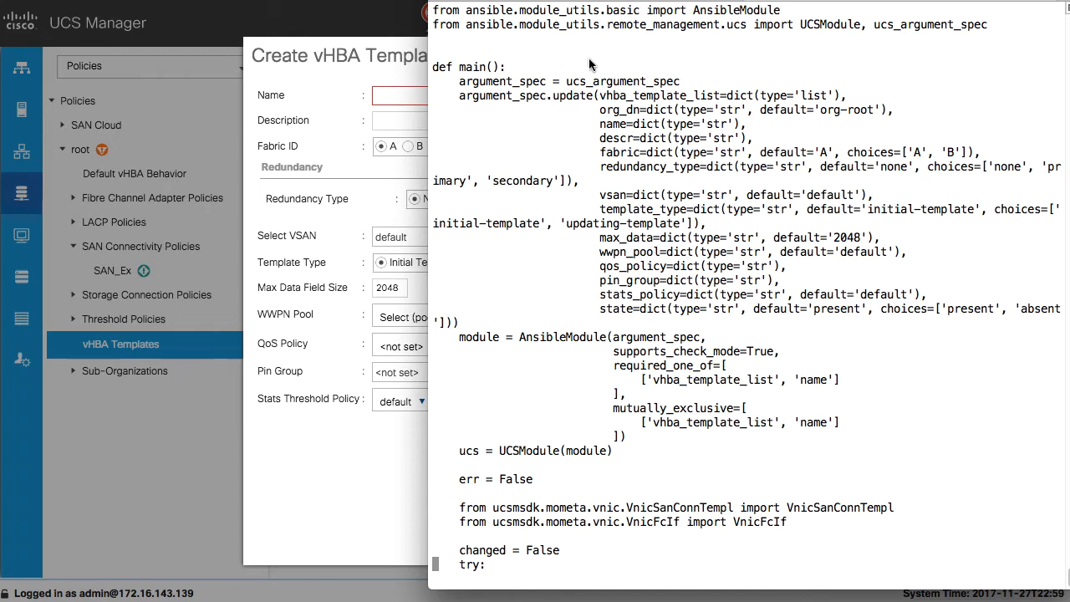
mouse_move(569, 74)
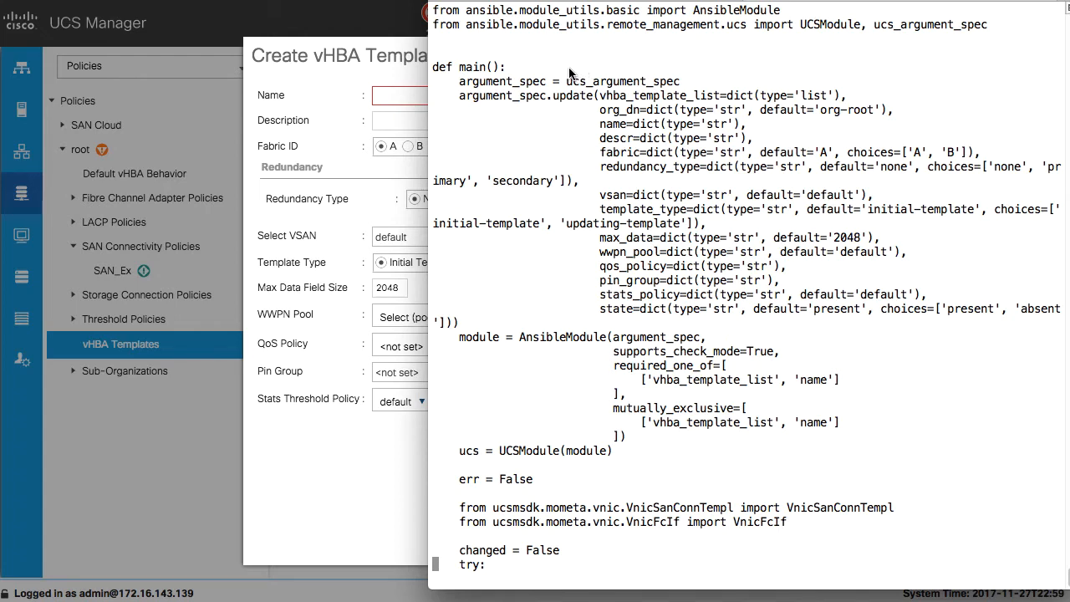
double_click(598, 80)
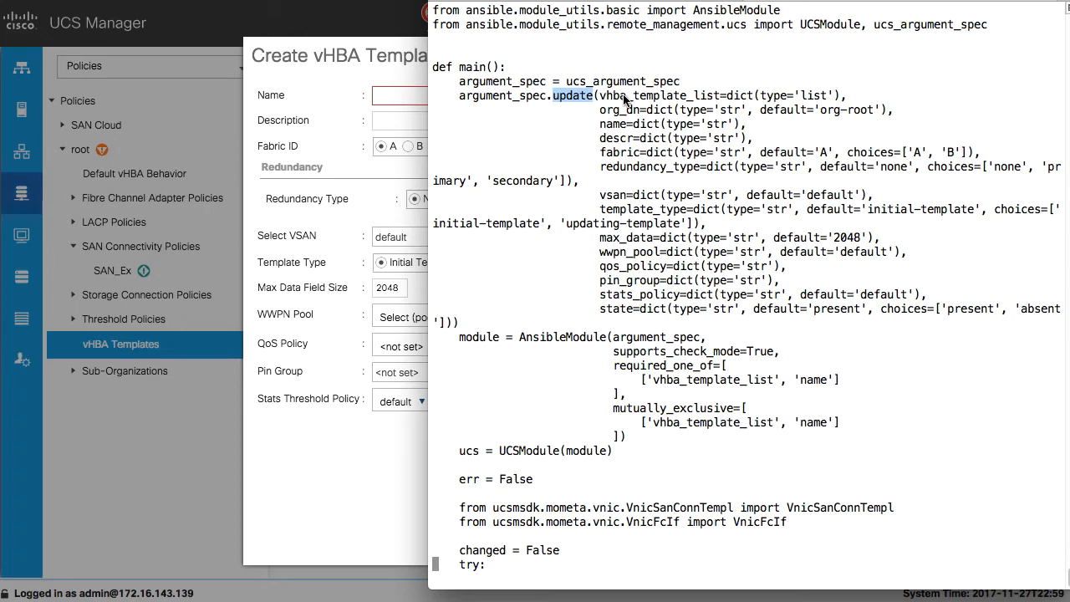
mouse_move(610, 101)
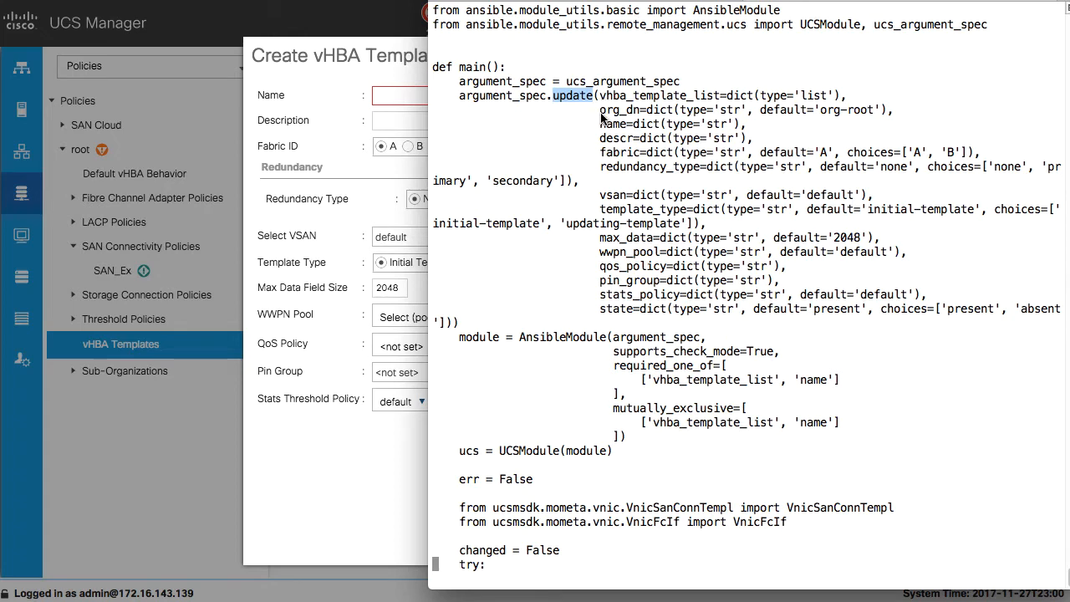
double_click(612, 124)
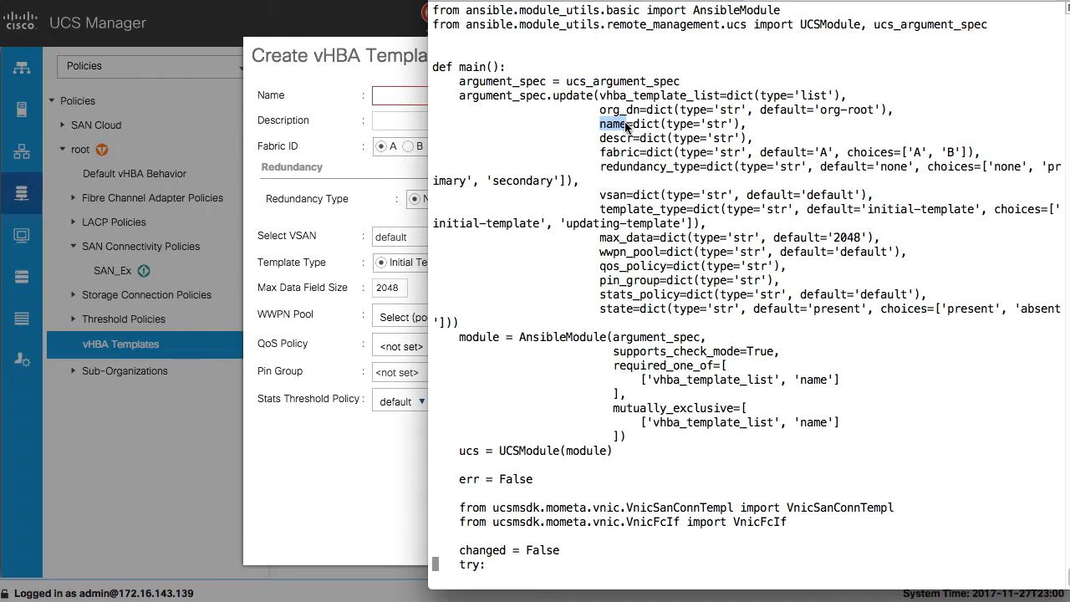
mouse_move(694, 127)
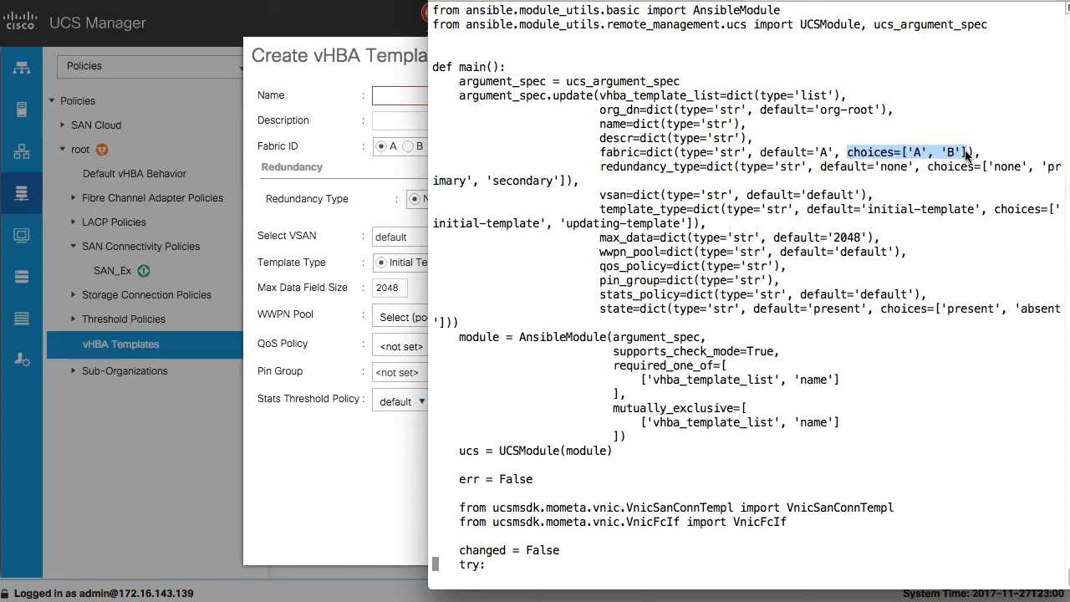
mouse_move(660, 314)
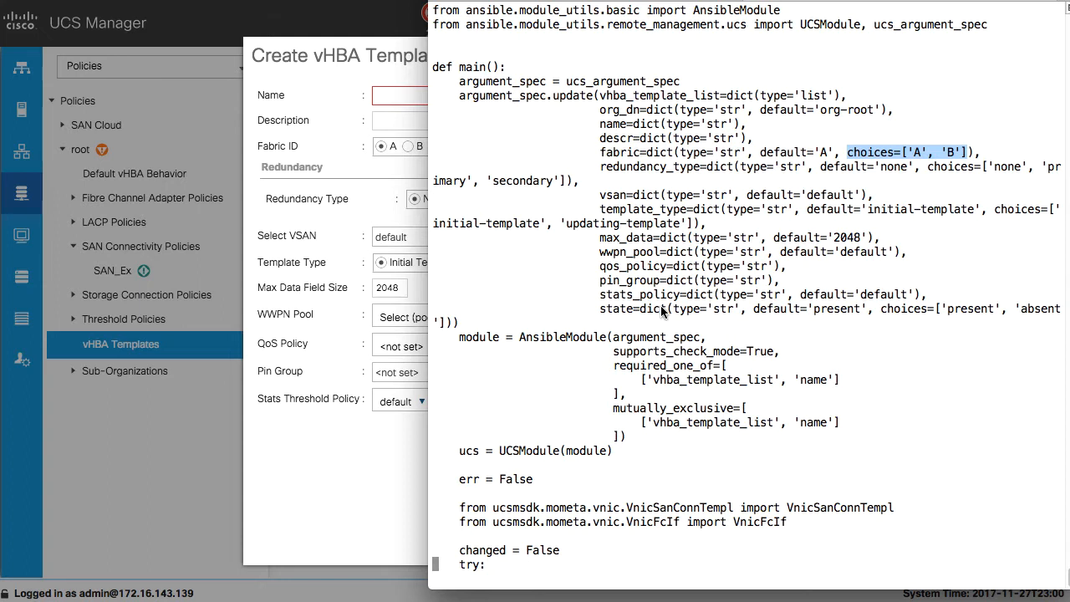
double_click(562, 338)
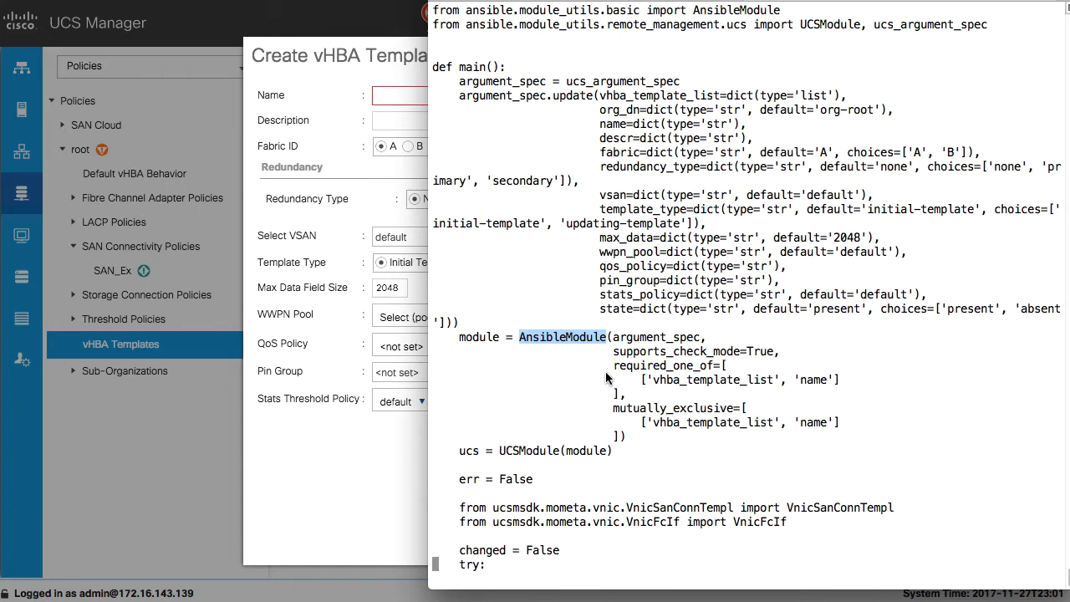
mouse_move(617, 368)
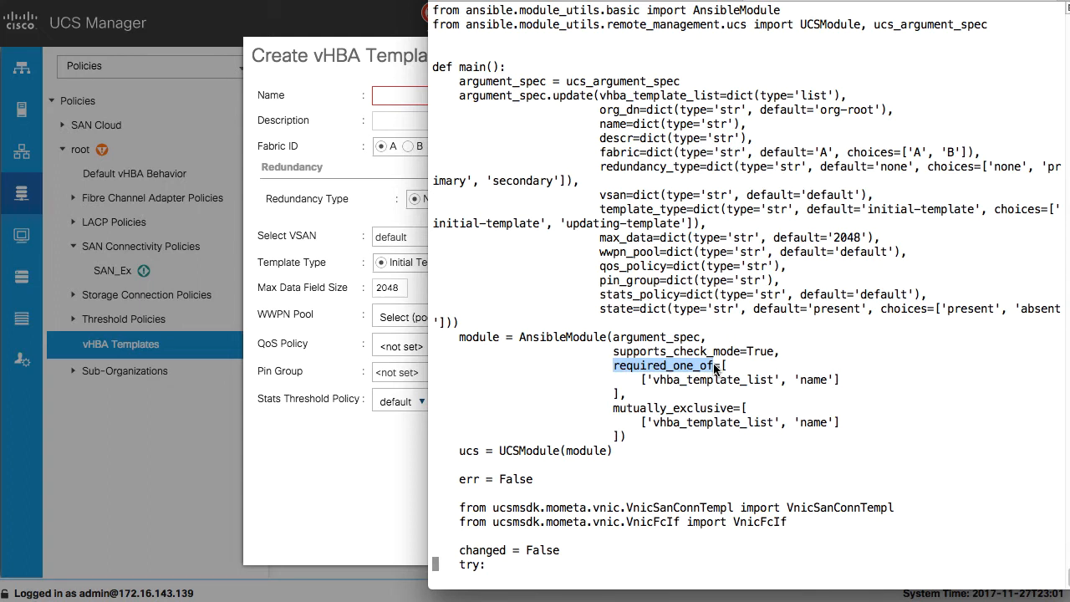
mouse_move(645, 386)
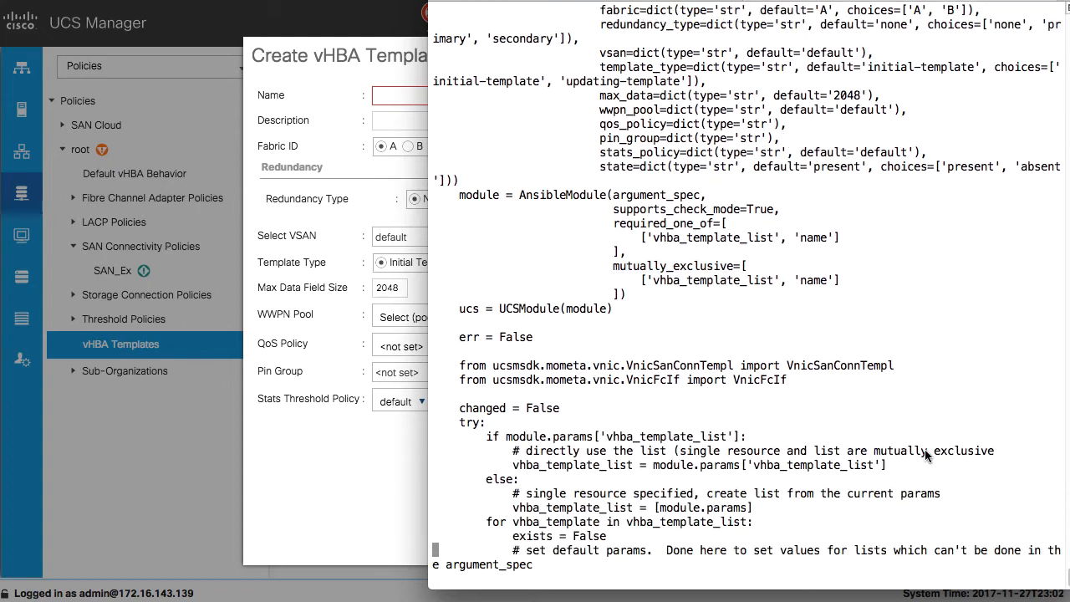
scroll(down, 3)
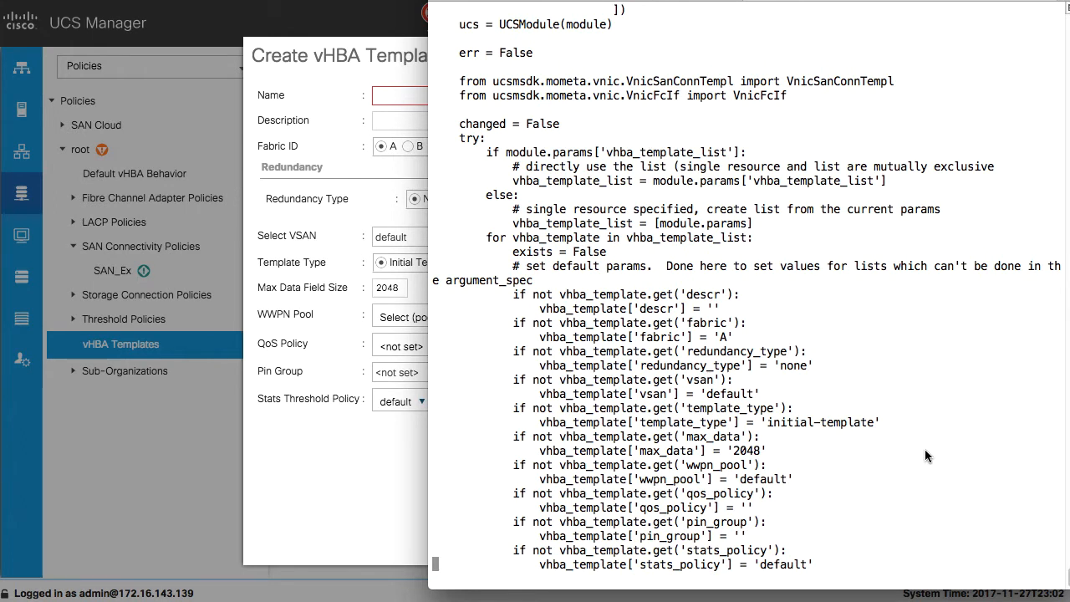
mouse_move(582, 120)
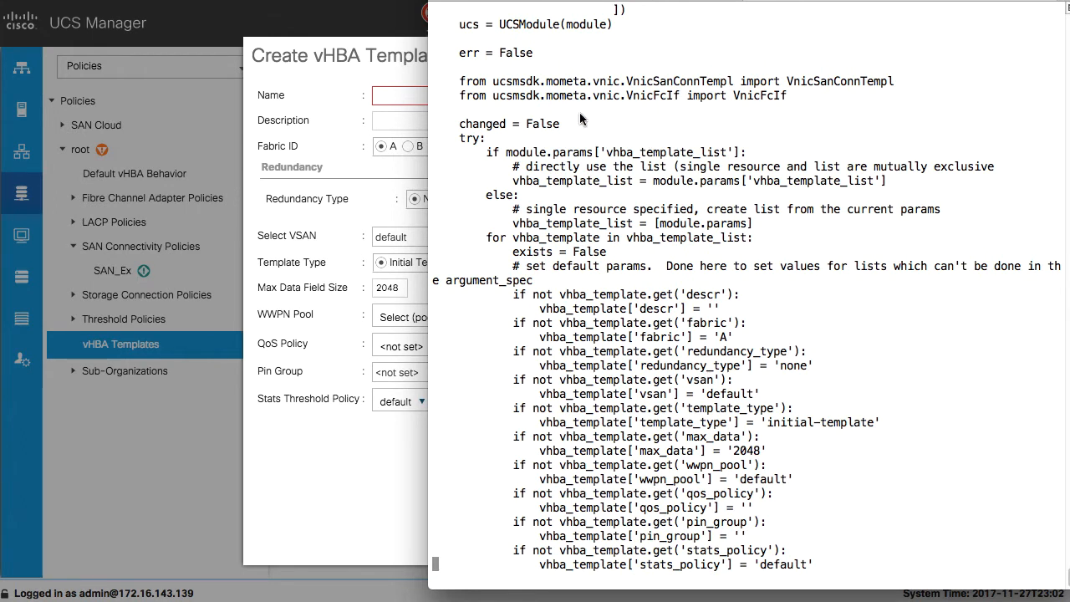
mouse_move(505, 26)
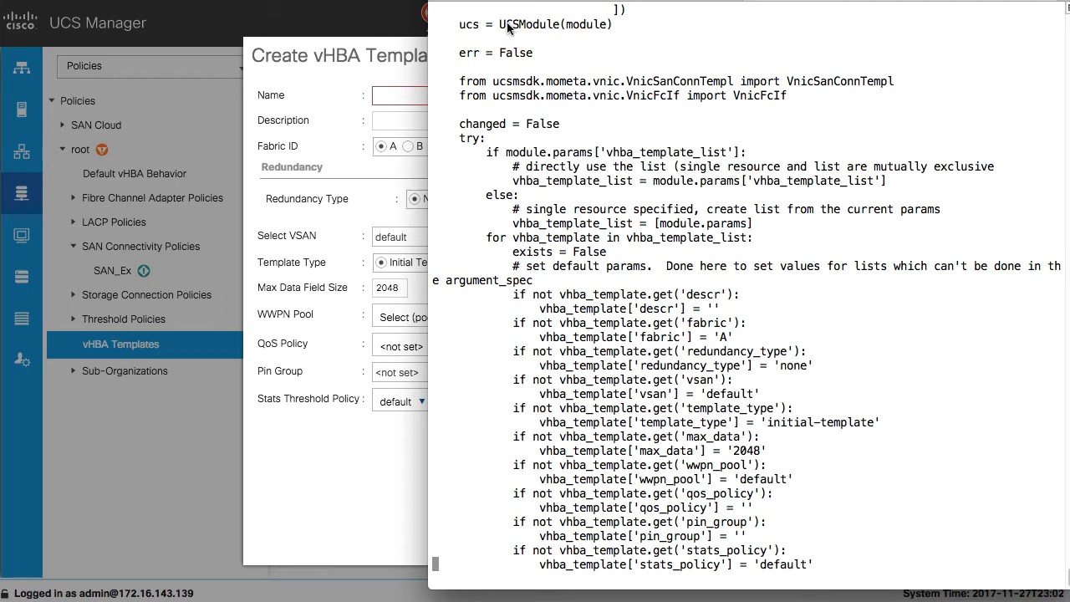
double_click(515, 24)
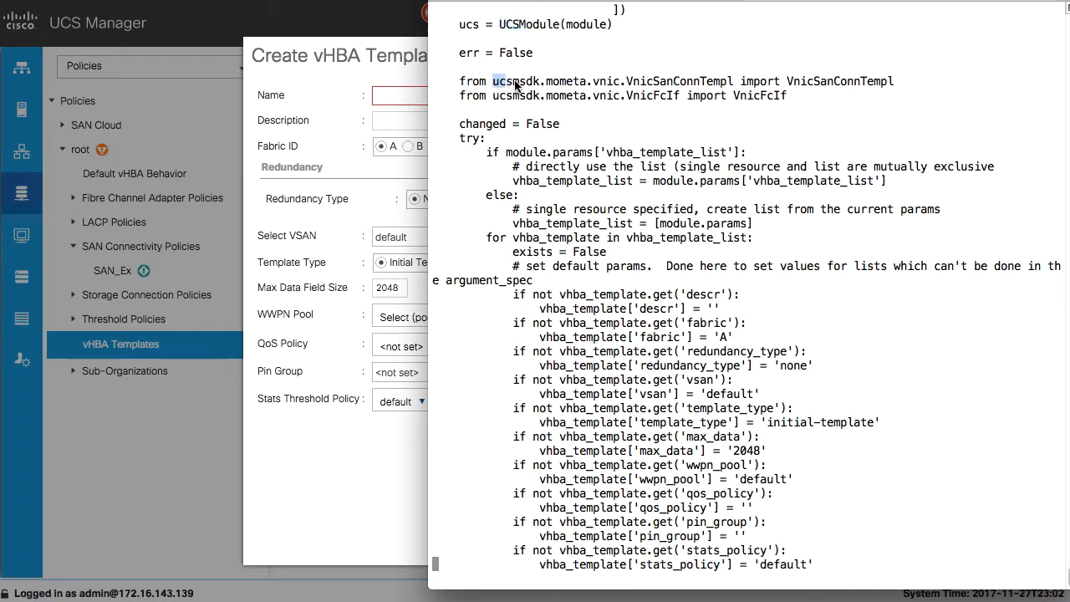
drag(495, 80, 846, 80)
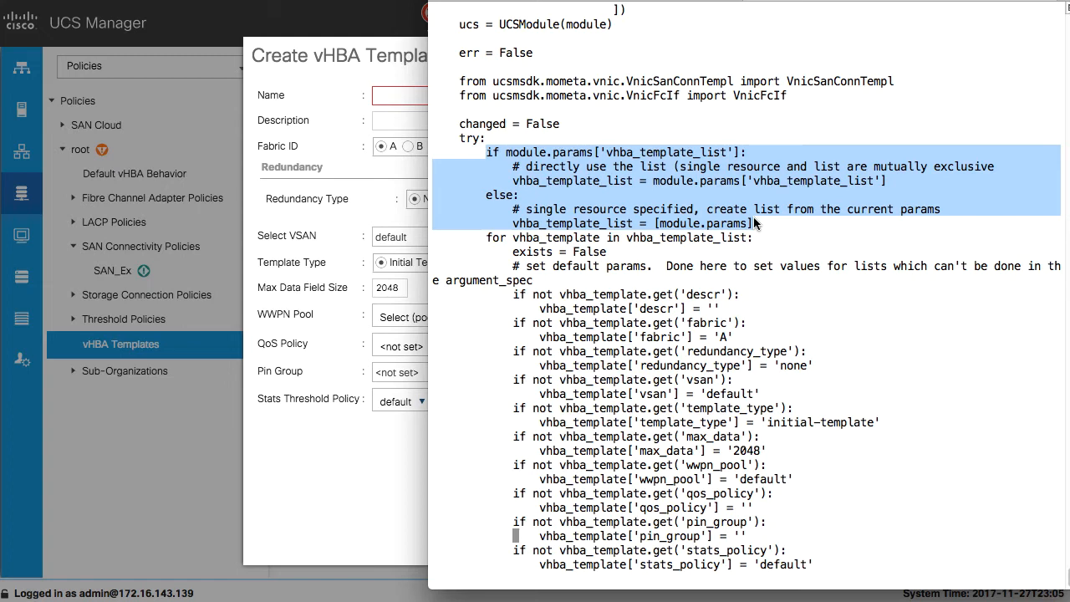
mouse_move(756, 224)
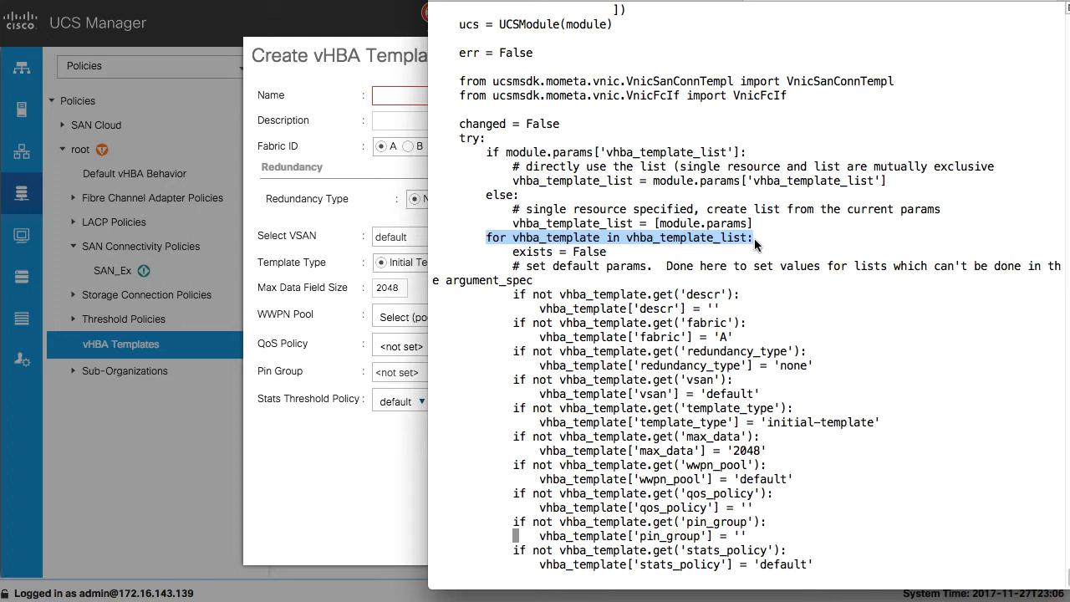
mouse_move(572, 257)
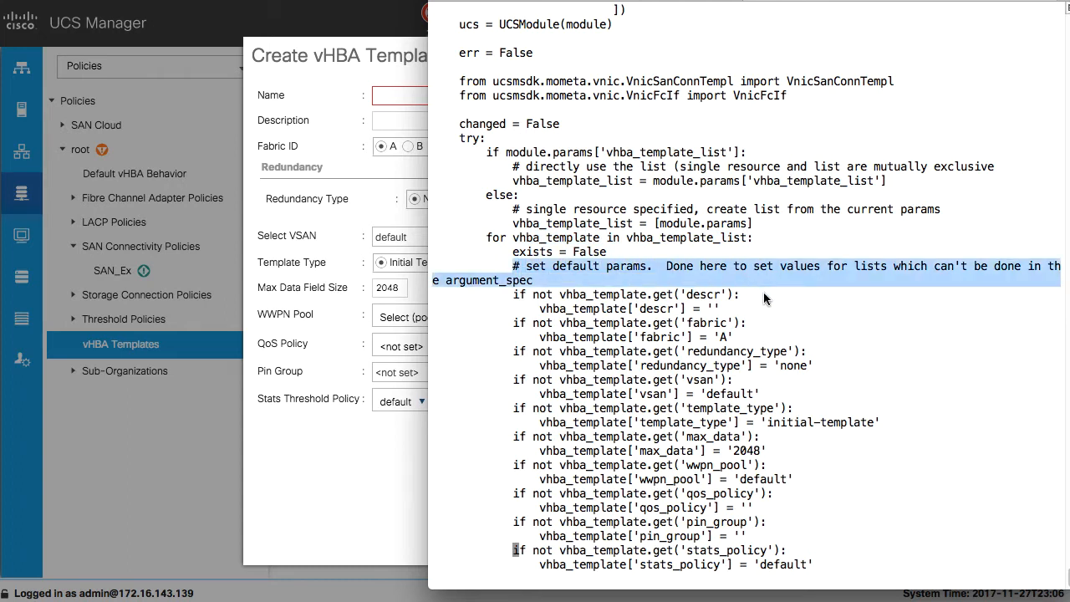
drag(761, 295, 890, 428)
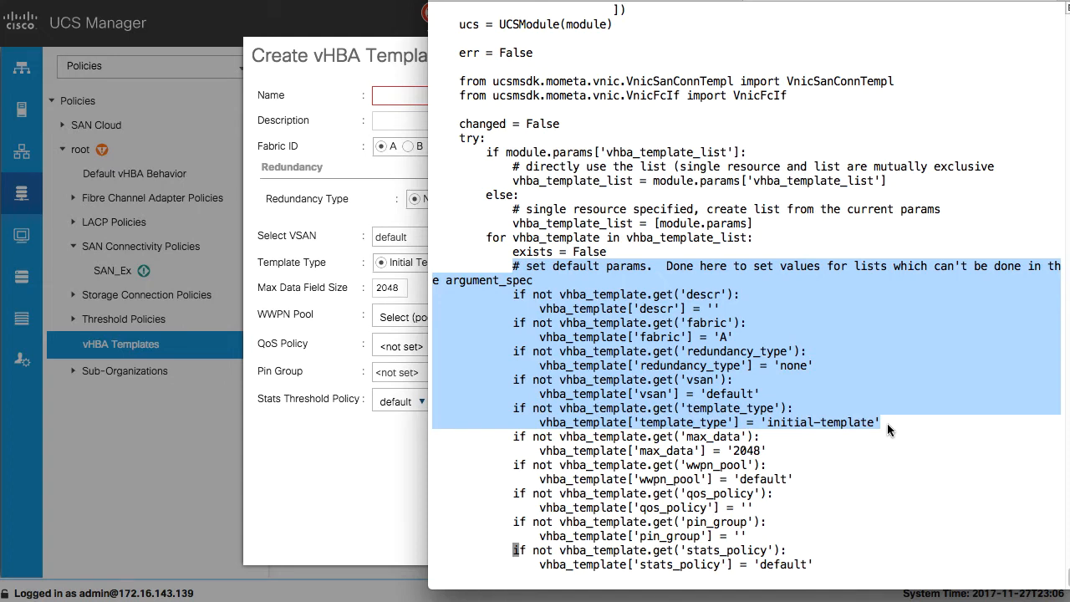
mouse_move(883, 421)
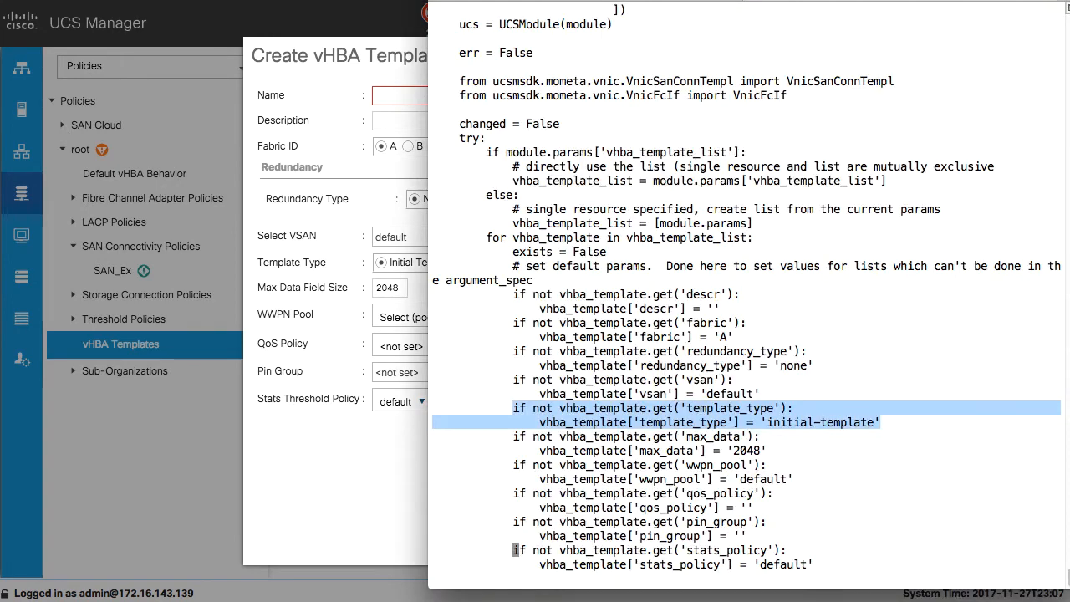
scroll(down, 3)
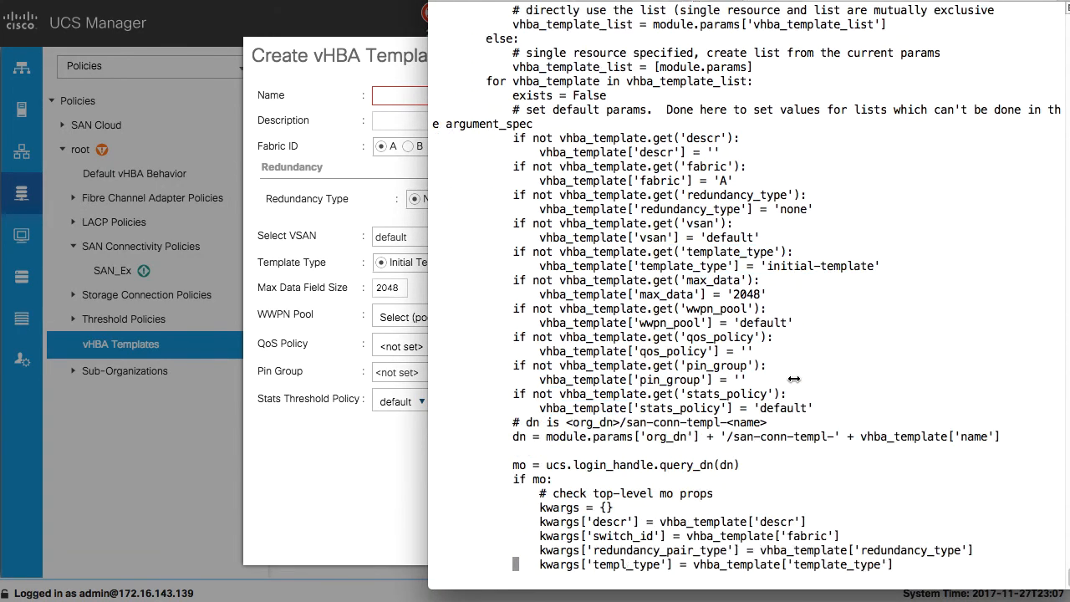
scroll(down, 3)
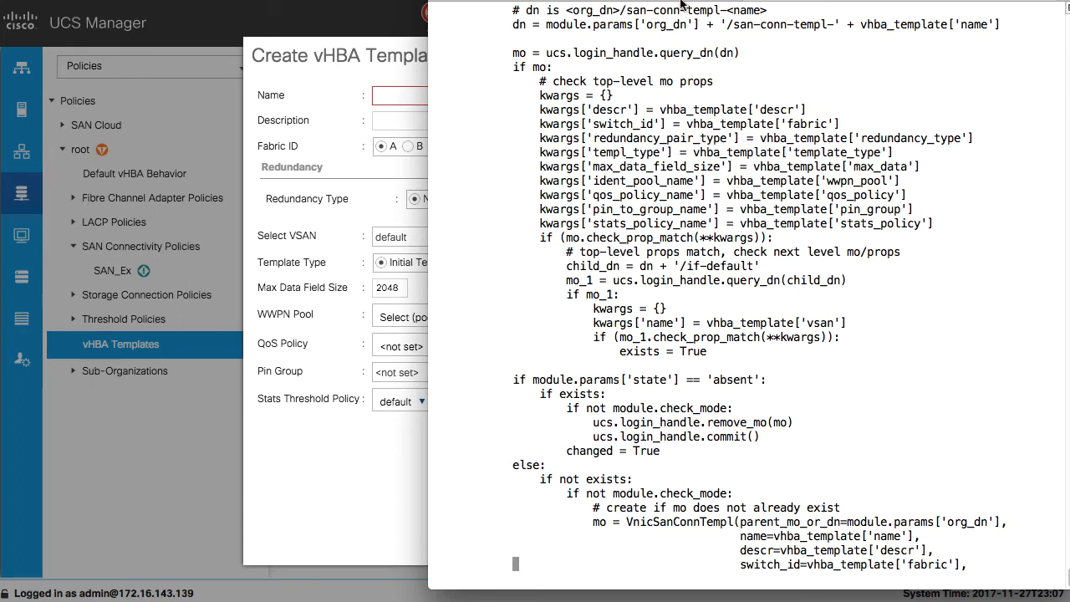
mouse_move(518, 17)
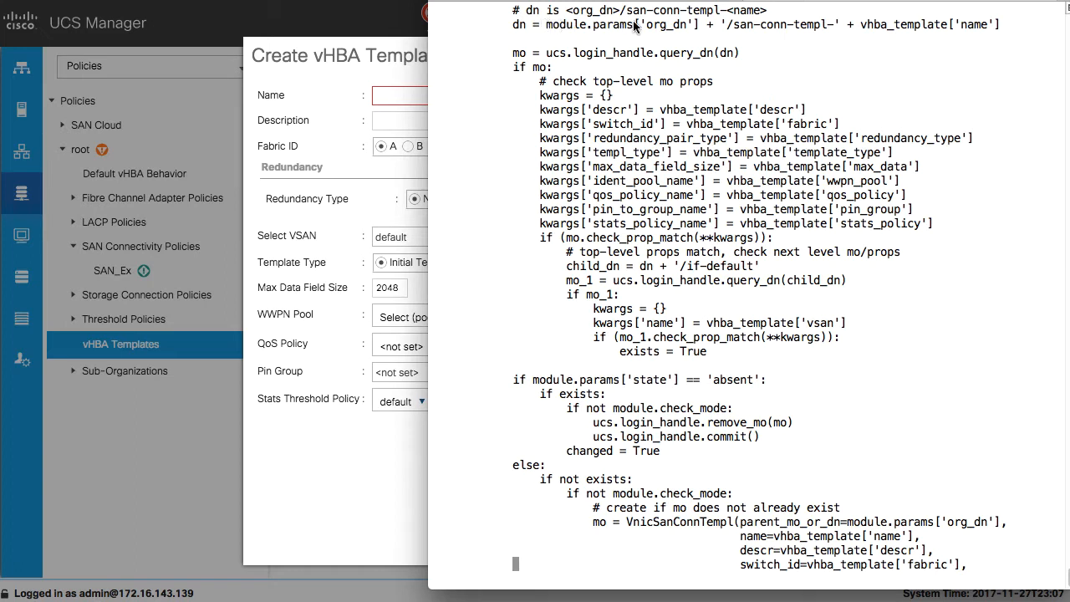
double_click(662, 25)
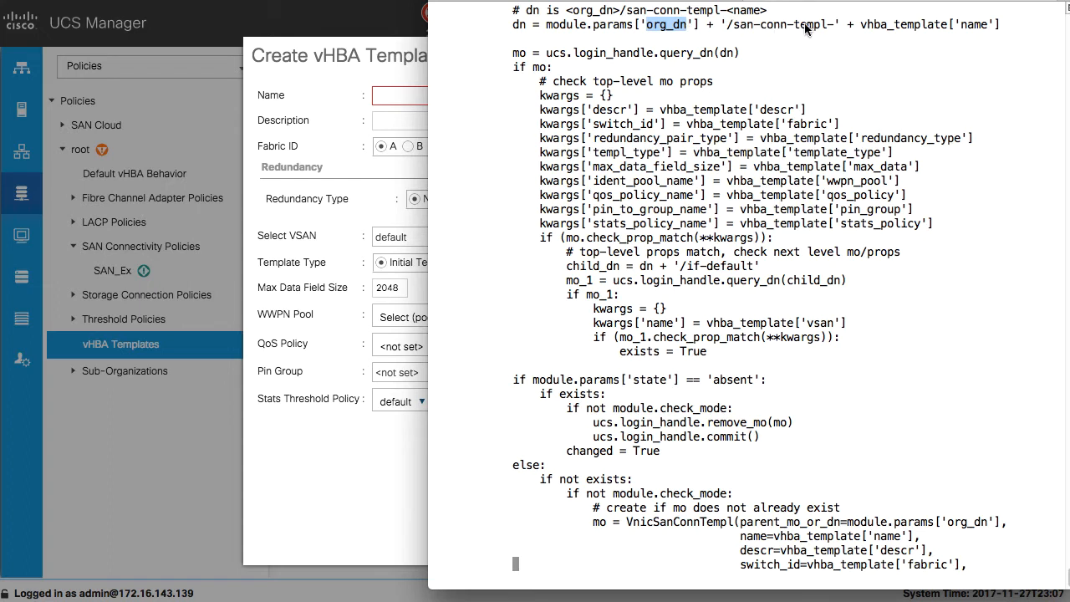
mouse_move(810, 27)
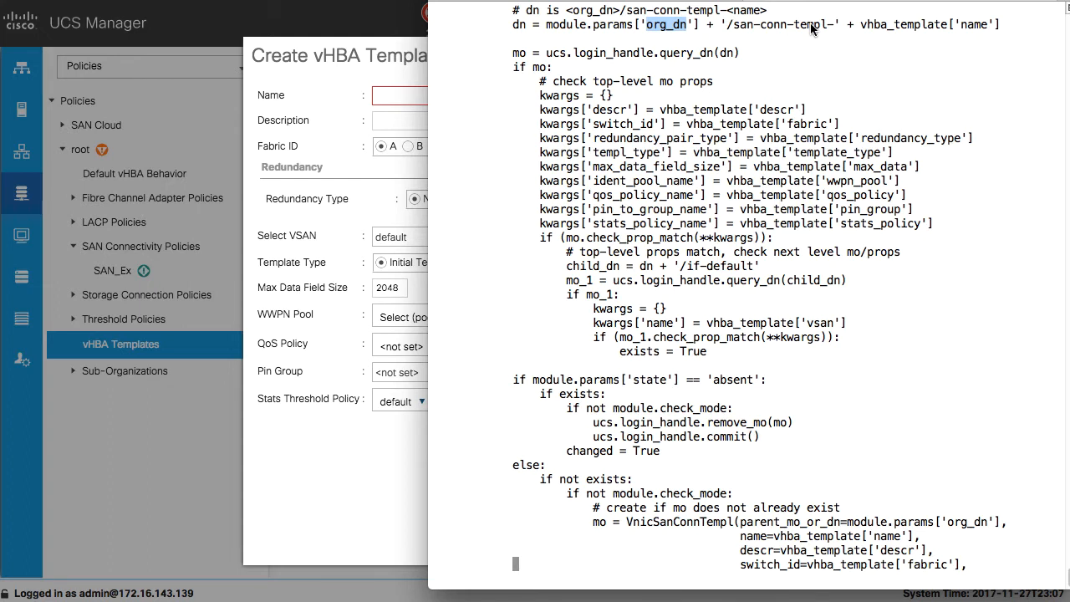
mouse_move(943, 27)
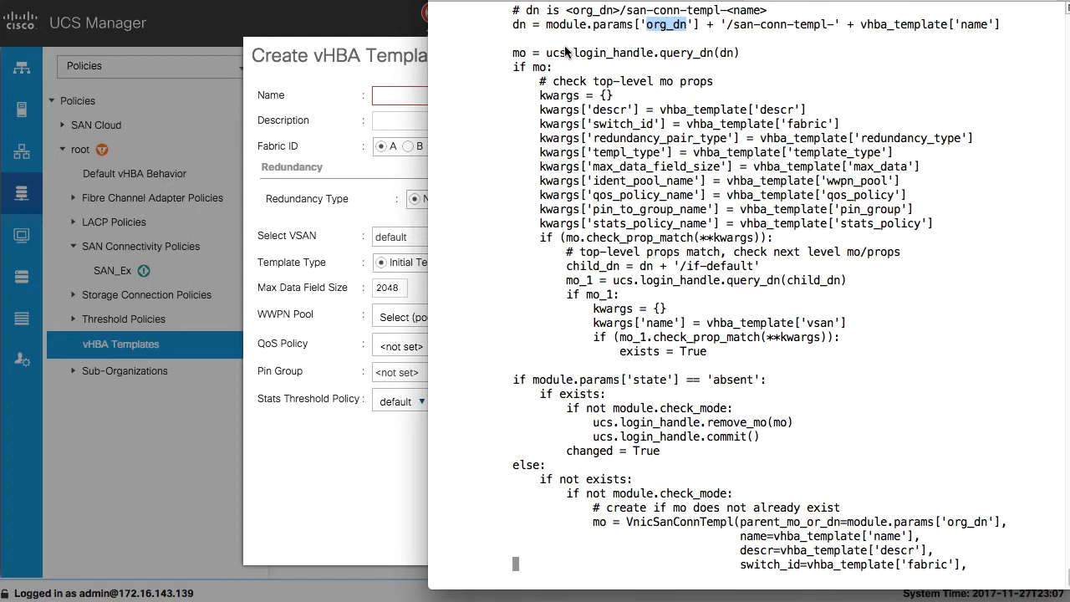
mouse_move(560, 52)
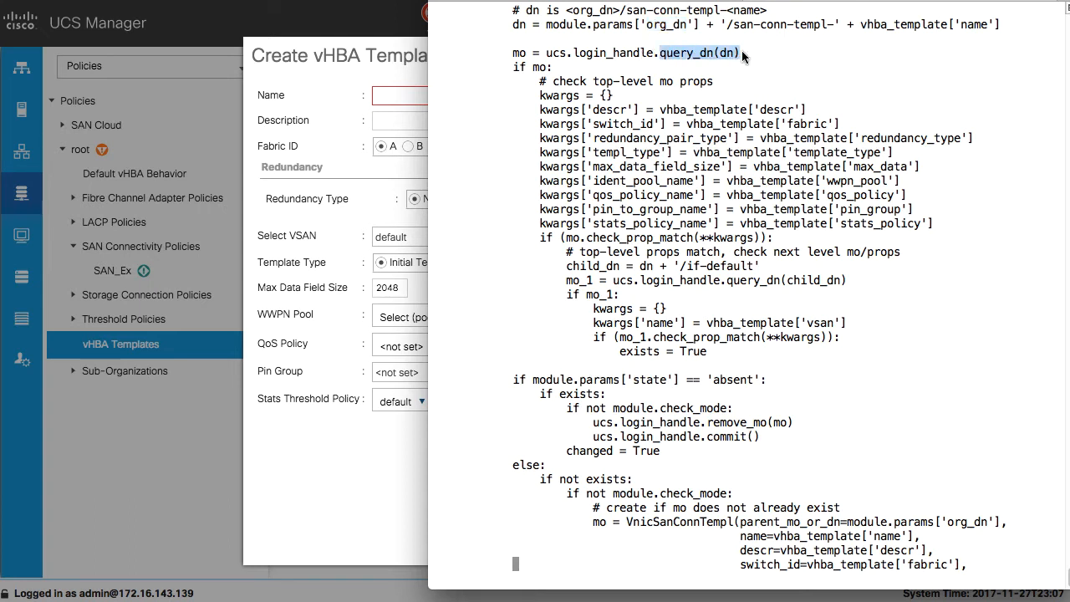
mouse_move(517, 74)
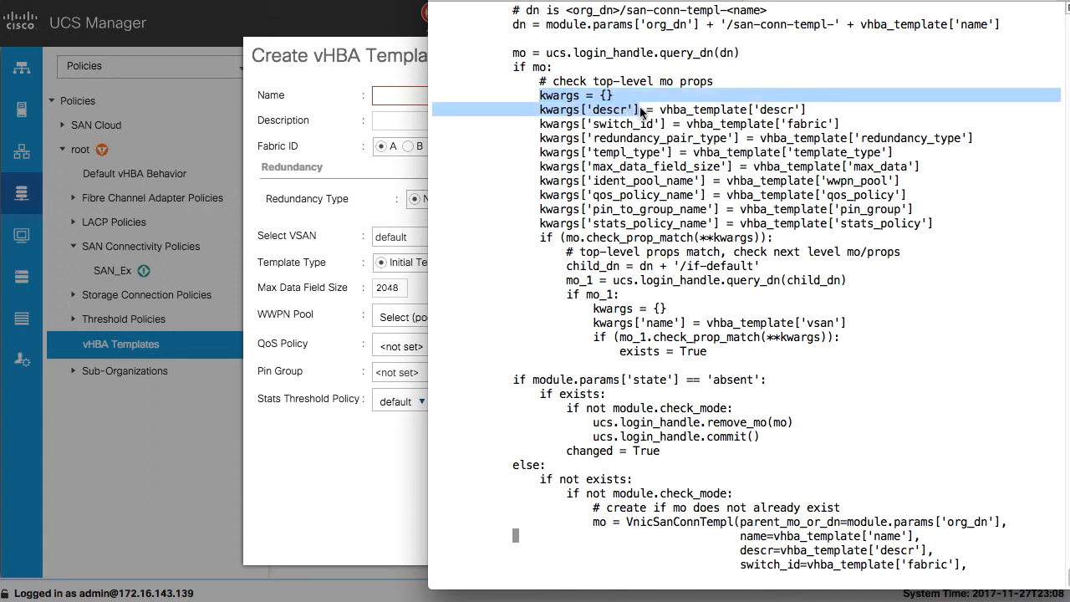
mouse_move(866, 124)
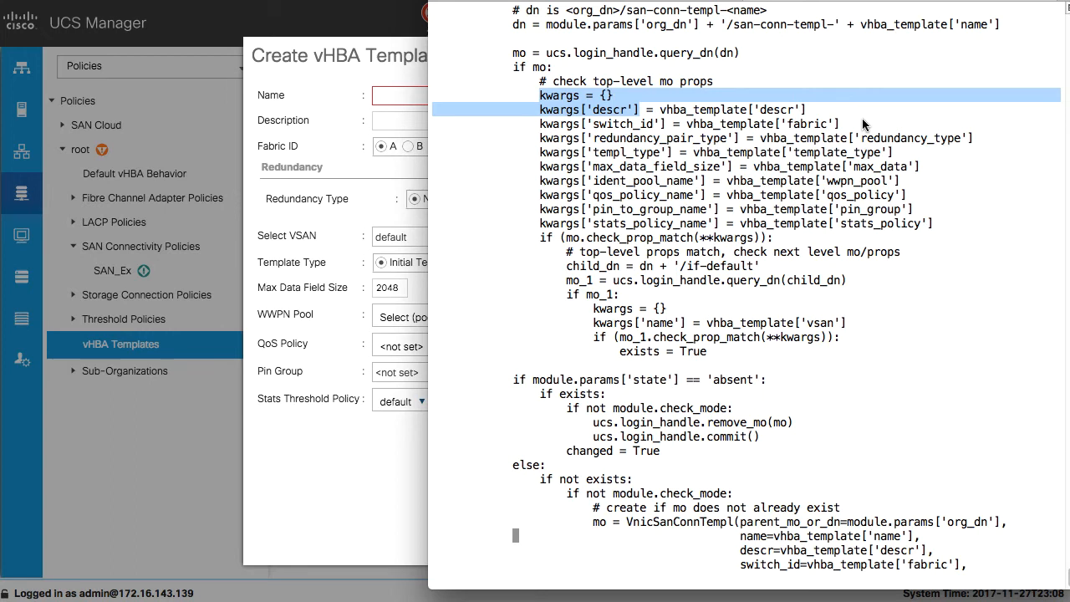
mouse_move(605, 124)
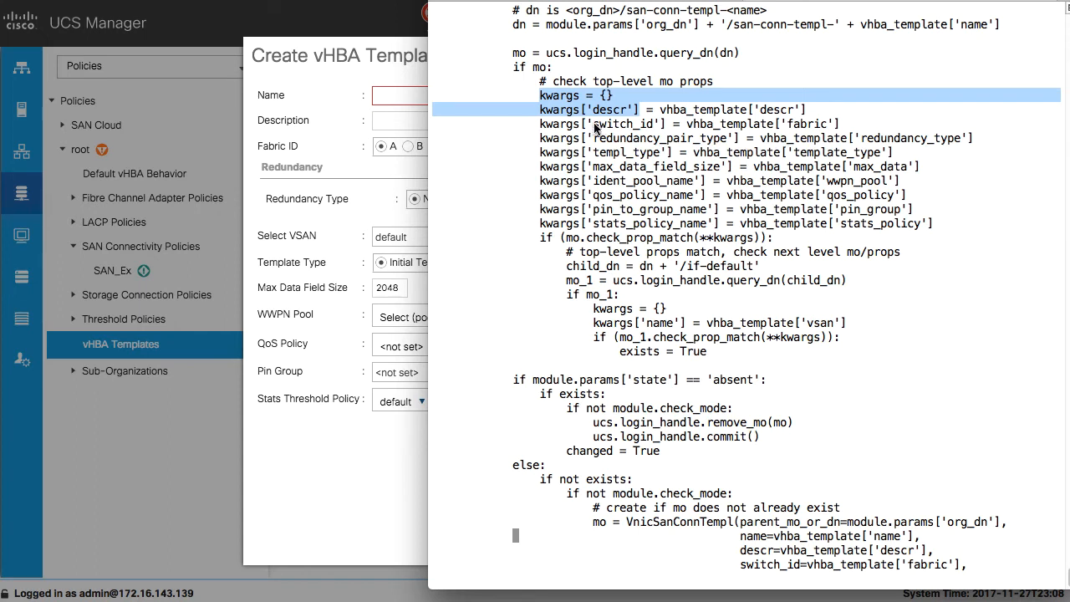
double_click(619, 123)
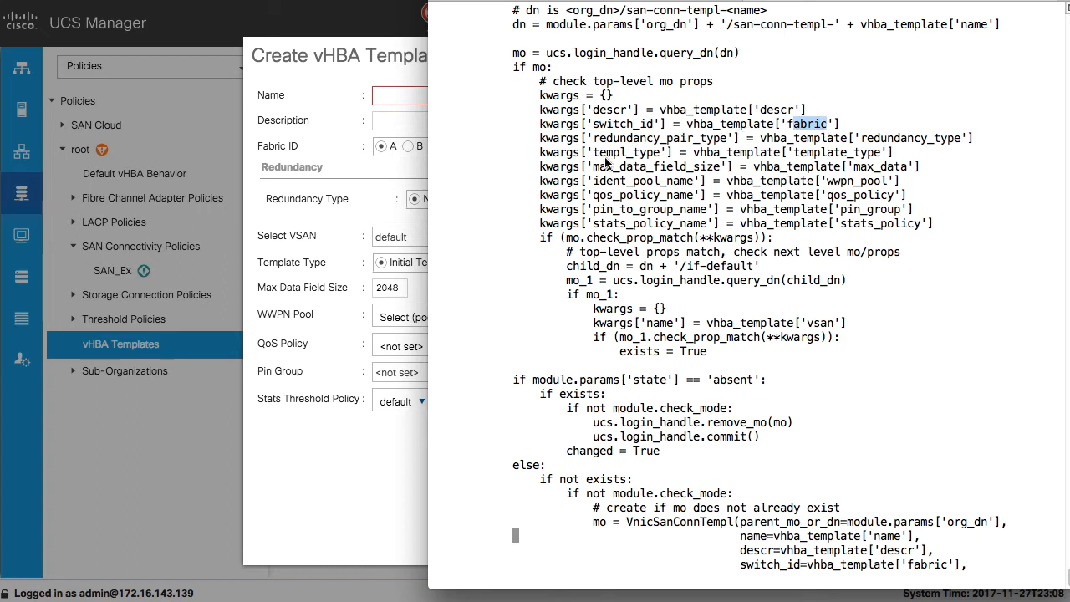
mouse_move(596, 170)
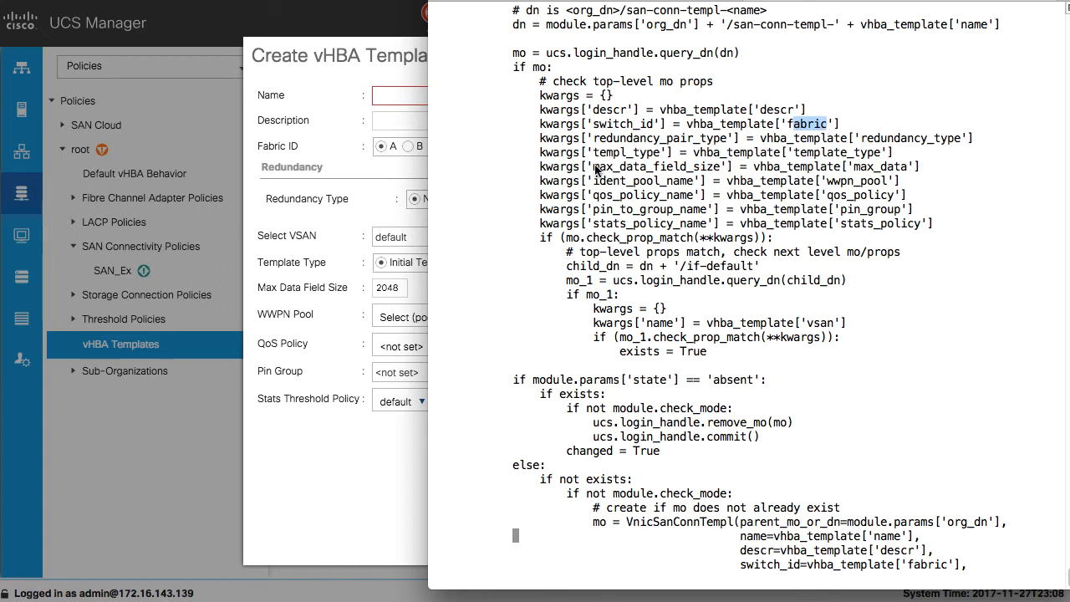
mouse_move(594, 159)
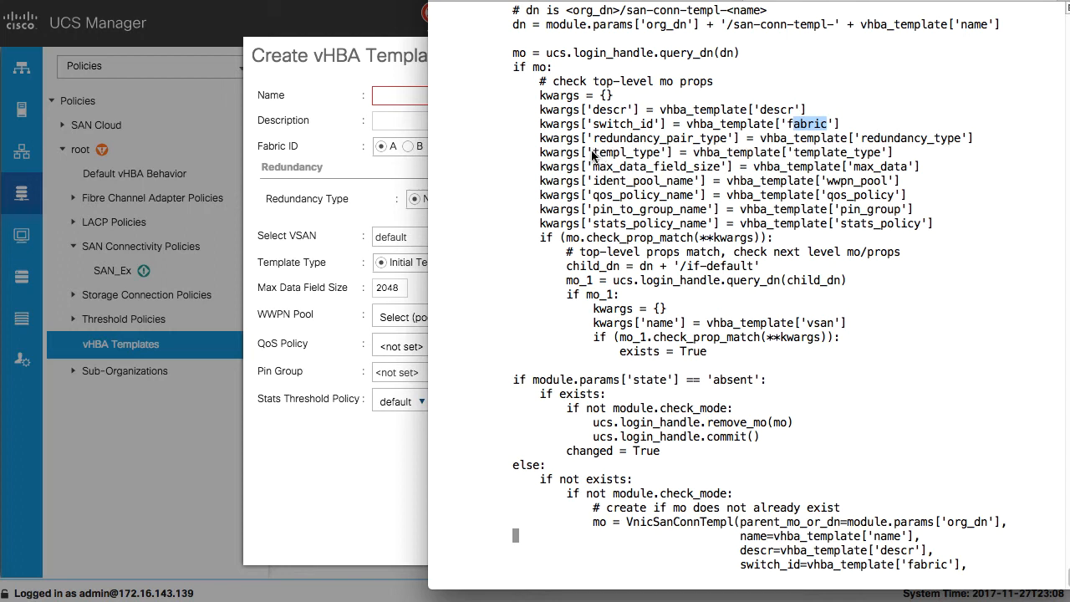
mouse_move(596, 157)
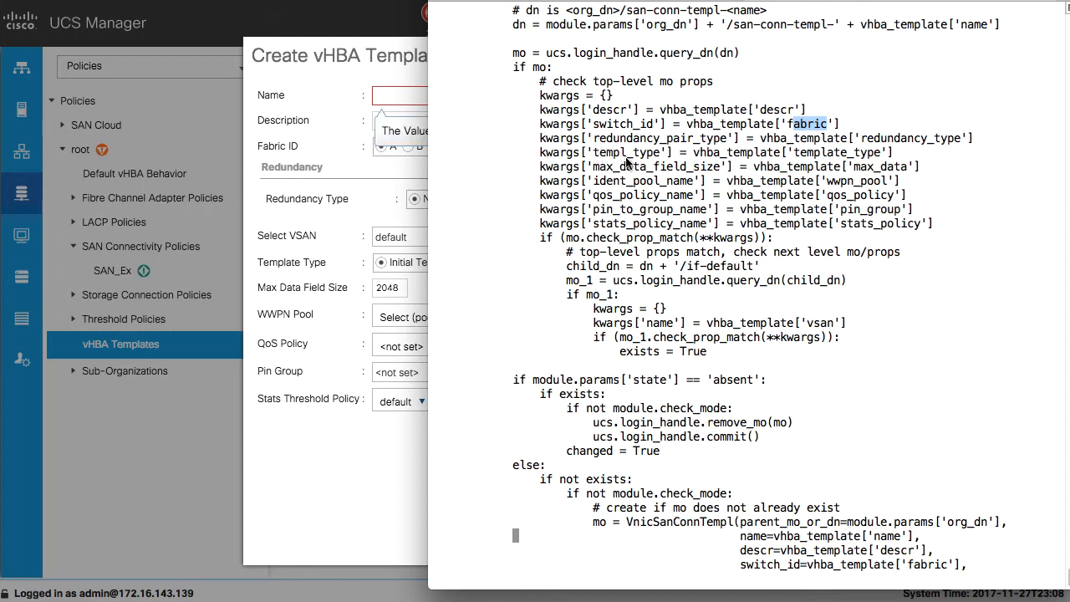
mouse_move(548, 114)
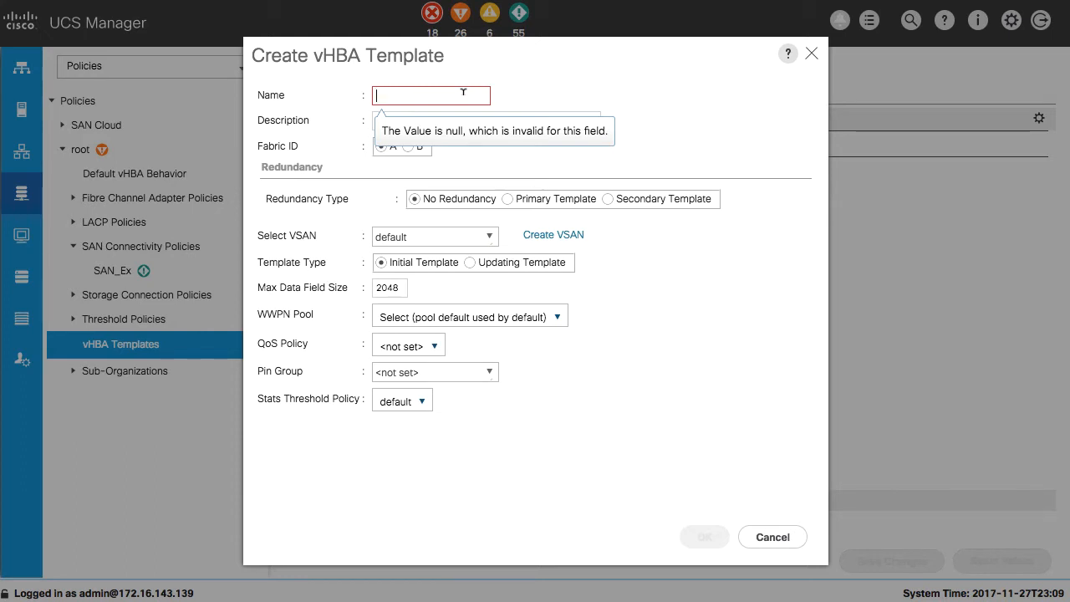
Step: Name the template test1, confirm its creation, and bring up actions for vHBA Template test1
text(test1)
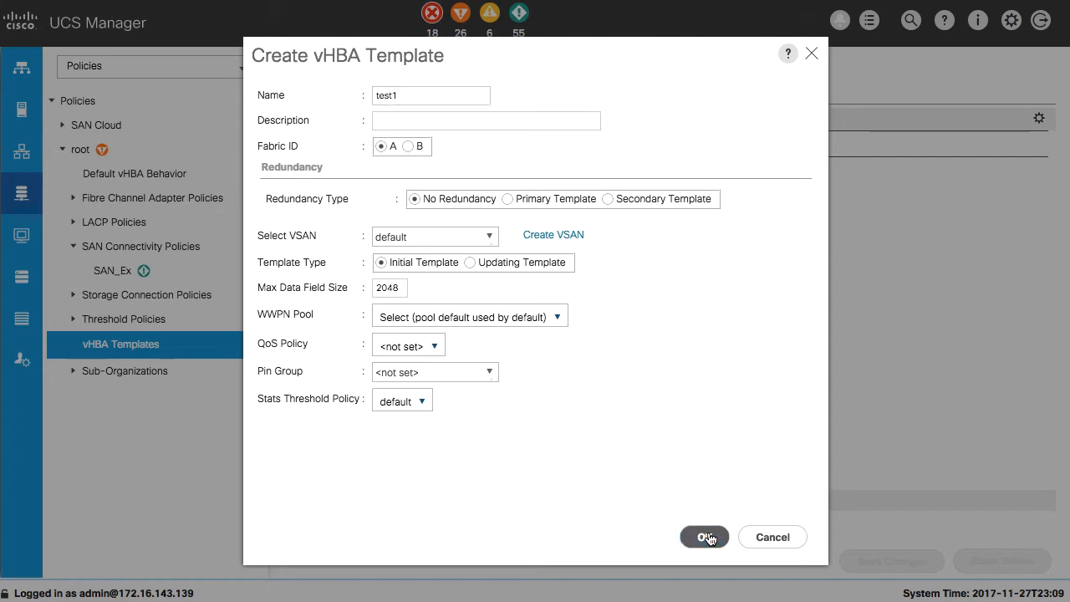
click(704, 536)
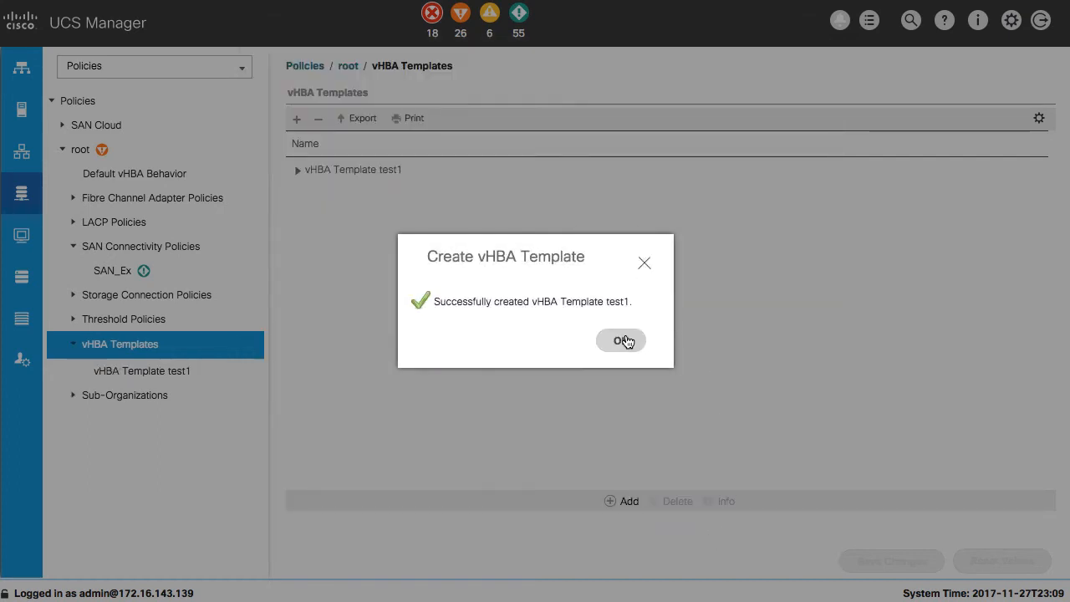
click(622, 342)
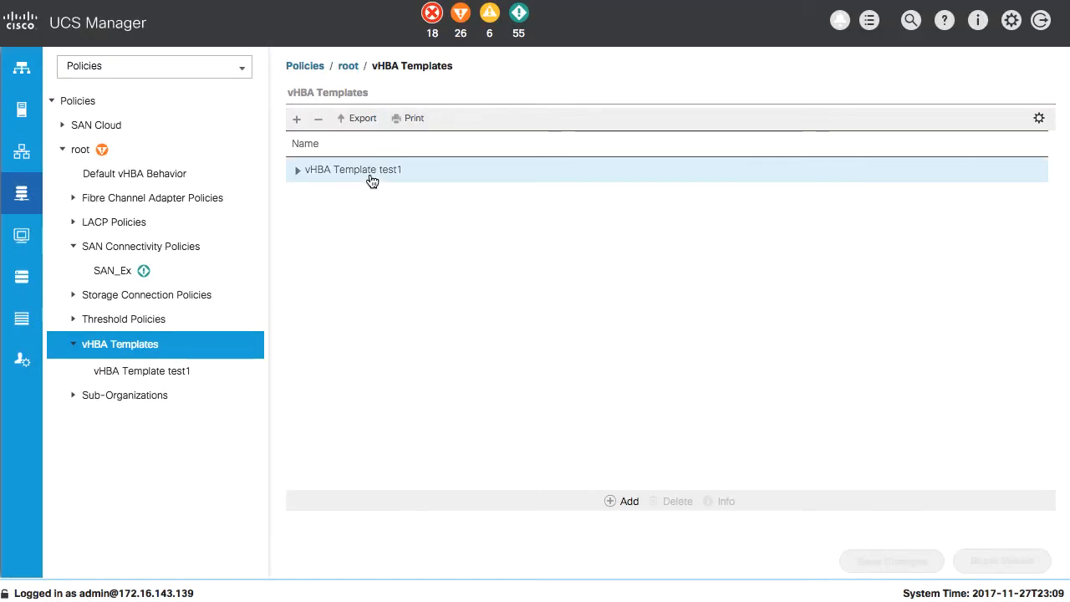
right_click(353, 170)
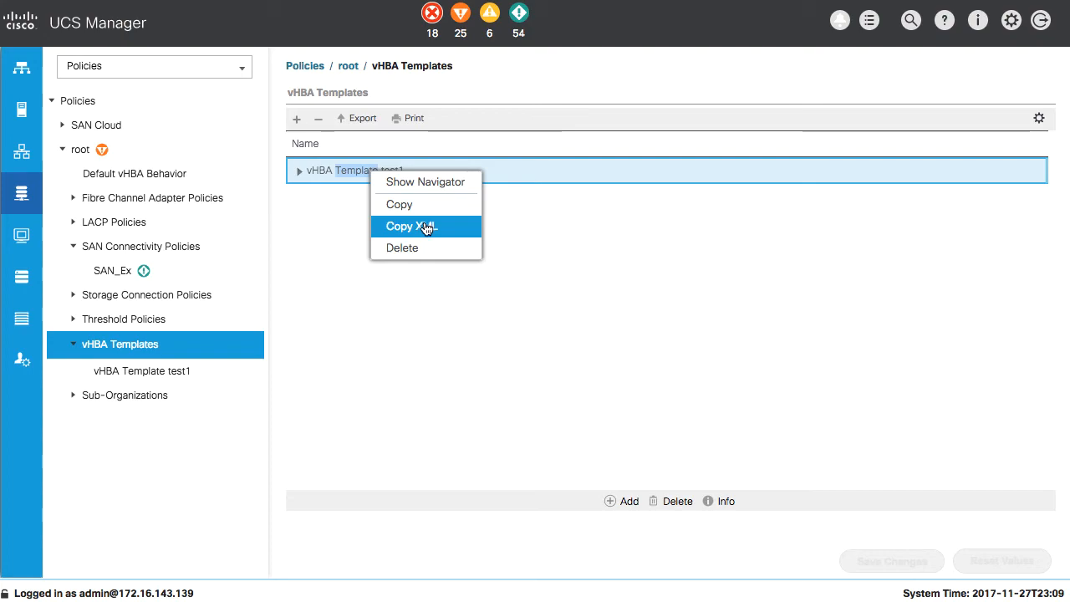
Step: View test1's XML definition, highlight attributes such as switchId, then close the XML view
click(410, 226)
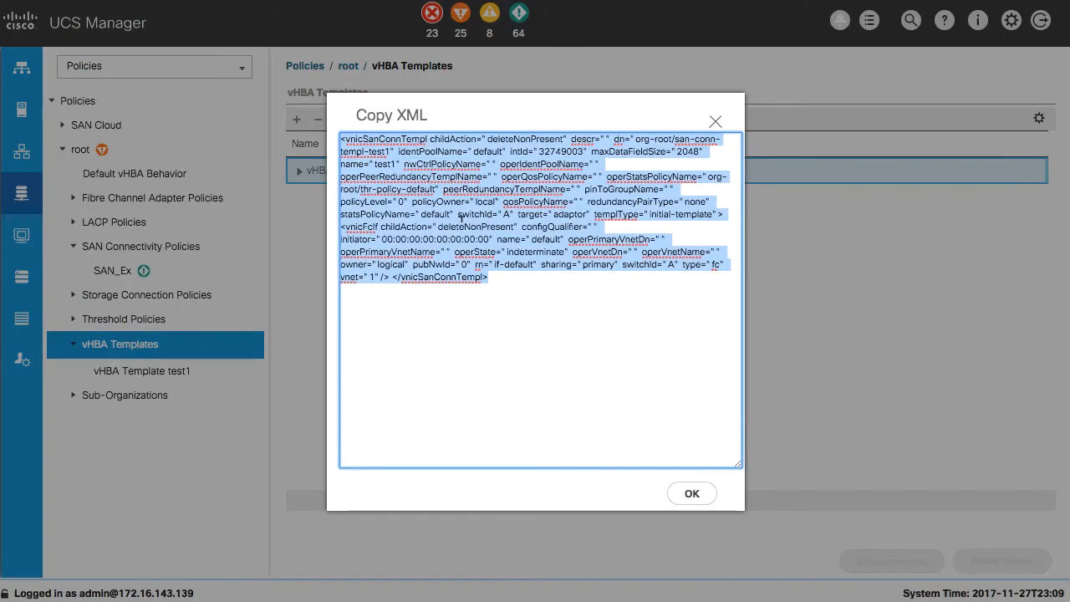
click(489, 277)
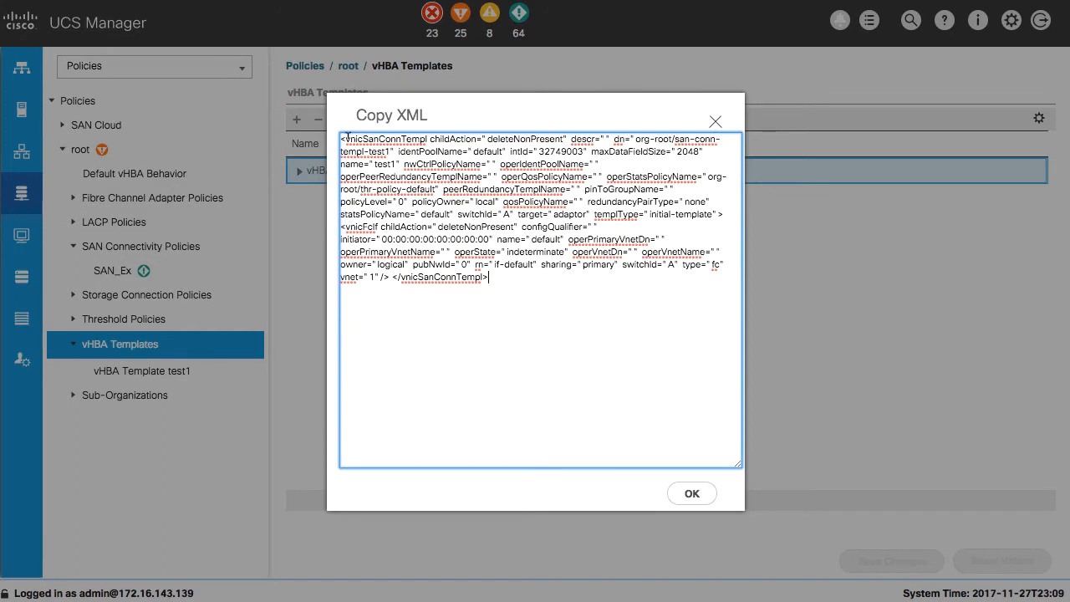
double_click(385, 139)
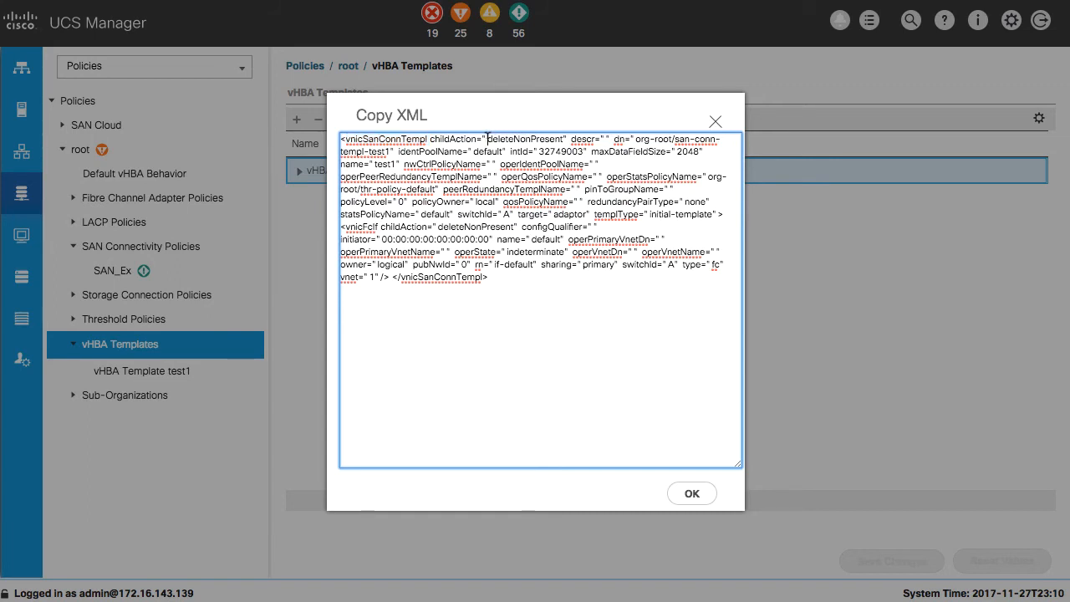
double_click(525, 139)
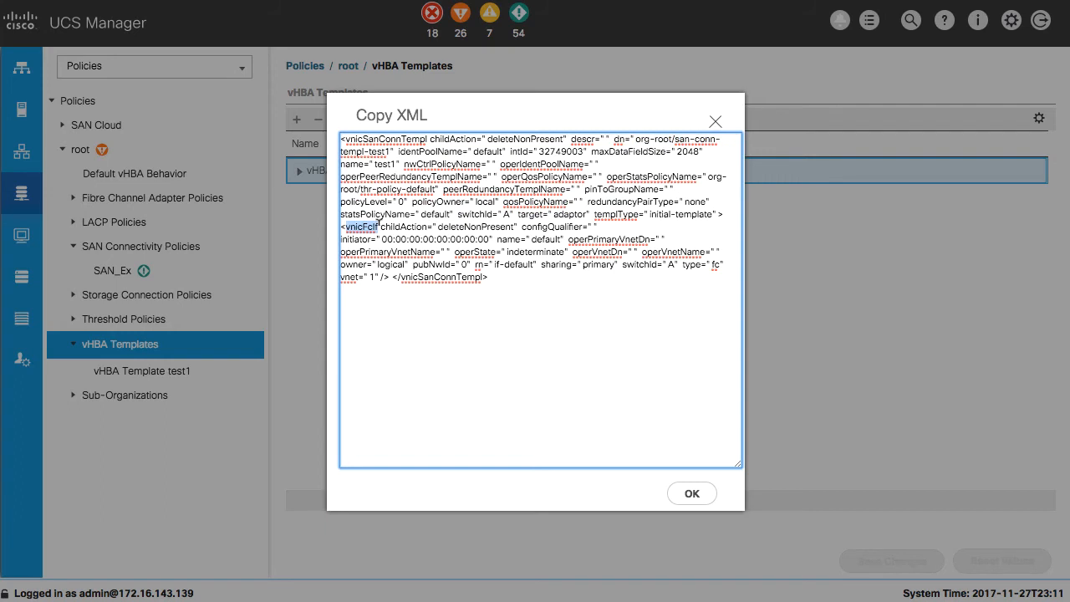
mouse_move(693, 493)
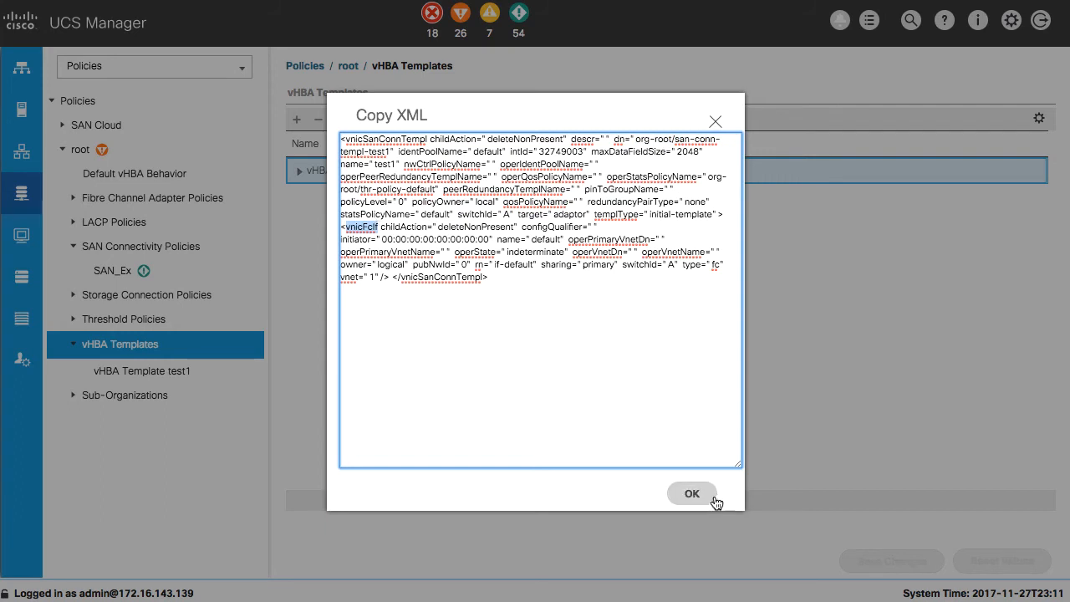
click(692, 494)
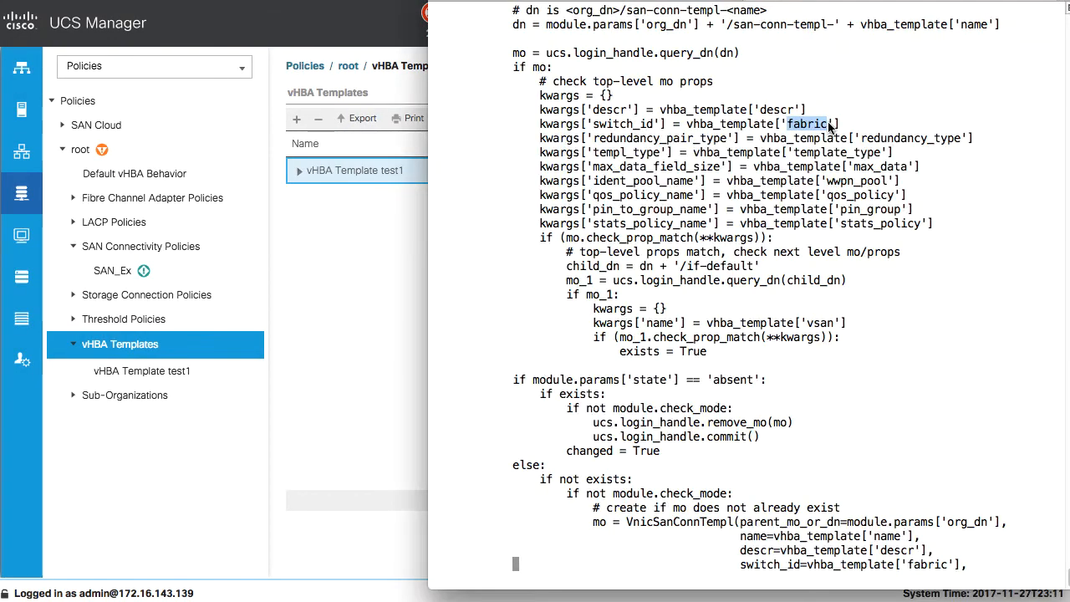
mouse_move(701, 132)
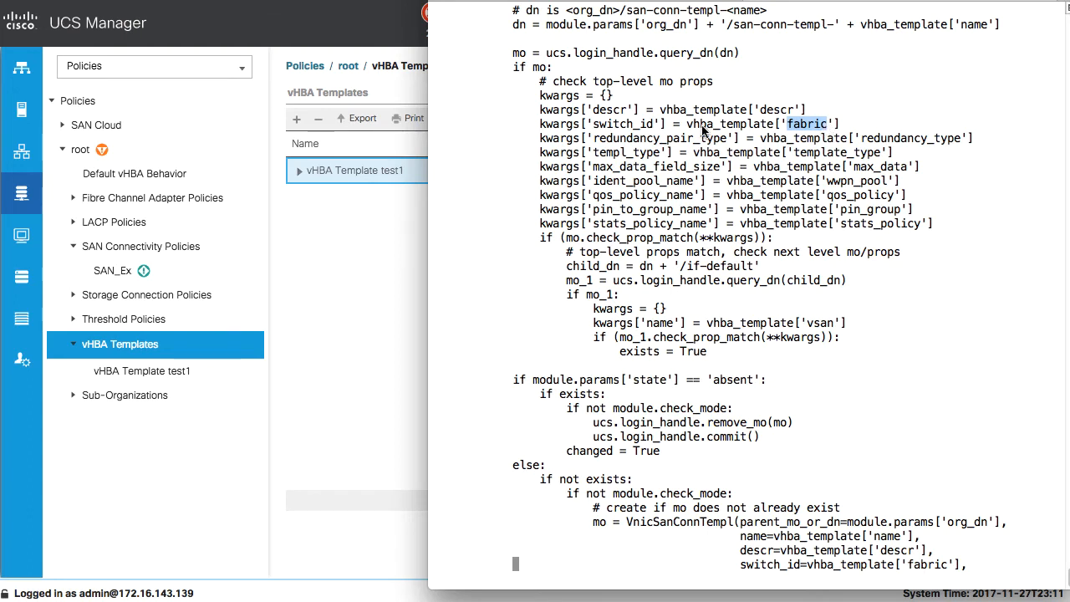
mouse_move(582, 243)
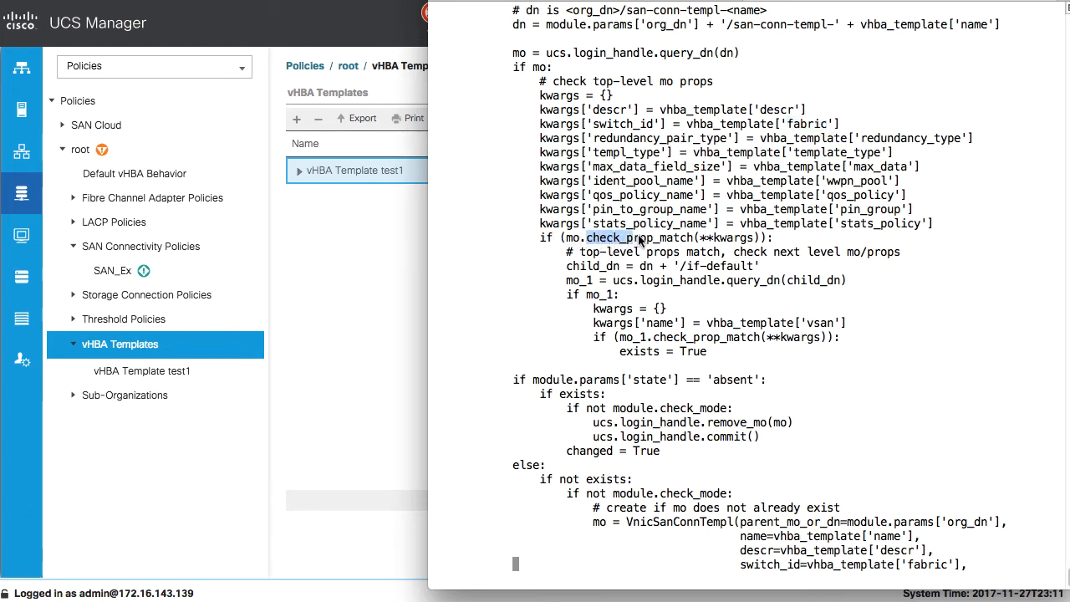
Step: Highlight check_prop_match and exists in the module's property comparison code
double_click(639, 238)
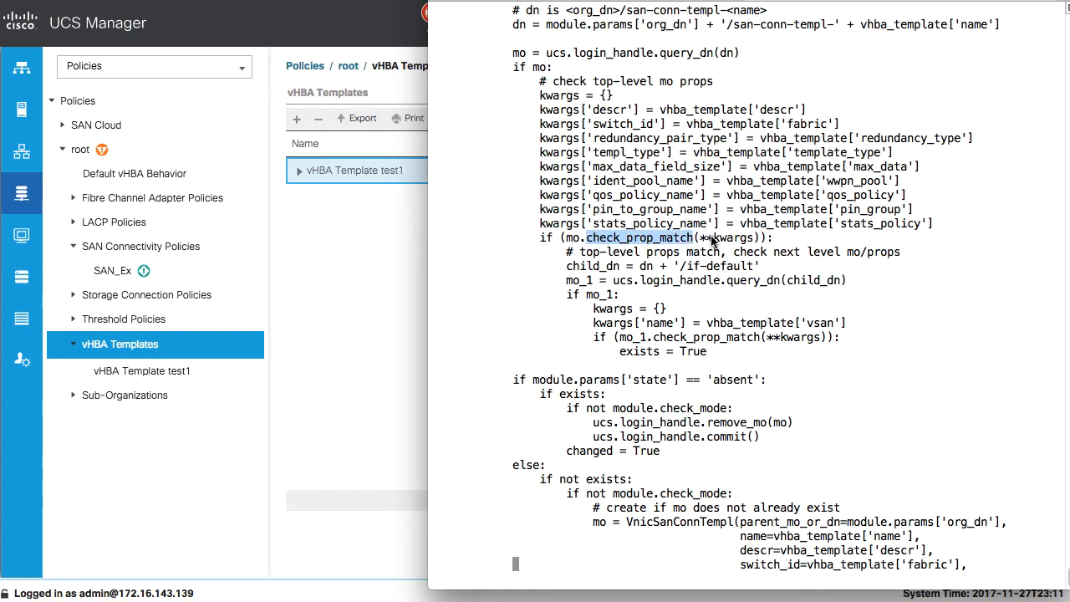
mouse_move(749, 237)
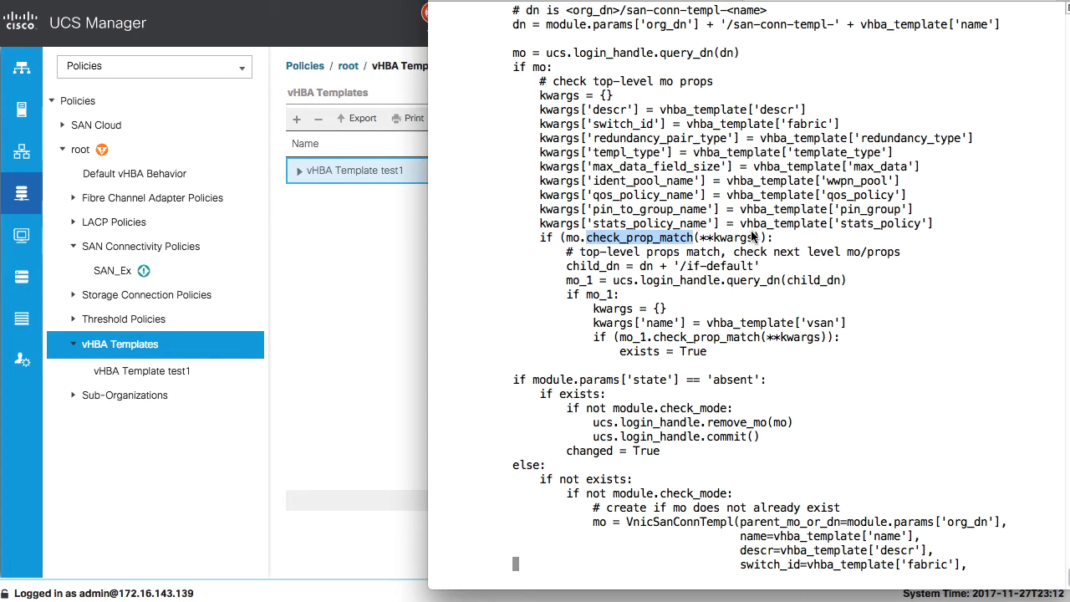
mouse_move(739, 223)
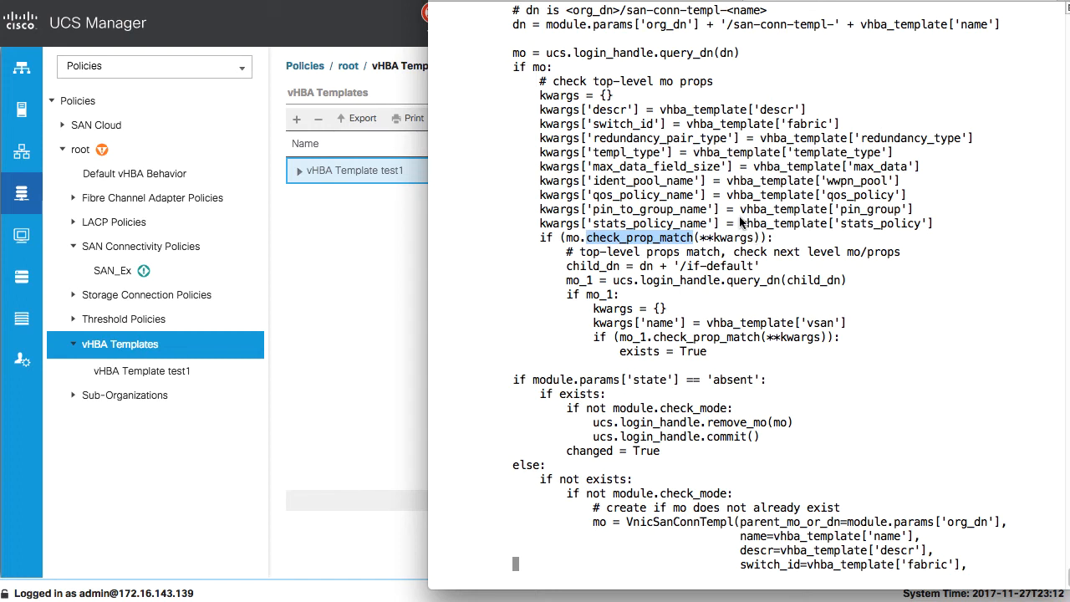
mouse_move(579, 282)
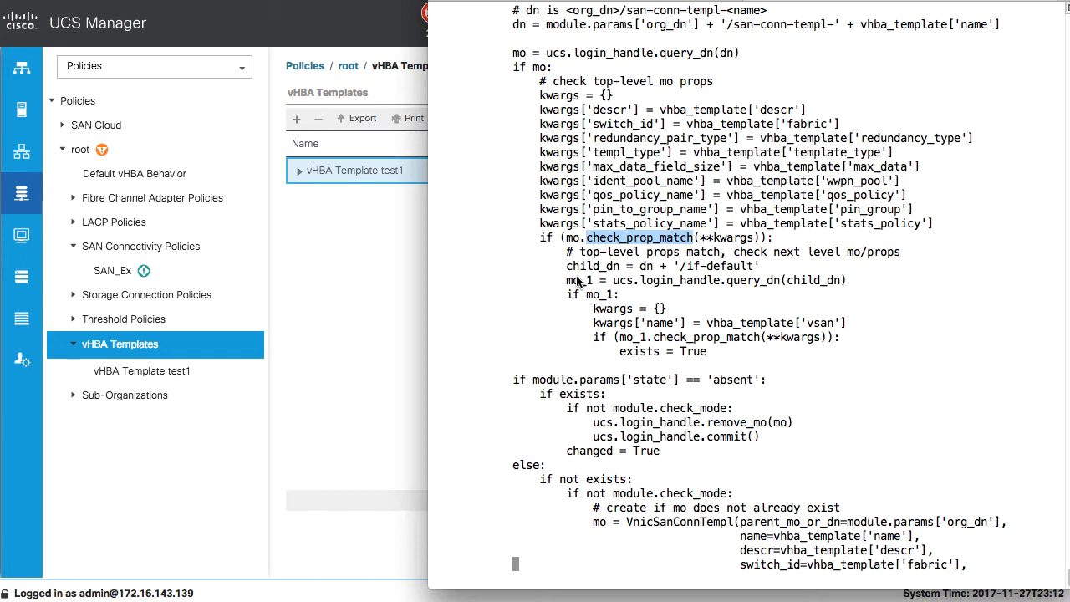
mouse_move(622, 351)
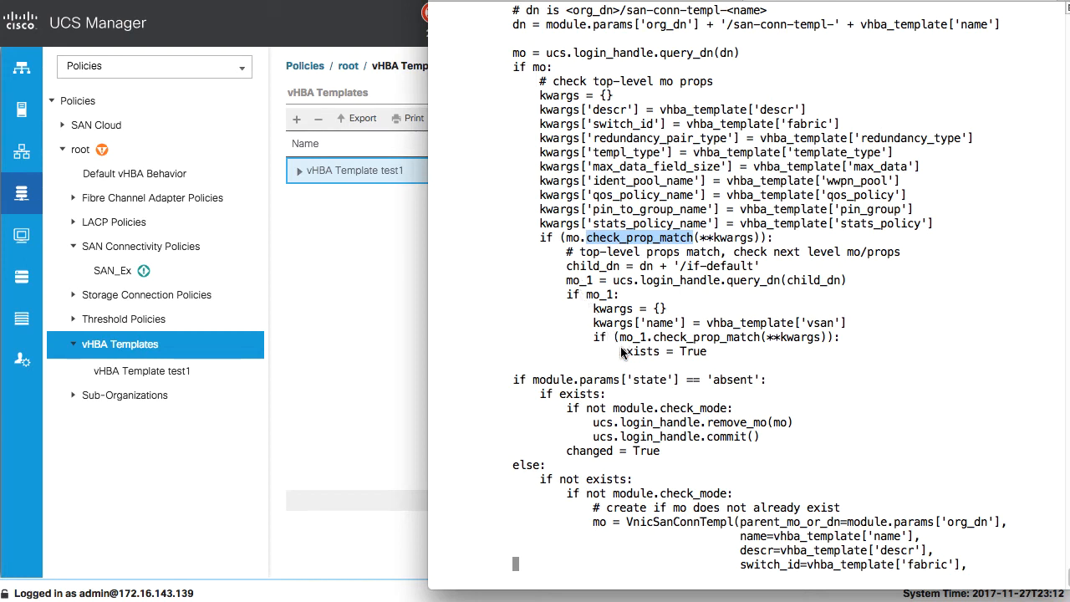
double_click(639, 351)
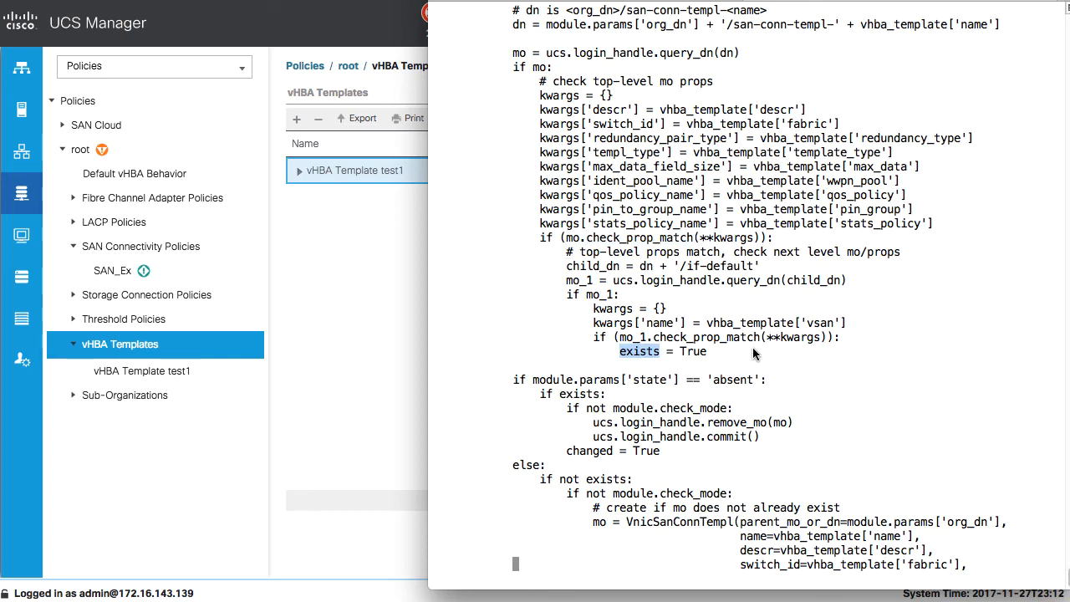
scroll(down, 3)
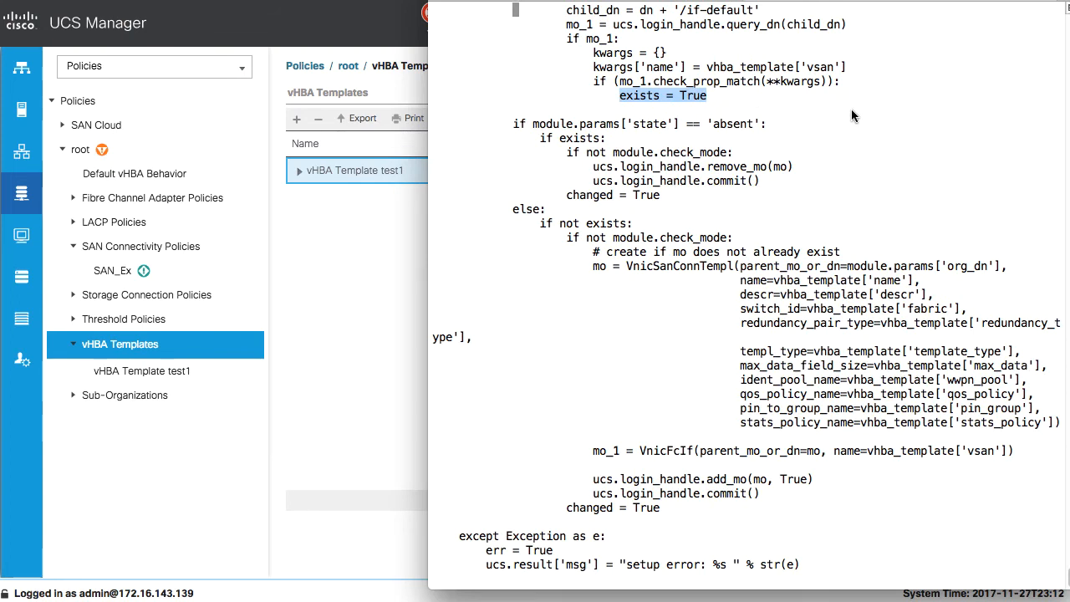
mouse_move(580, 115)
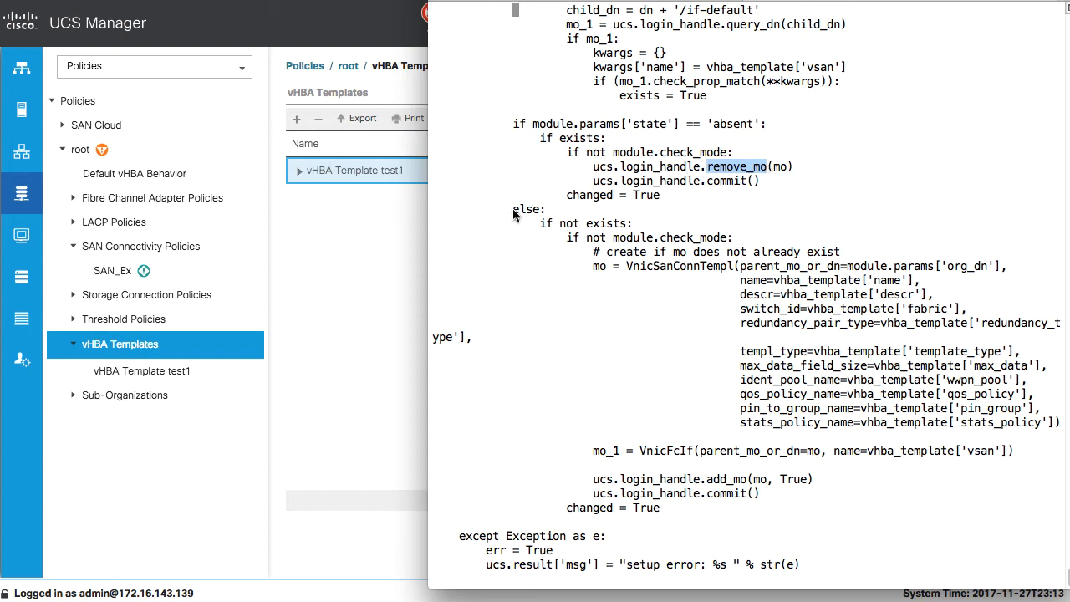
Step: Highlight not exists and VnicSanConnTempl in the template creation branch
double_click(528, 209)
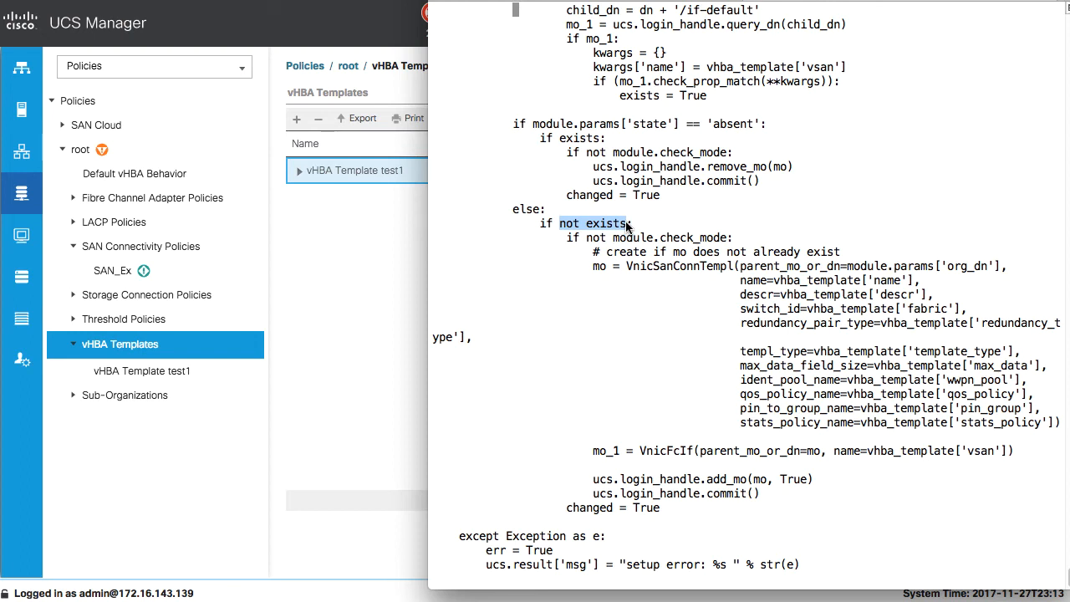
mouse_move(628, 271)
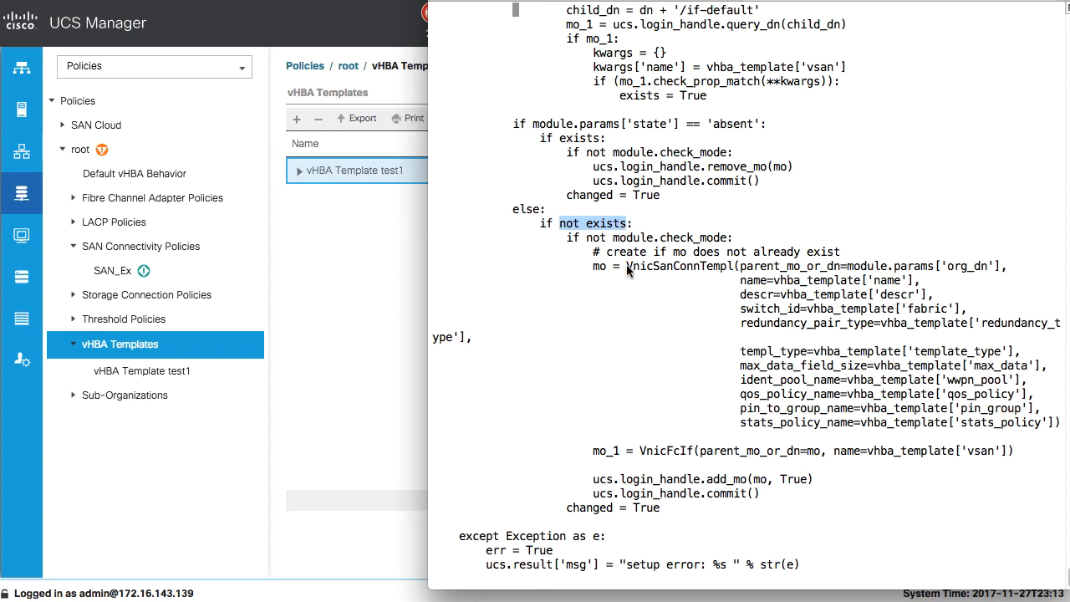
double_click(677, 266)
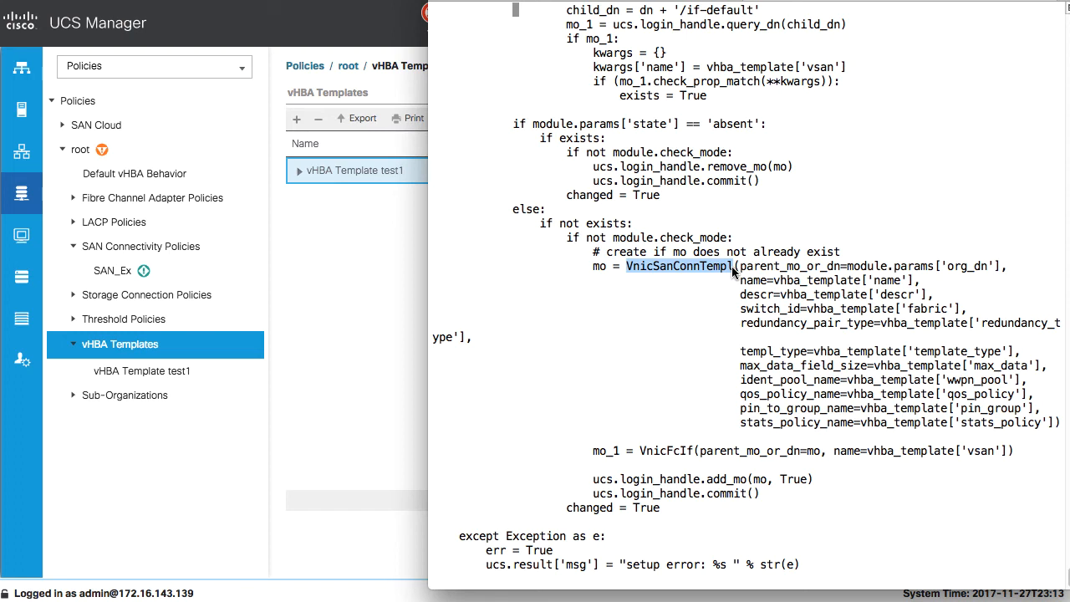
mouse_move(819, 269)
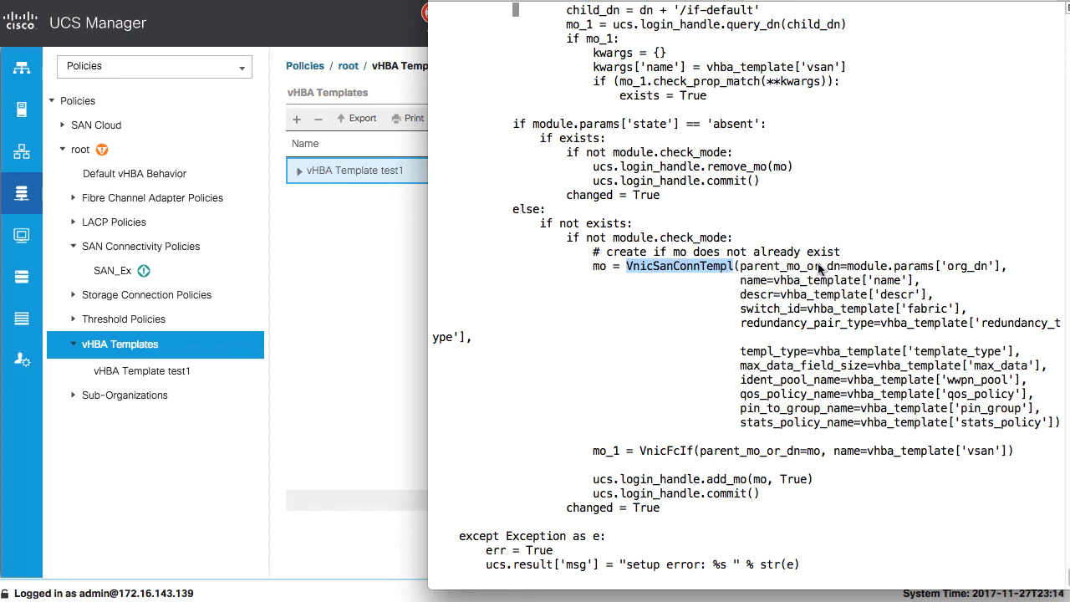
mouse_move(953, 269)
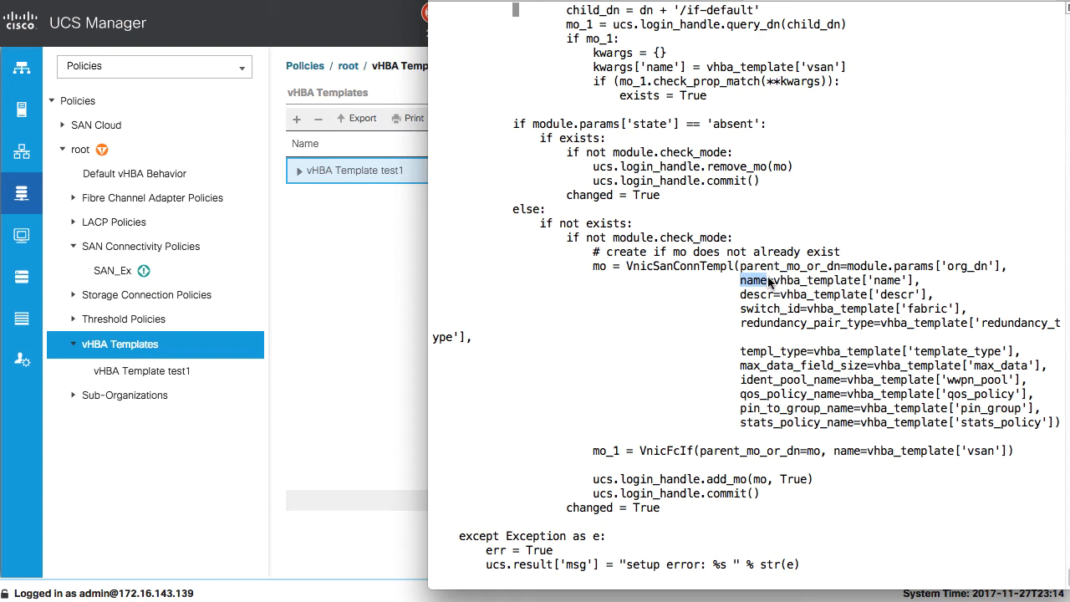
mouse_move(703, 458)
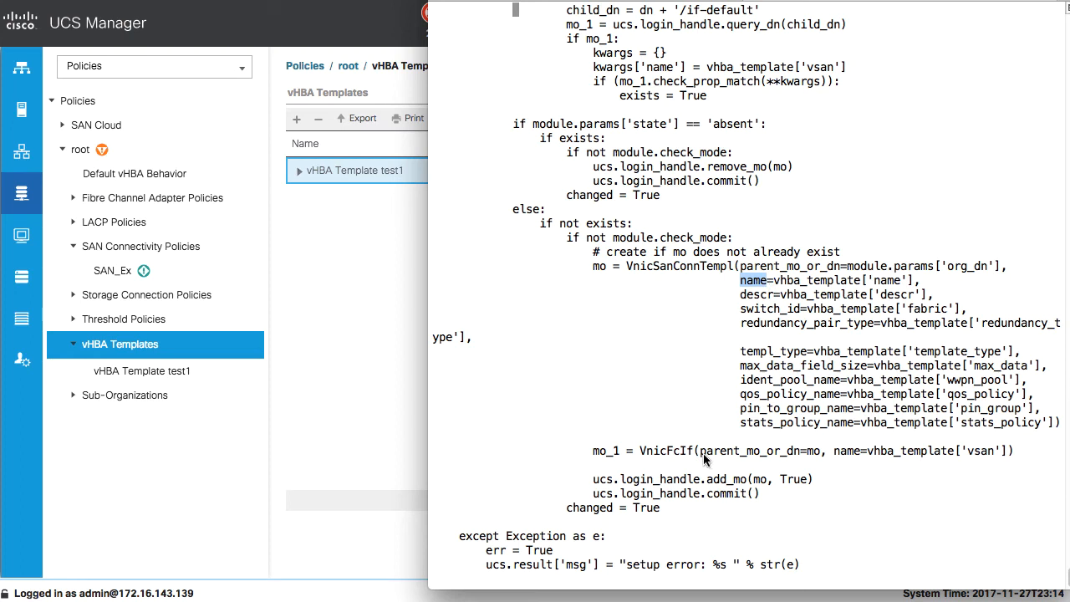
mouse_move(678, 454)
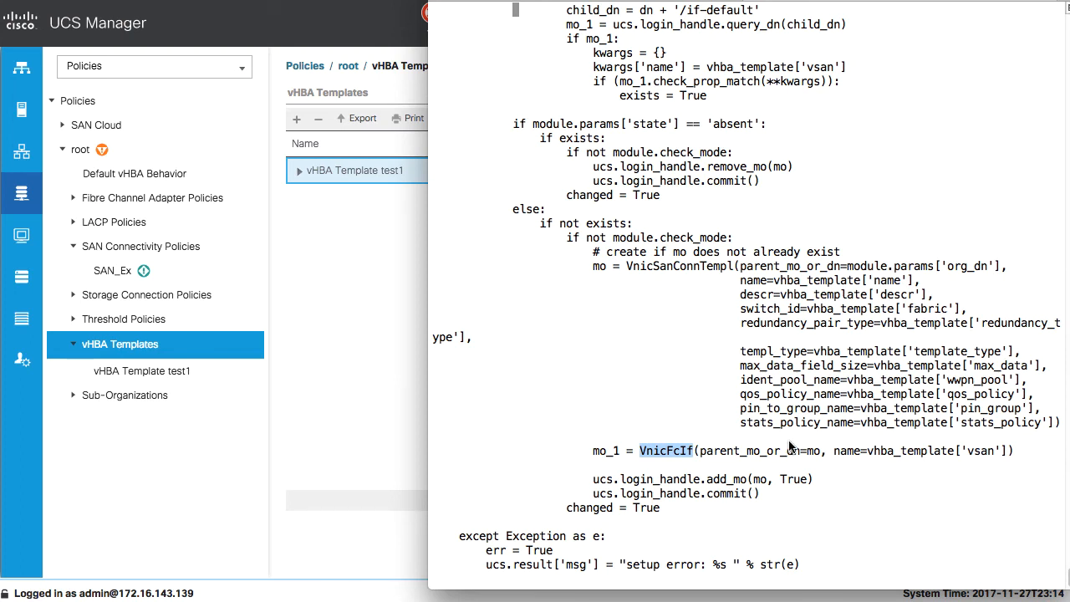
mouse_move(978, 455)
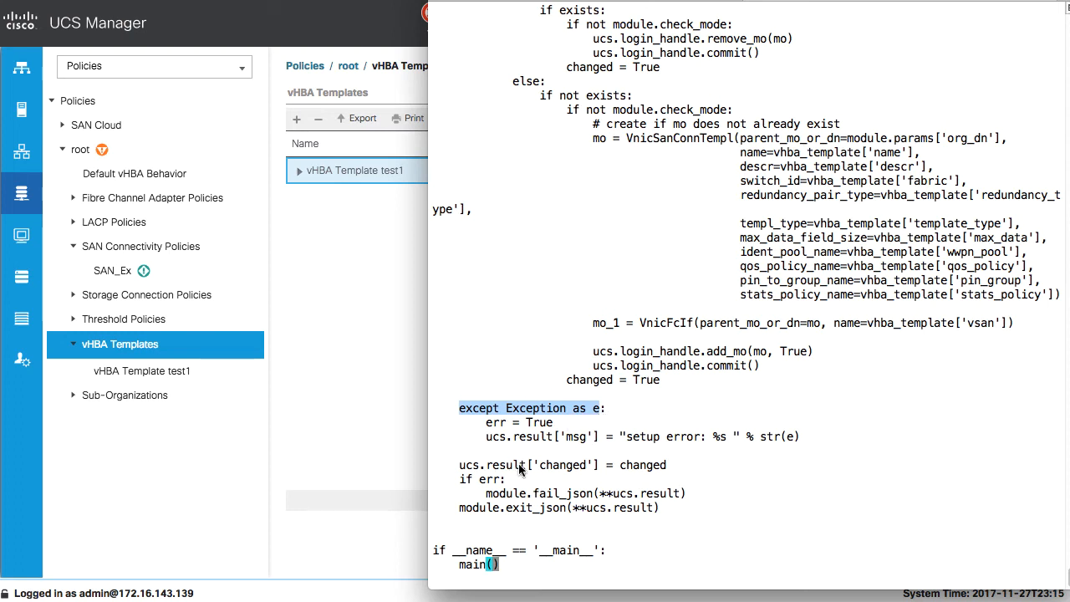
mouse_move(543, 467)
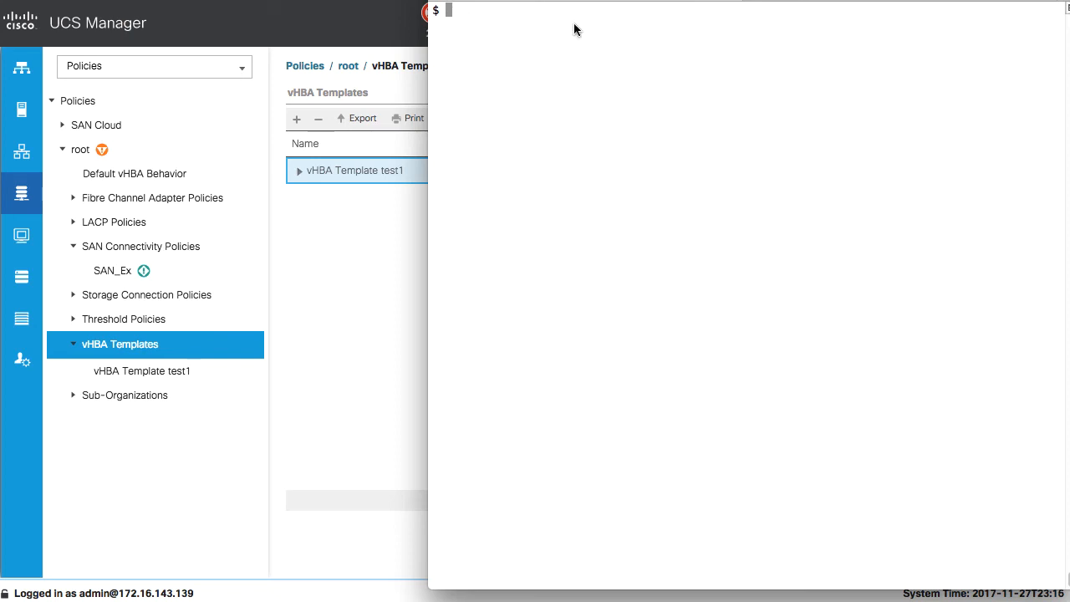
Step: Review test_vhba_templates.yml in vim and quit back to the shell prompt
text(v)
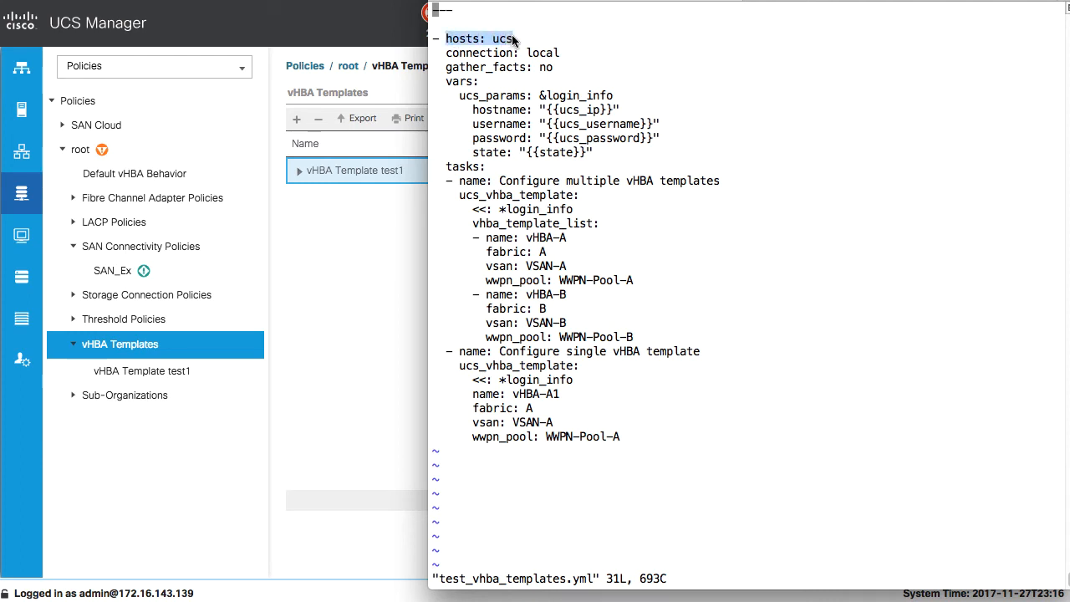
mouse_move(452, 174)
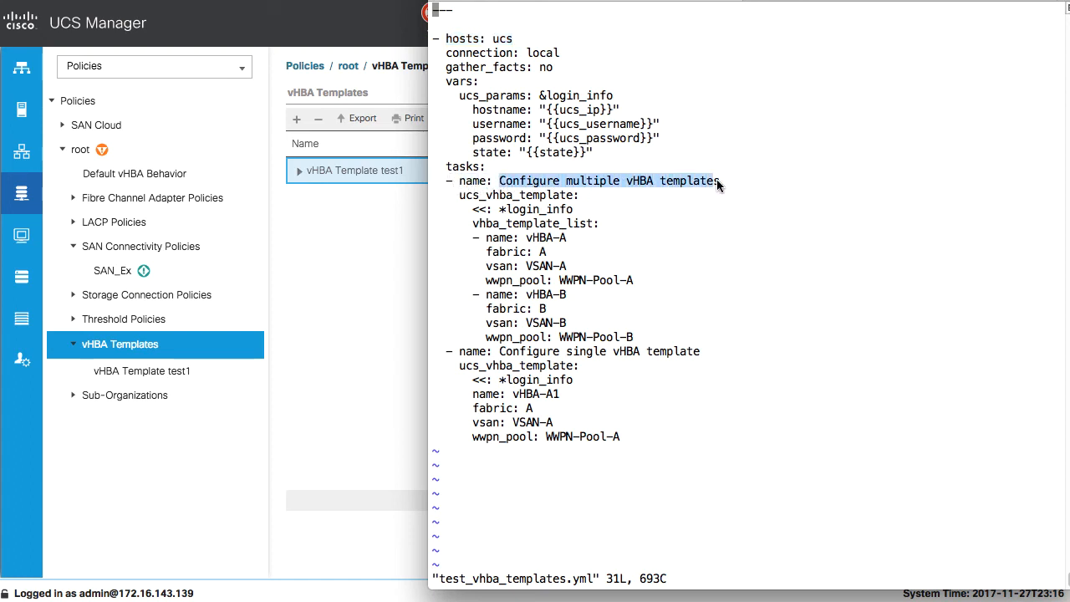
mouse_move(572, 204)
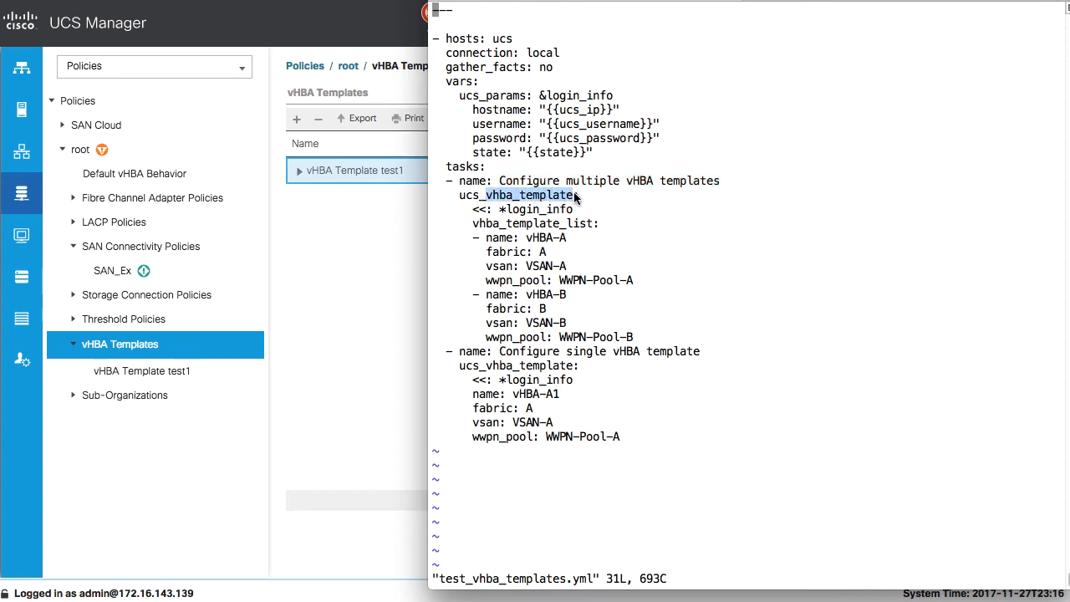
mouse_move(478, 226)
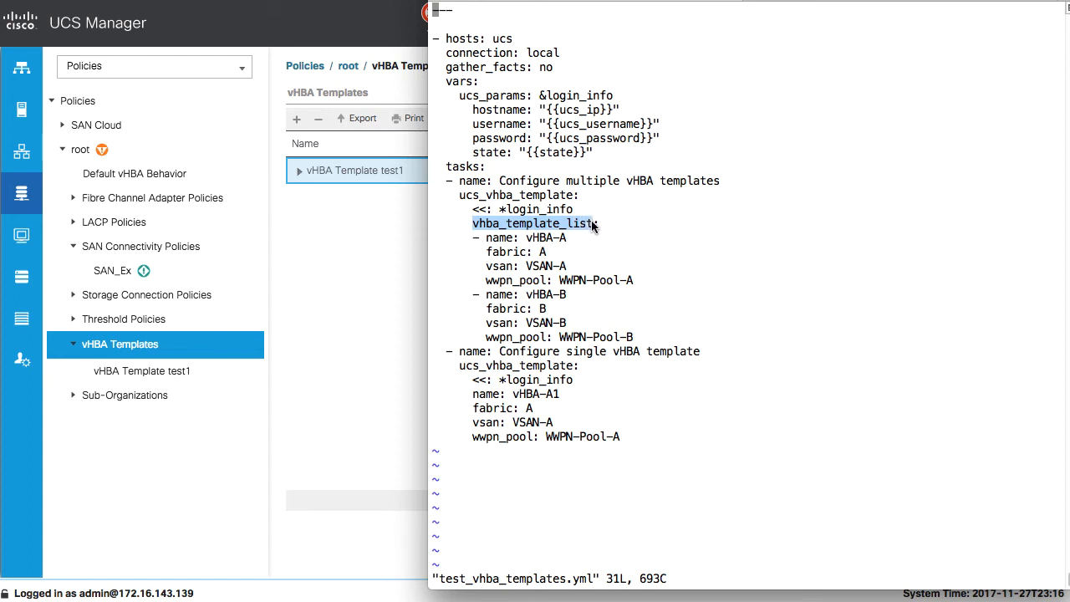
mouse_move(504, 354)
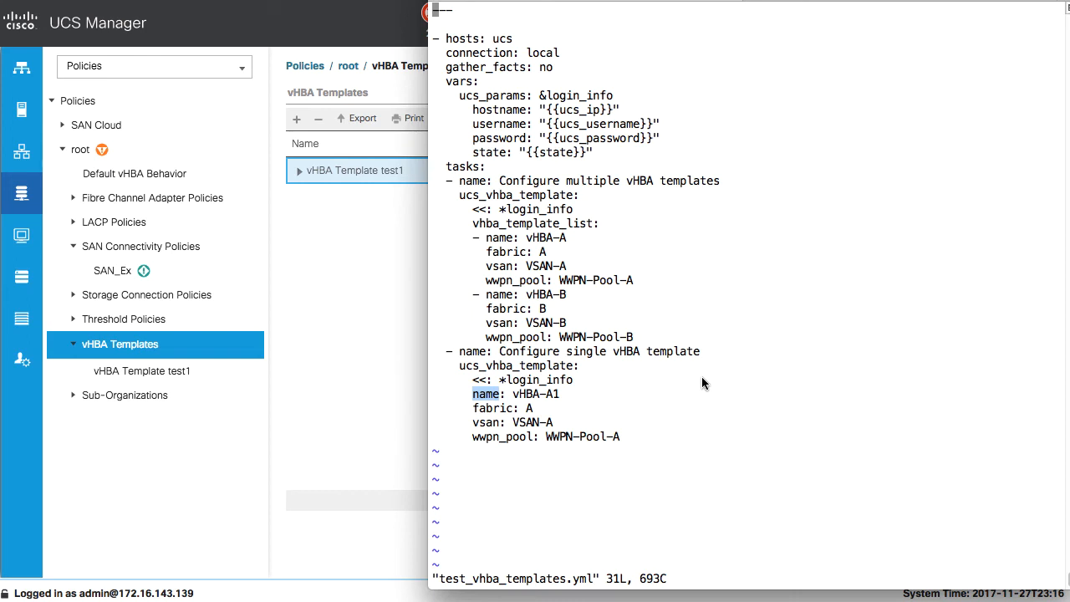
mouse_move(519, 218)
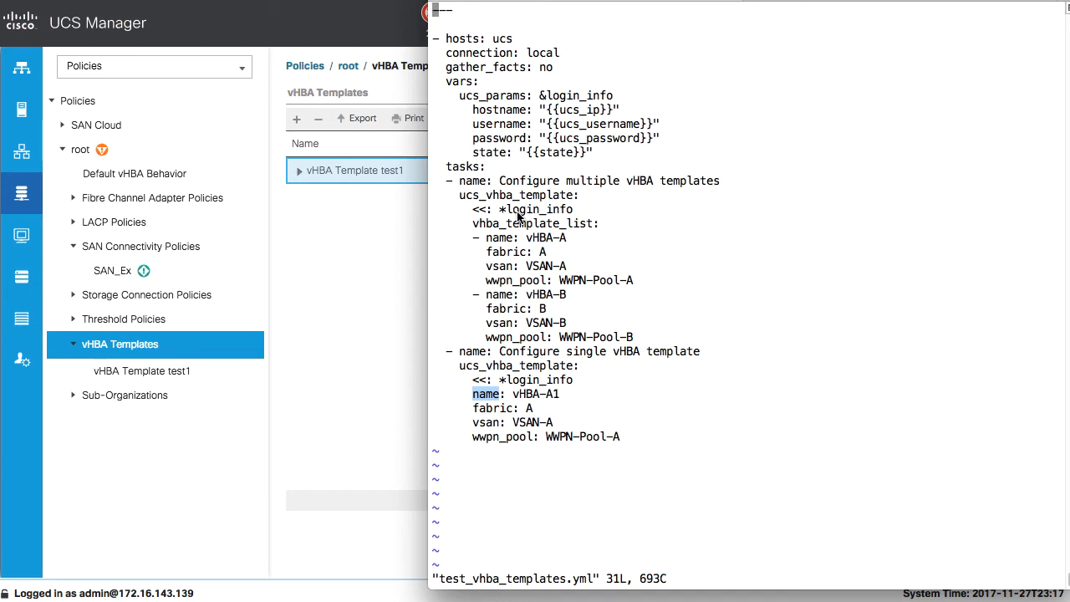
mouse_move(515, 216)
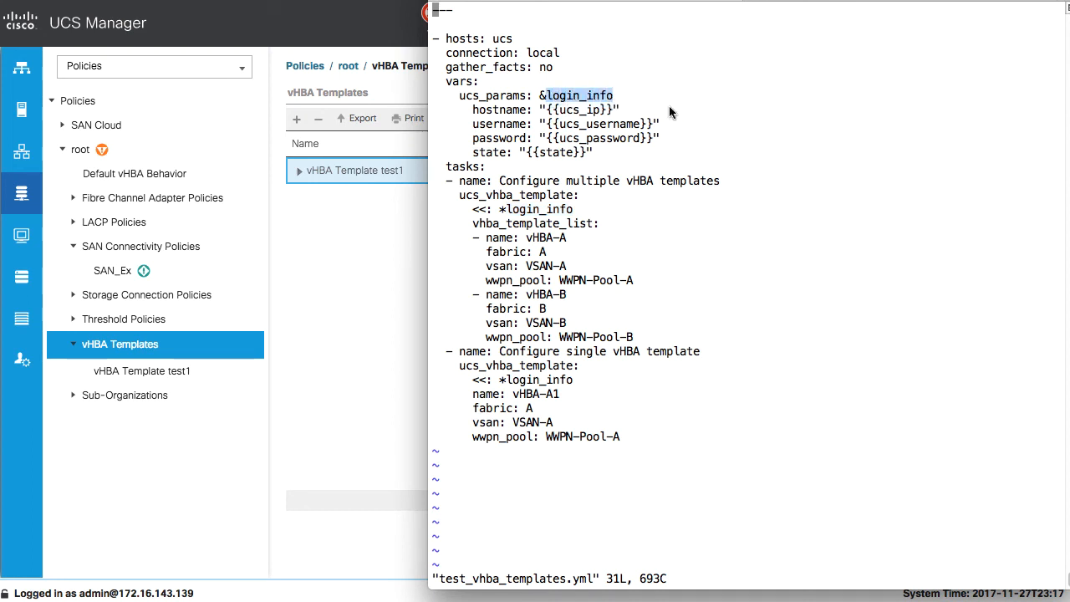
mouse_move(515, 121)
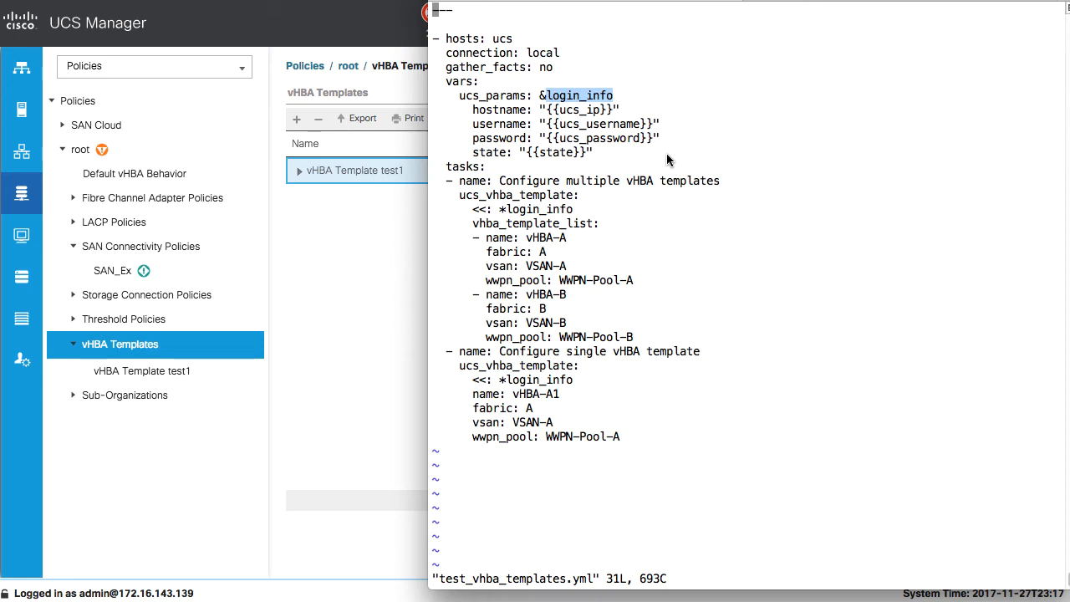
text(:q)
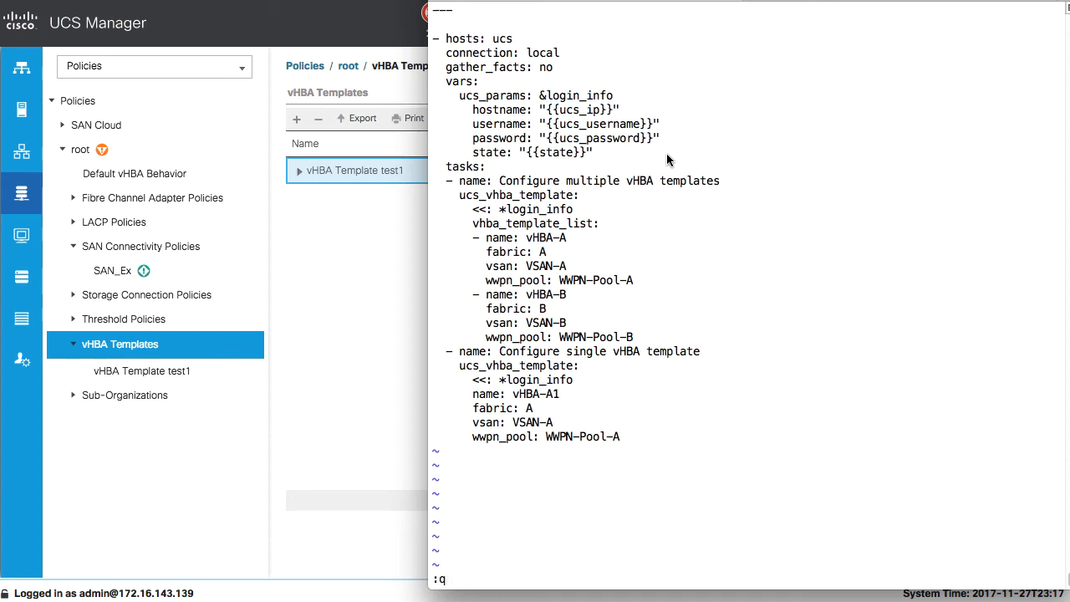
key(Return)
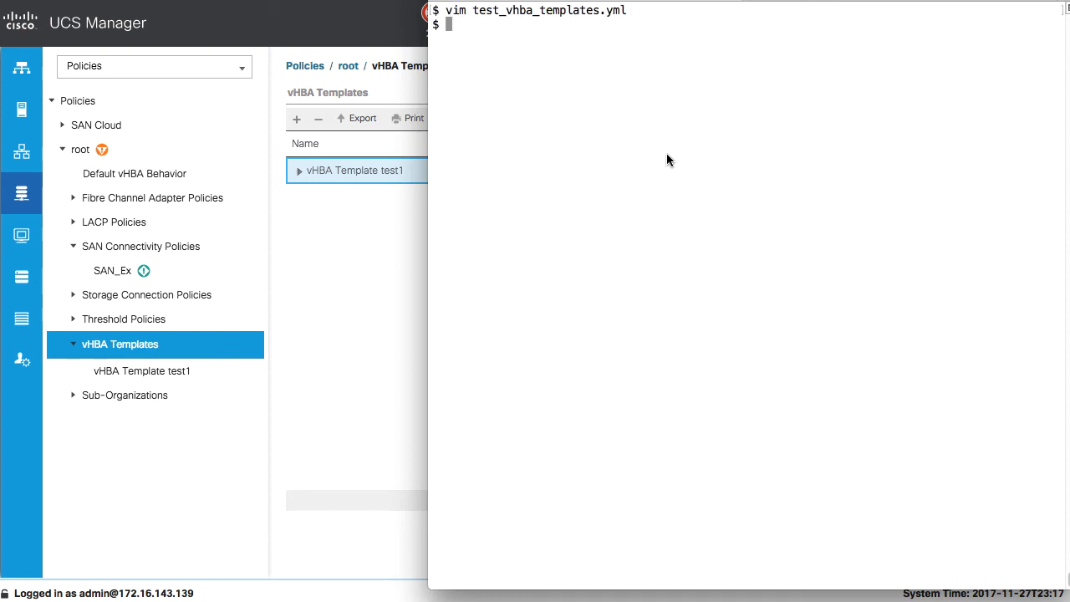
text(vim)
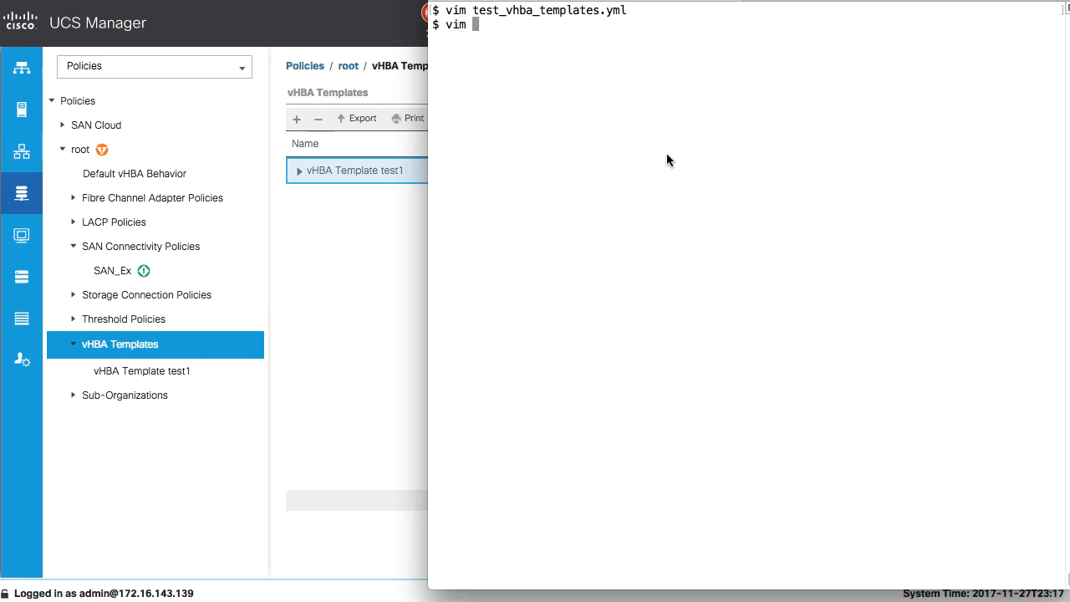
text(inventory/)
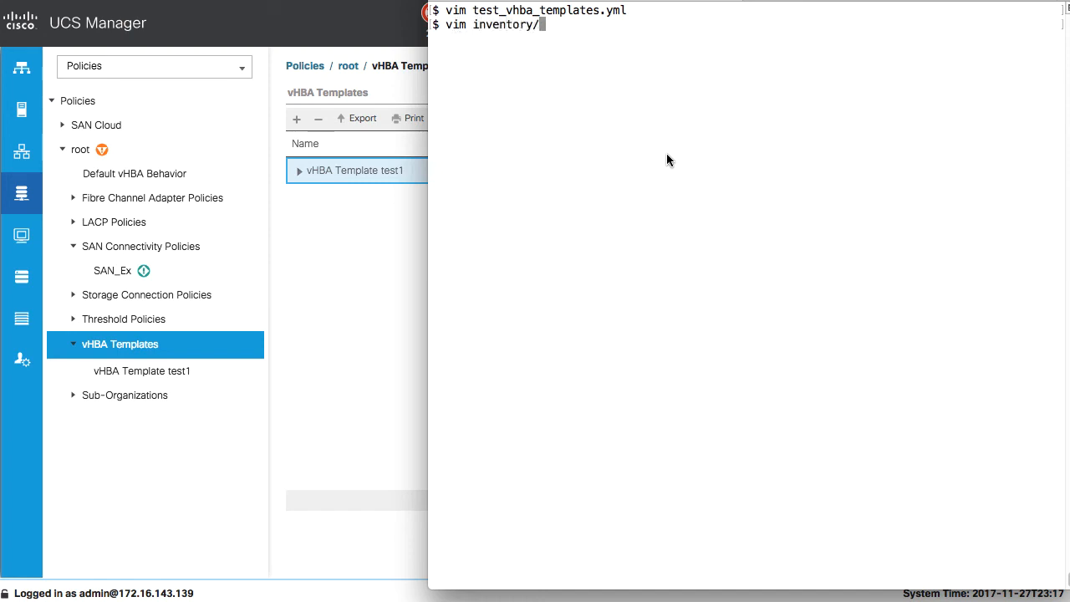
text(ucspe)
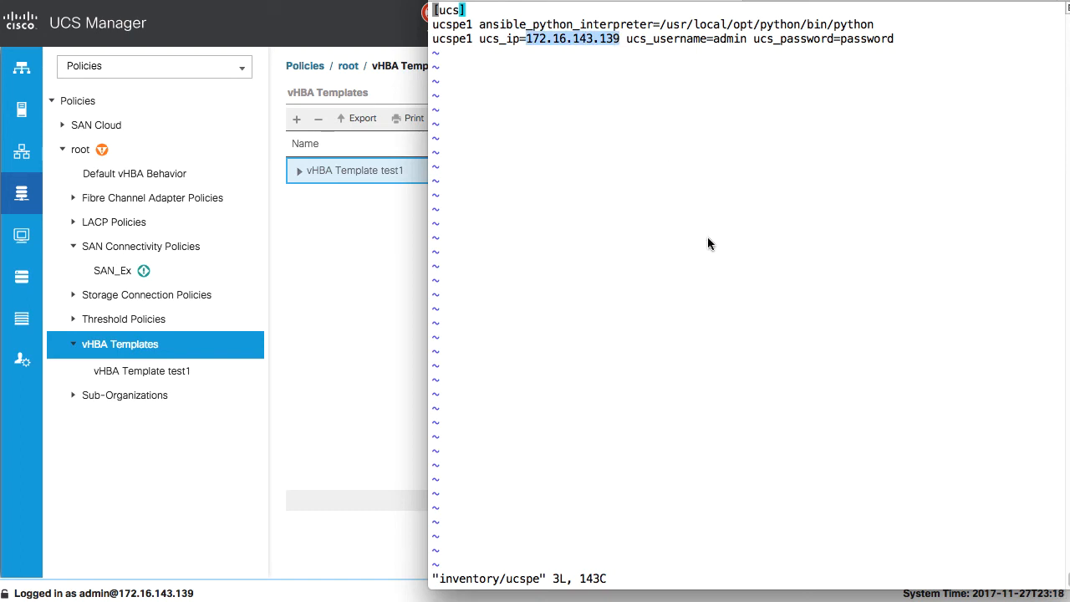
mouse_move(478, 23)
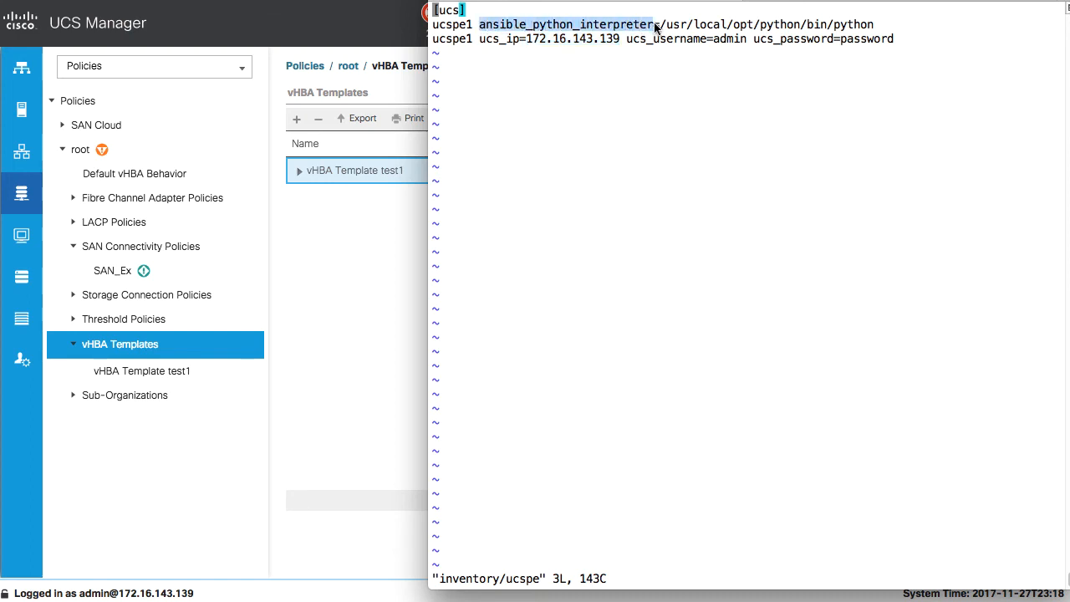
mouse_move(660, 207)
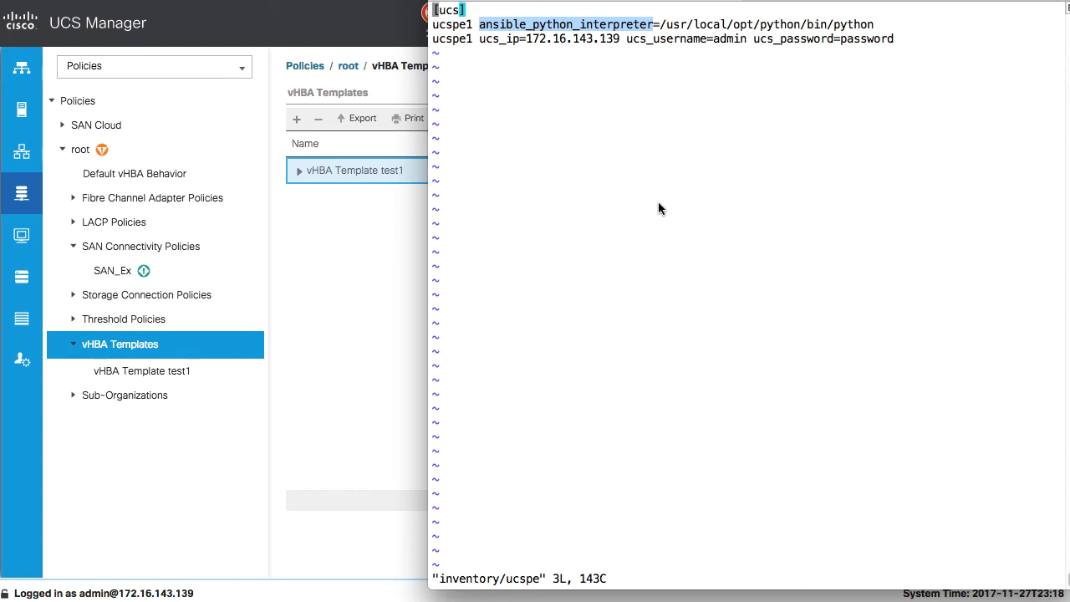
text(:q)
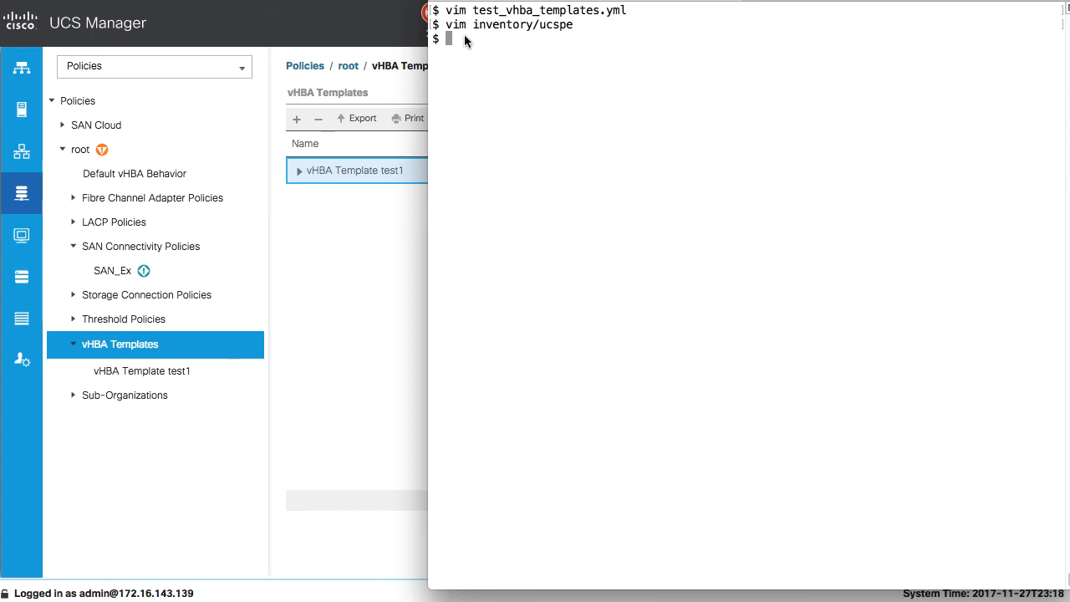
Step: Enter ansible-playbook -i inventory/ucspe test_vhba_templates.yml --extra-vars 'state=present'
text(ans)
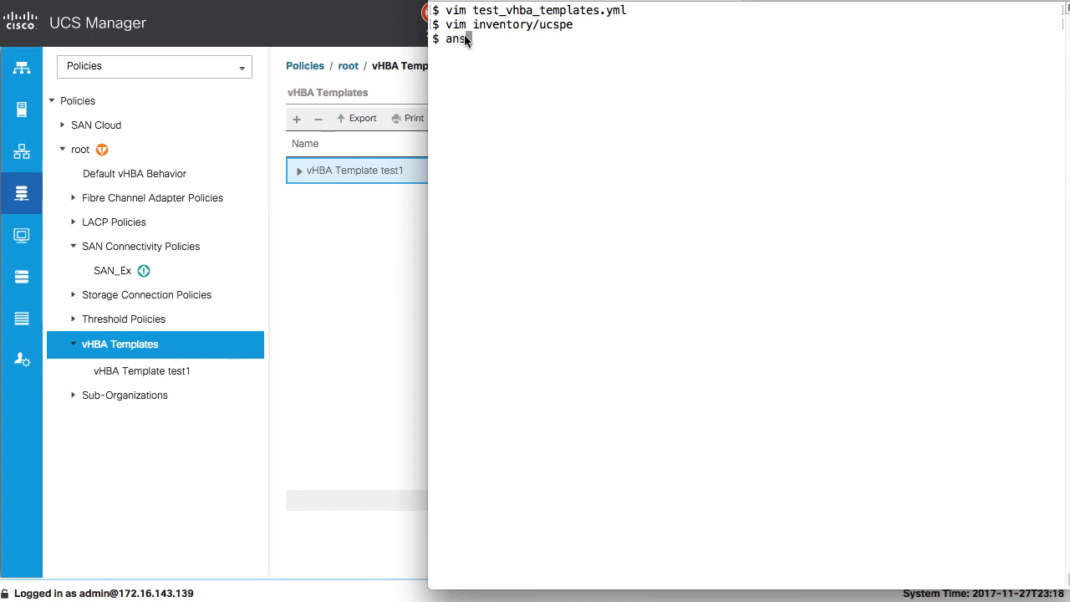
text(ible)
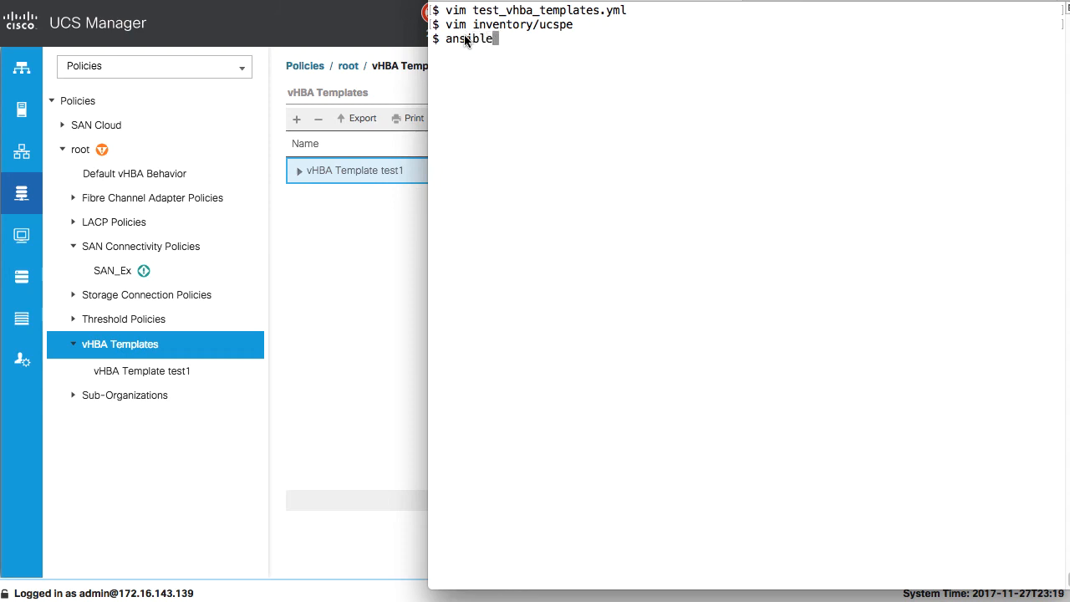
text(-playbook)
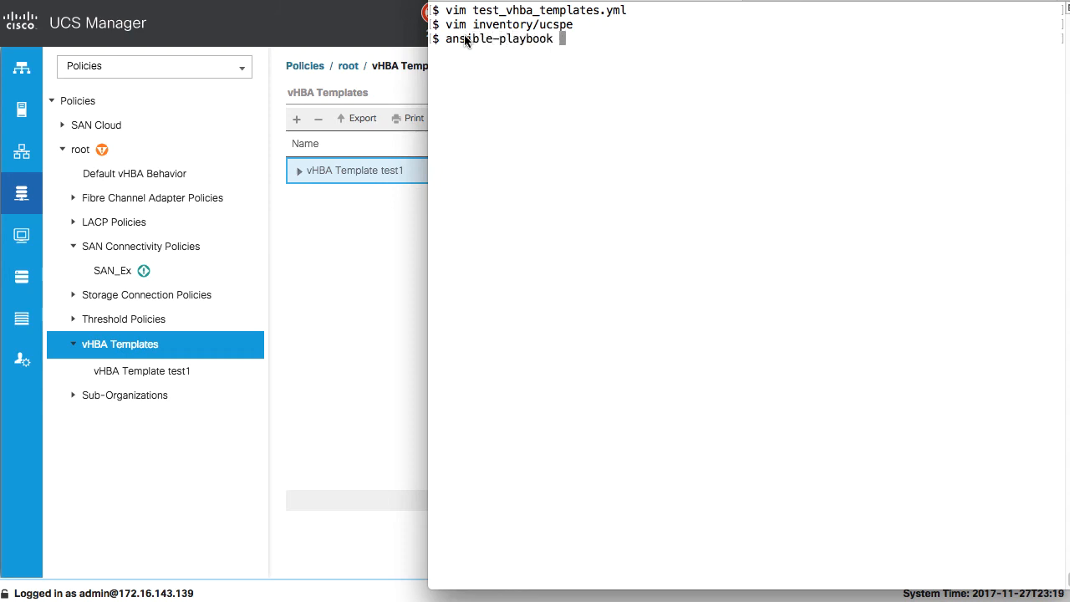
text(-i inventory/ucspe)
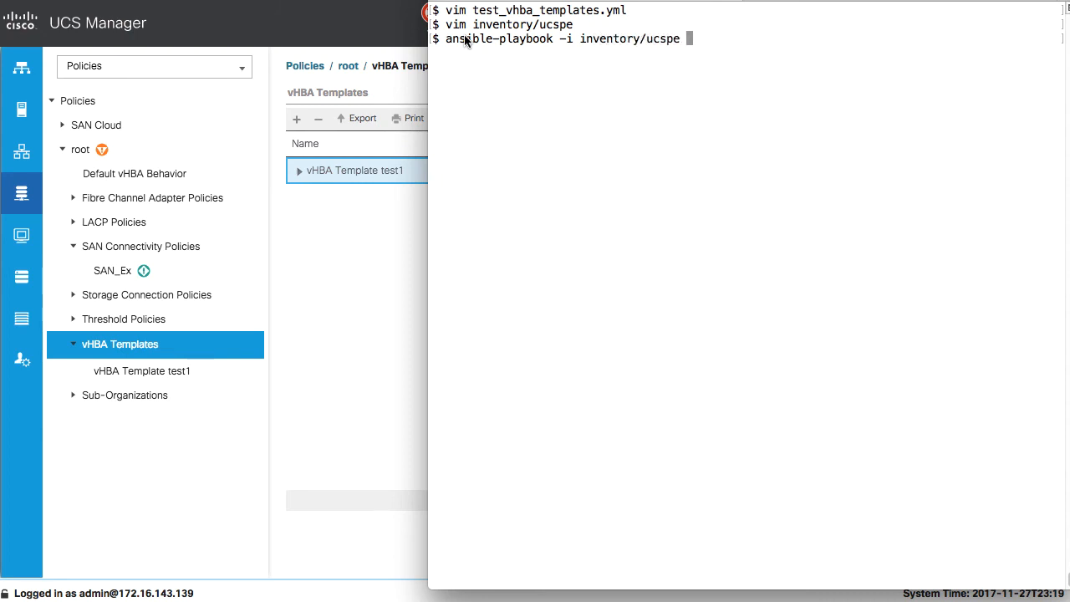
text(t)
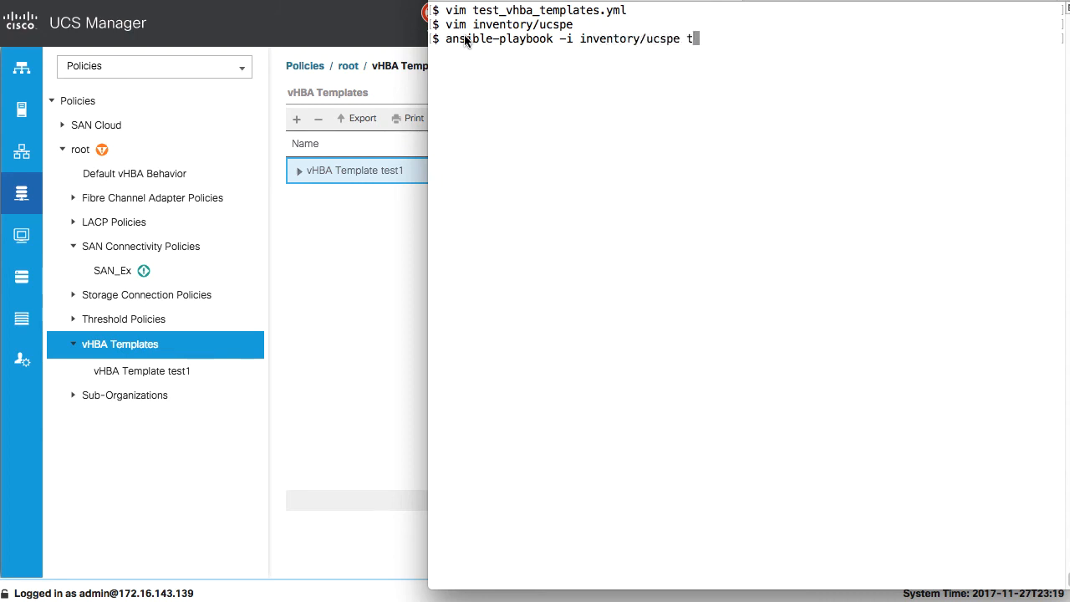
text(est_vhba_templates.yml)
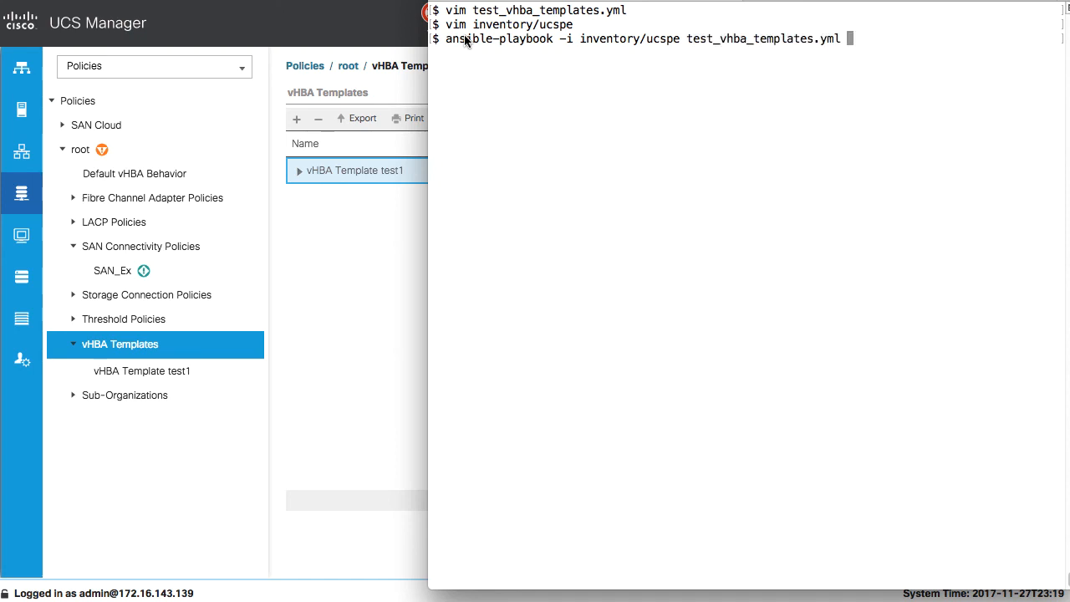
text(--extra-vars 'state=present)
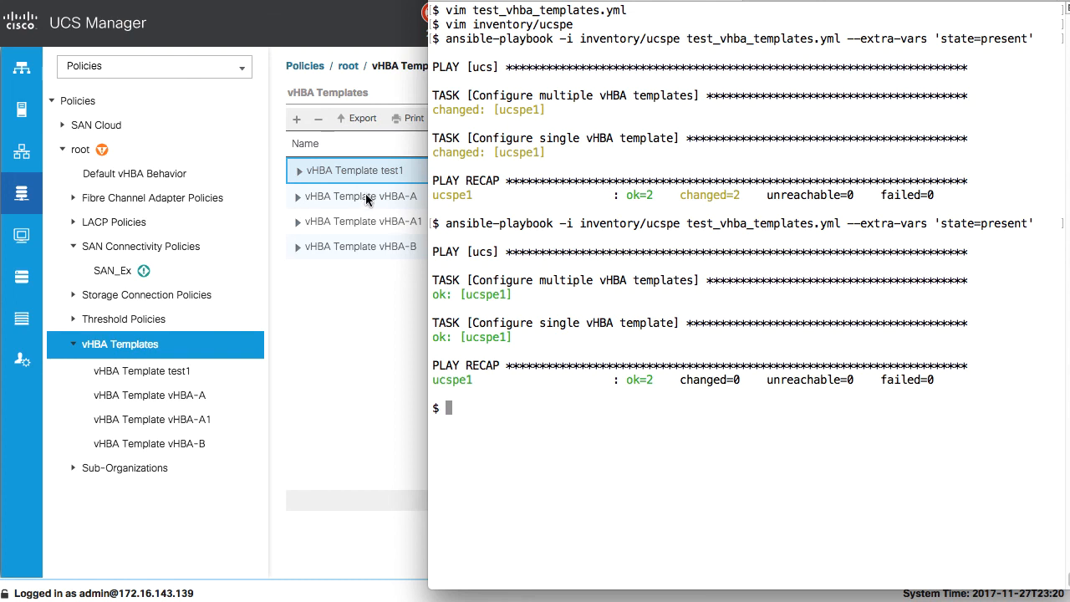
Step: Give the vHBA-A template the description test descr and save the change
click(361, 196)
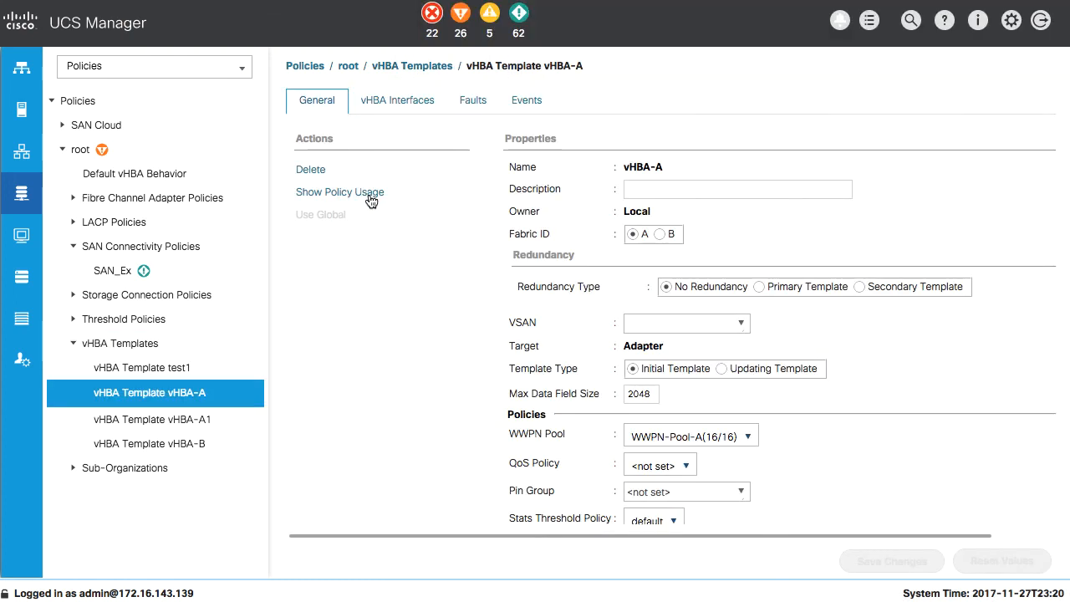
click(736, 189)
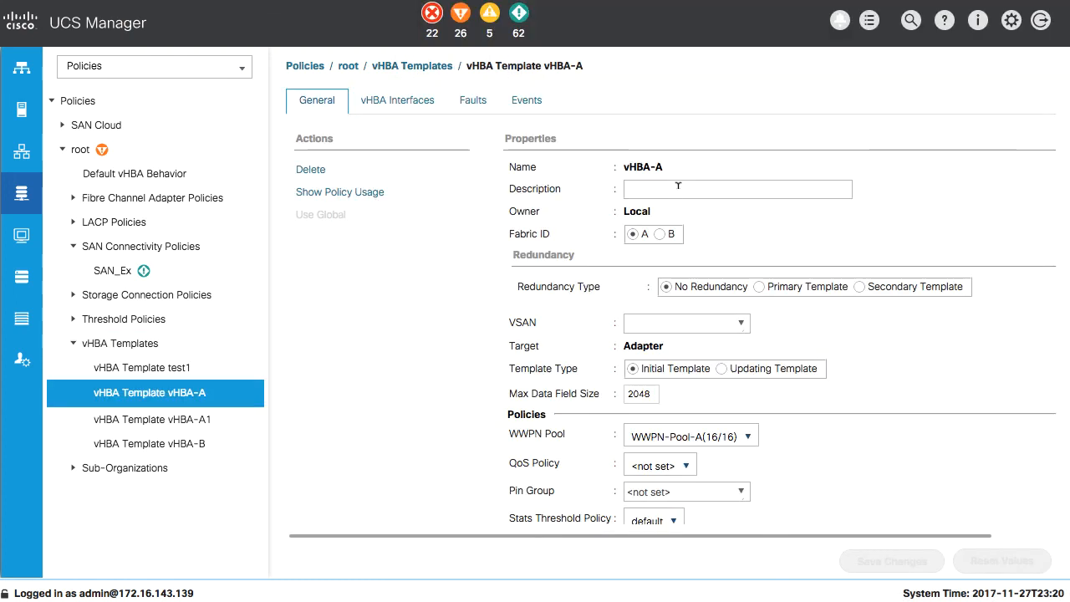
text(test des)
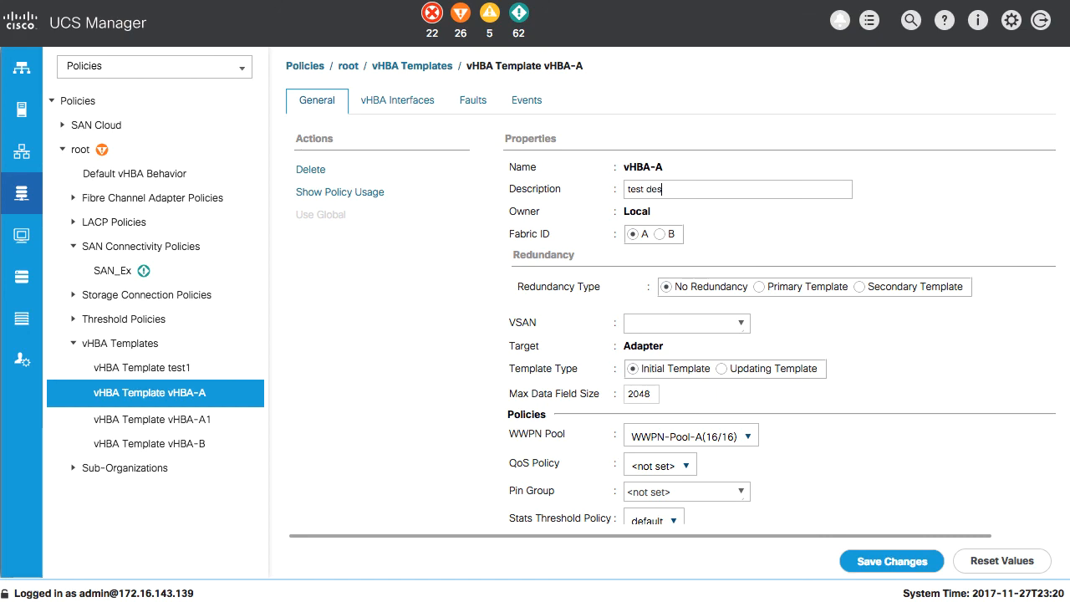
text(cr)
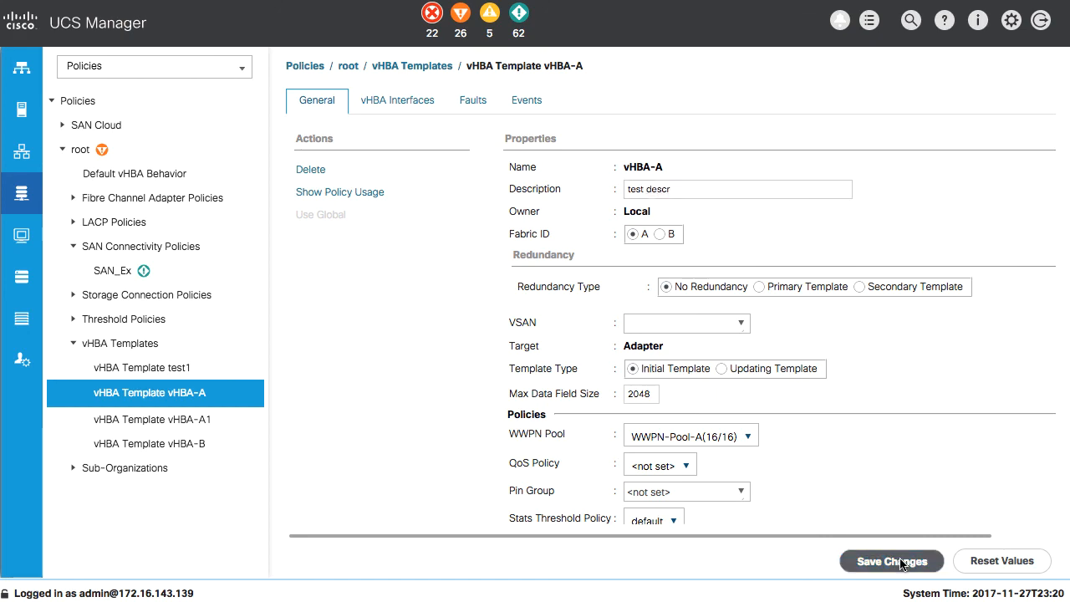
click(889, 562)
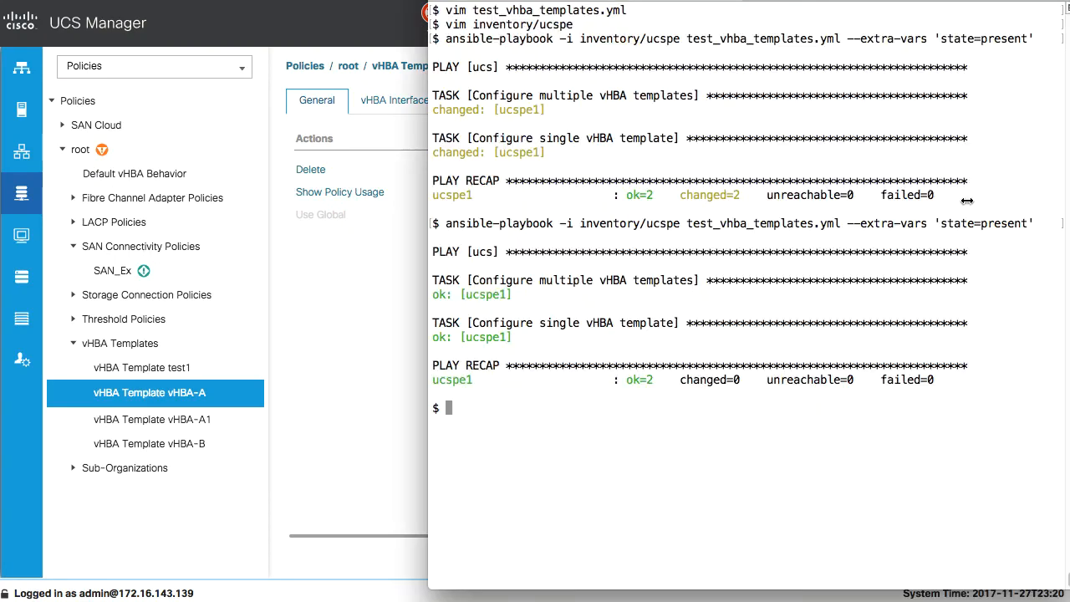
Step: Rerun test_vhba_templates.yml against inventory/ucspe with state=present, then start the state=absent run
text(ansible-playbook -i inventory/ucspe test_vhba_templates.yml --extra-vars 'state=present')
text(ansible-playbook -i inventory/ucspe test_vhba_templates.yml --extra-vars 'state=absent')
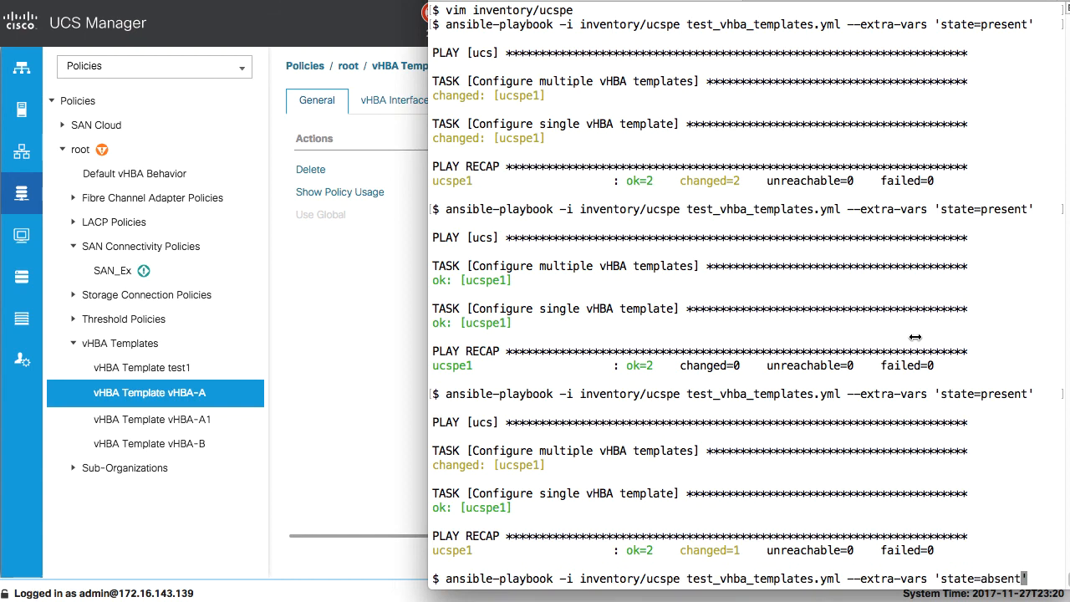
scroll(down, 3)
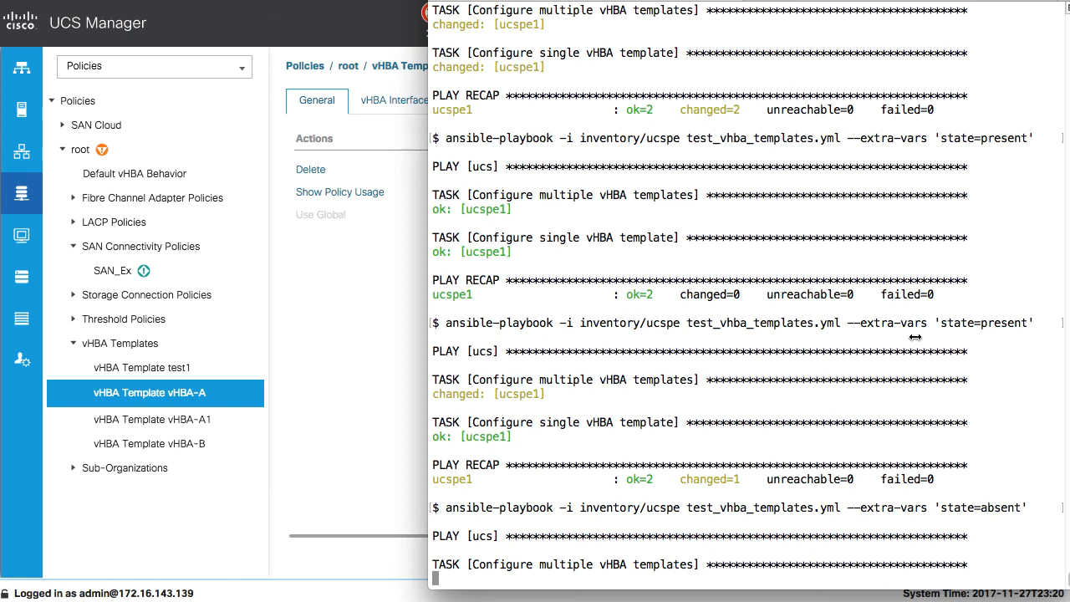